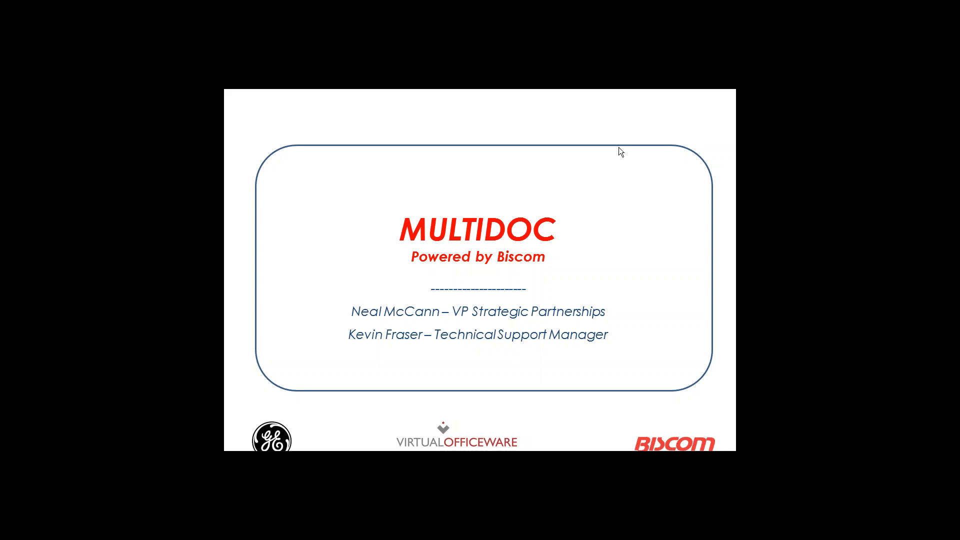
{"action": "mouse_move", "coordinate": [601, 120]}
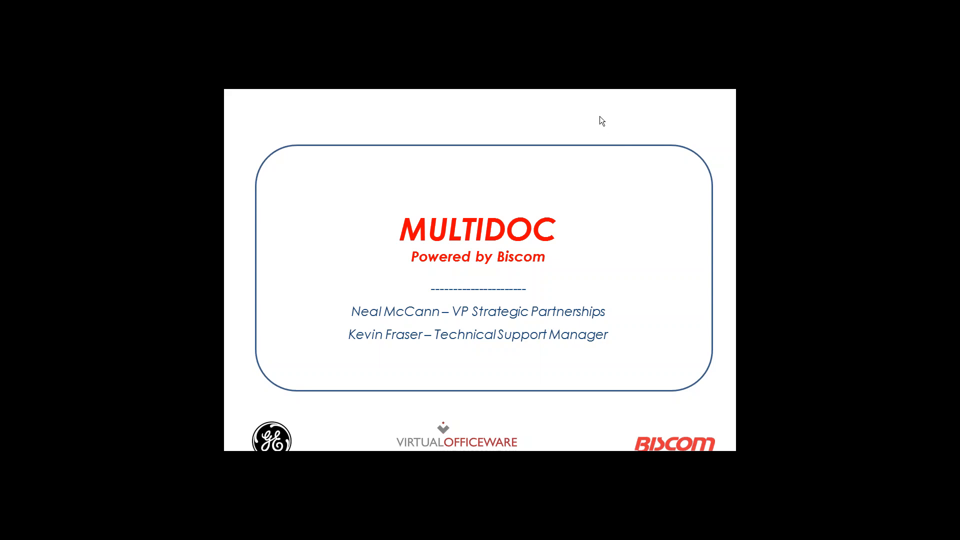
{"action": "mouse_move", "coordinate": [600, 126]}
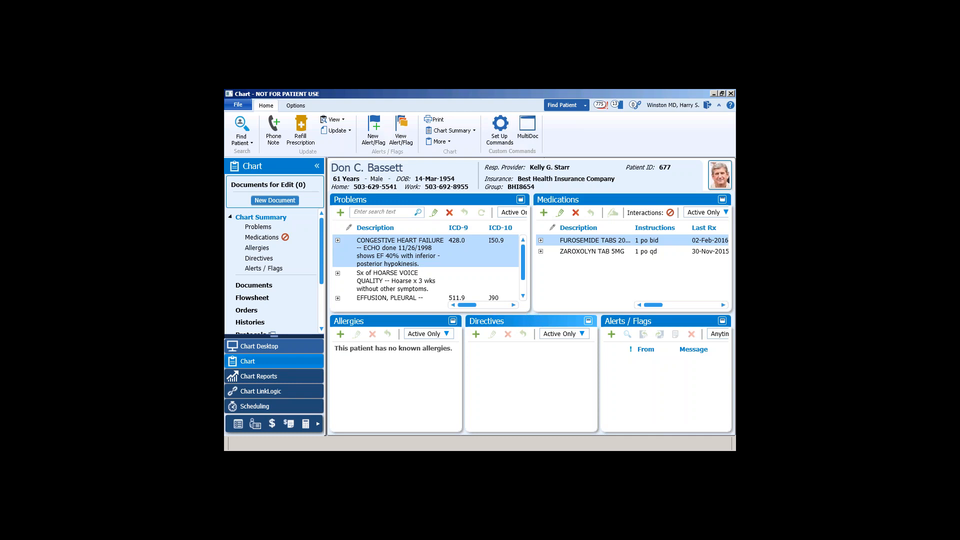
Browse the chart's EKG and imaging reports, then display the CBC w/o Differential lab report
{"action": "left_click", "coordinate": [254, 284]}
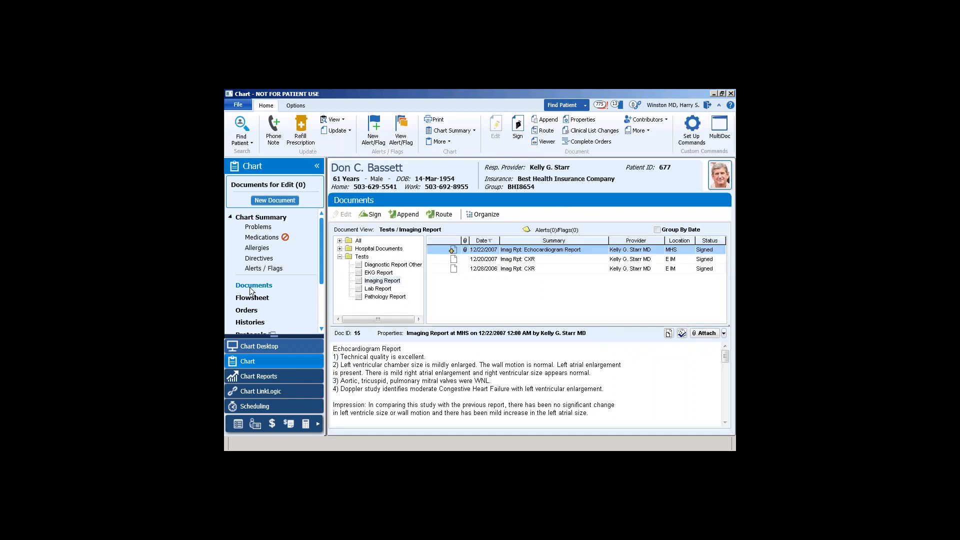
{"action": "left_click", "coordinate": [382, 272]}
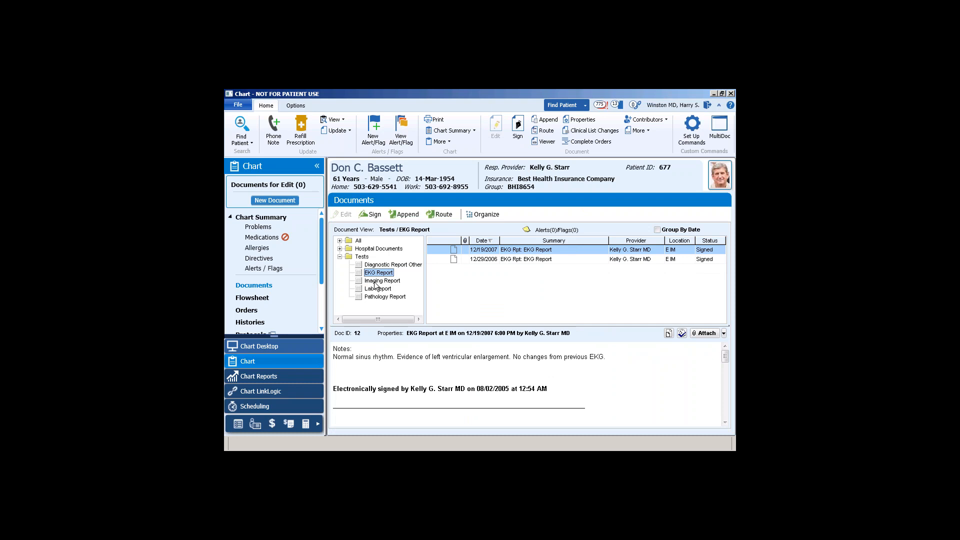
{"action": "left_click", "coordinate": [382, 281]}
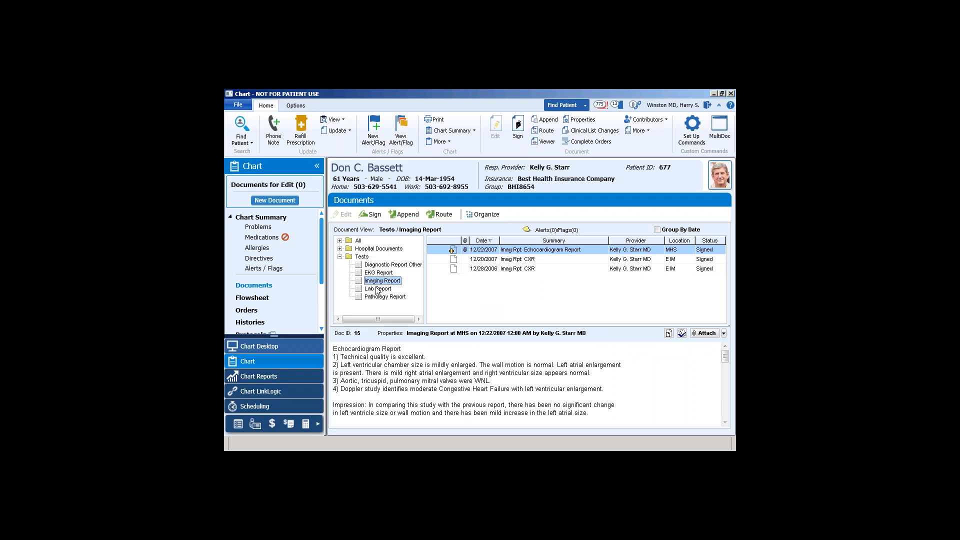
{"action": "left_click", "coordinate": [378, 289]}
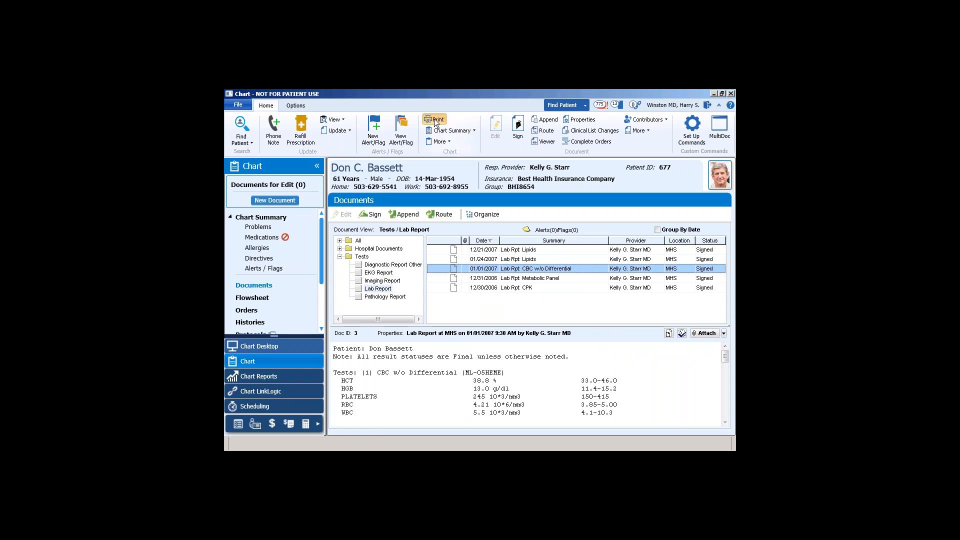
Print the CBC lab report to the Biscom Fax Printer to bring up the fax form
{"action": "left_click", "coordinate": [435, 122]}
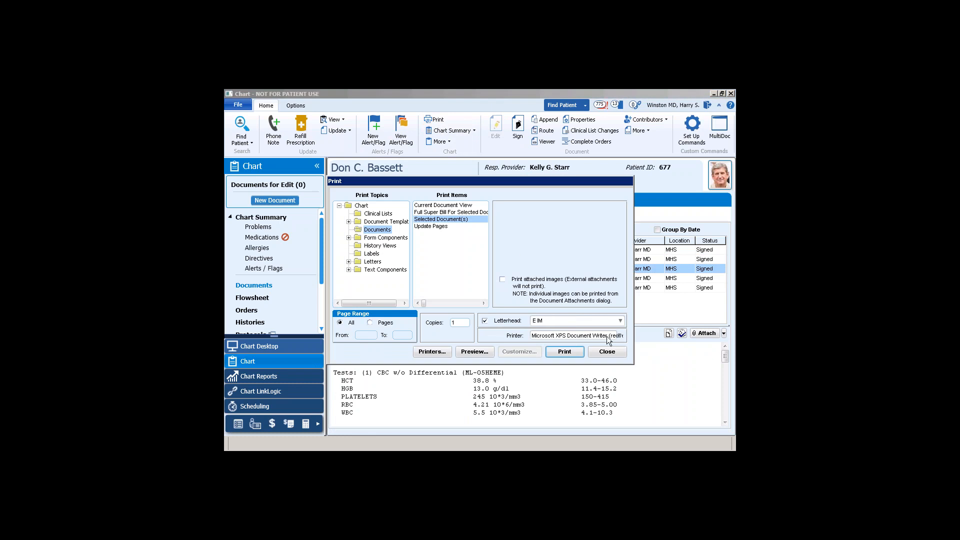
{"action": "left_click", "coordinate": [619, 335]}
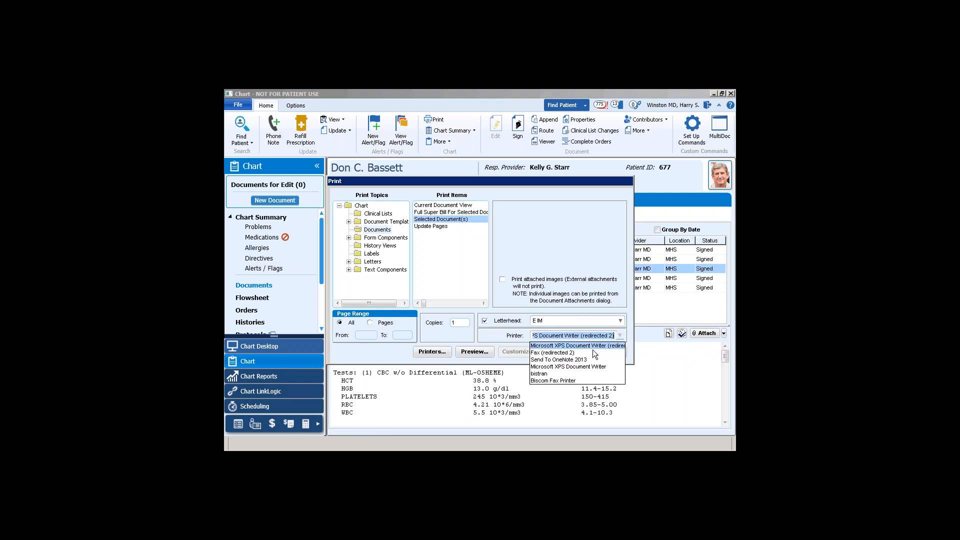
{"action": "left_click", "coordinate": [553, 380]}
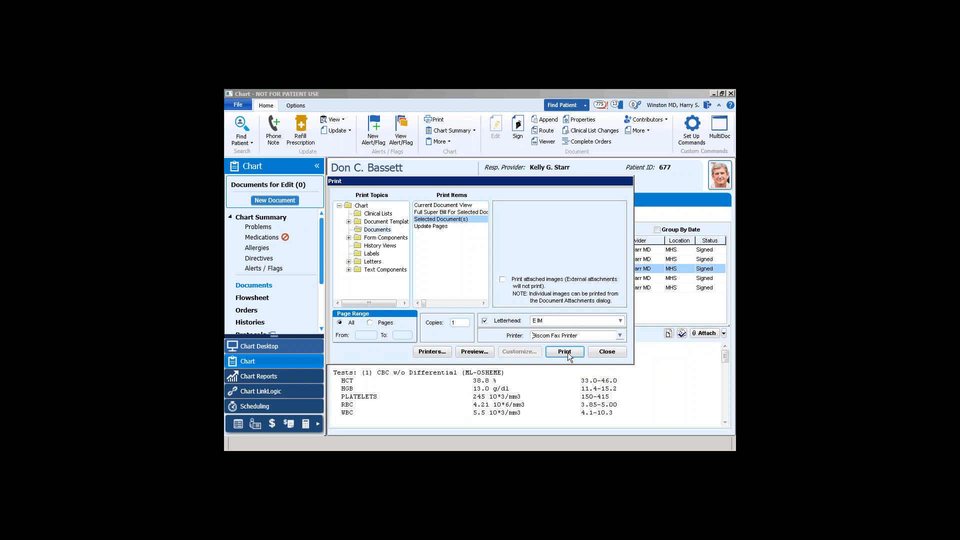
{"action": "left_click", "coordinate": [564, 352]}
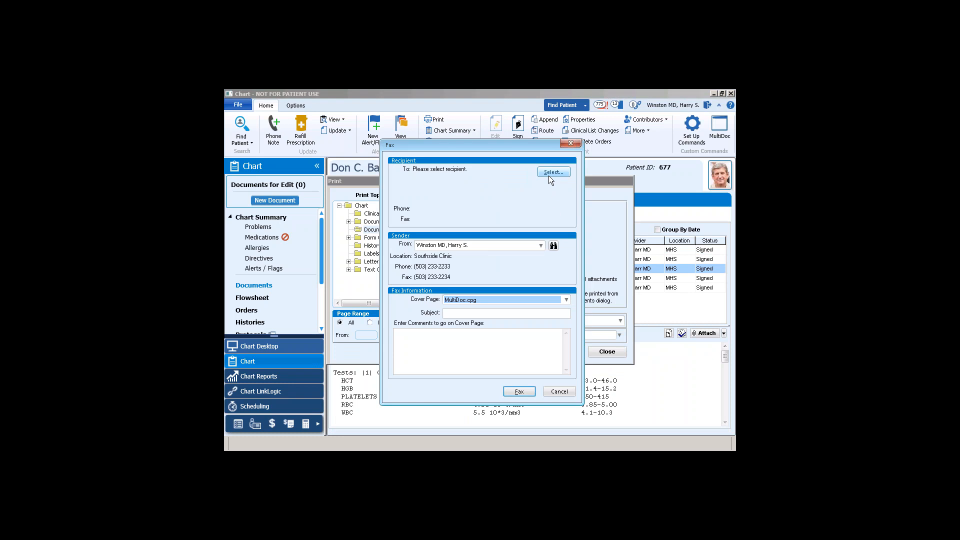
Pick Fraser Pharmaceuticals from the Pharmacies contact list as the fax recipient
{"action": "left_click", "coordinate": [552, 172]}
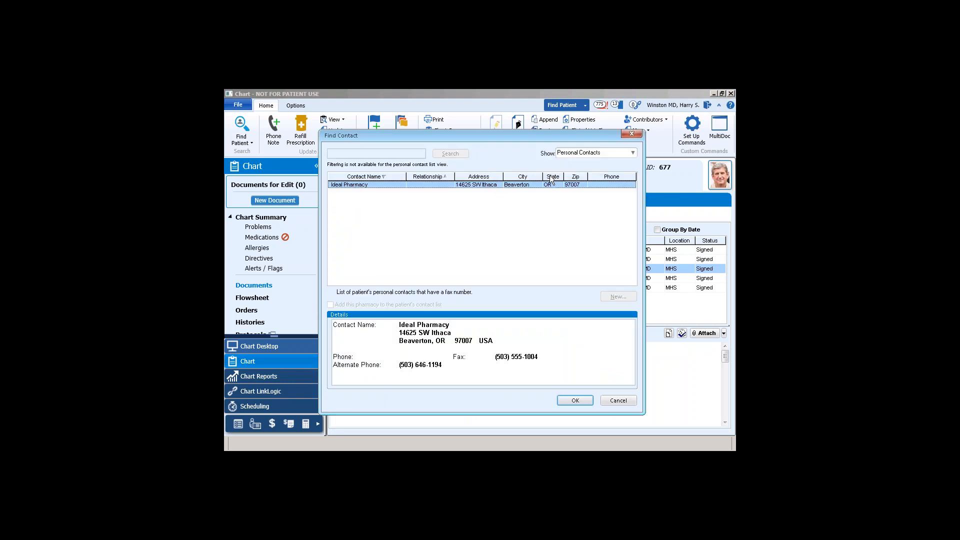
{"action": "mouse_move", "coordinate": [635, 158]}
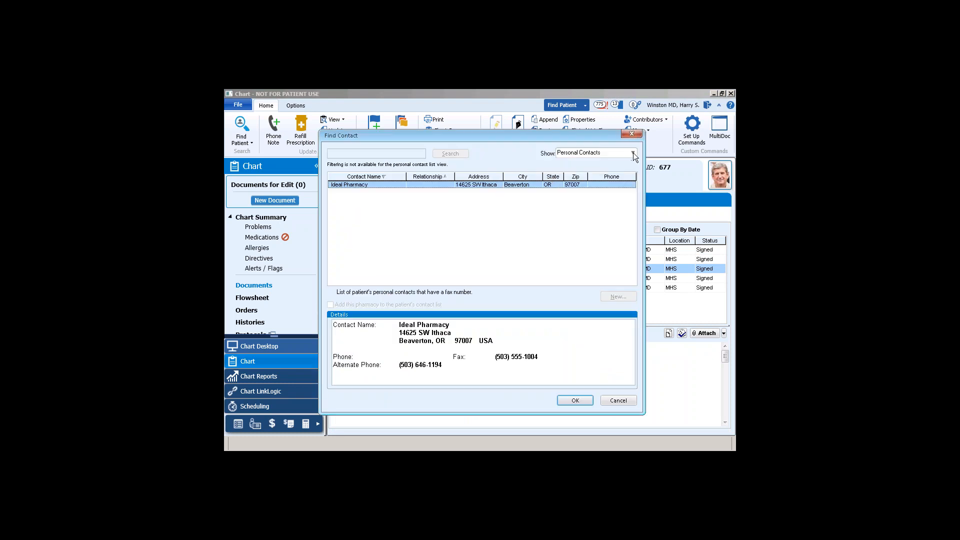
{"action": "left_click", "coordinate": [633, 152]}
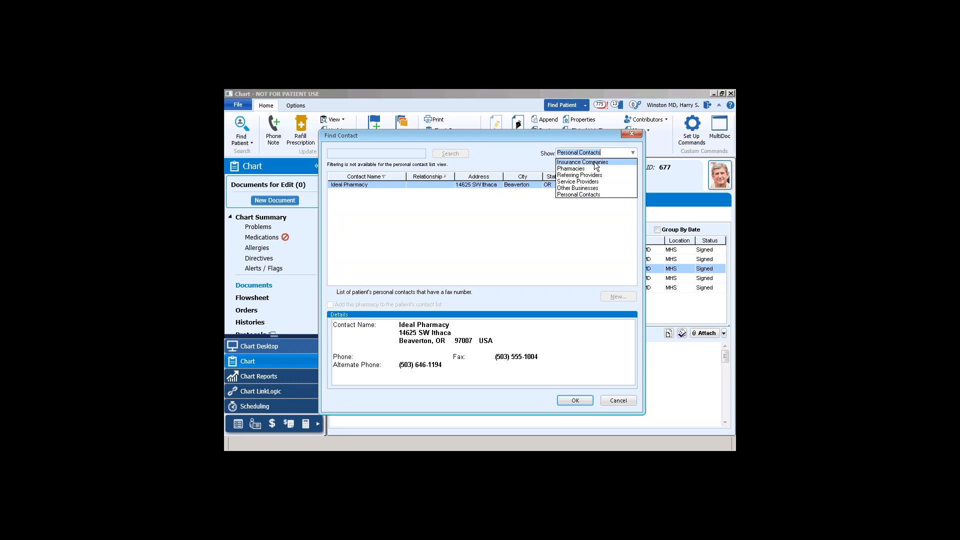
{"action": "mouse_move", "coordinate": [570, 168]}
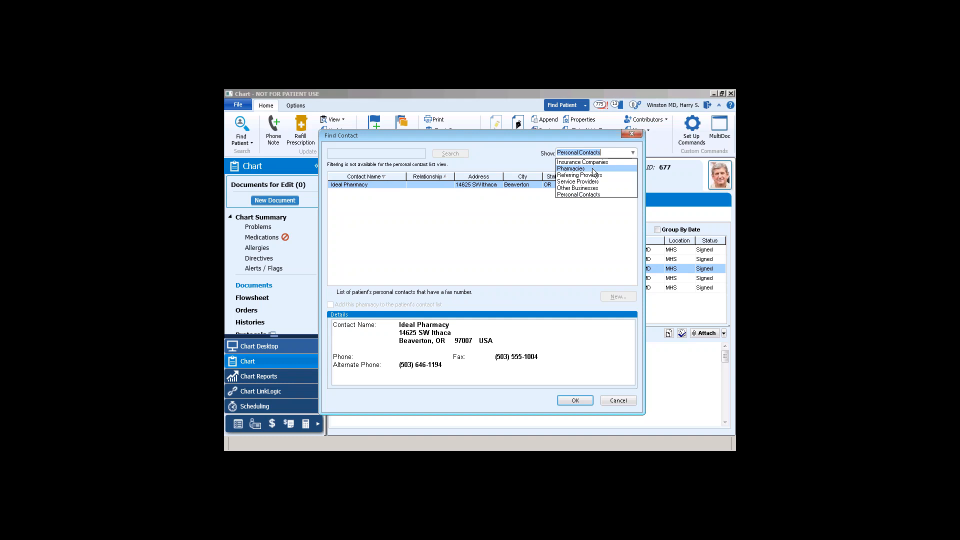
{"action": "mouse_move", "coordinate": [578, 174]}
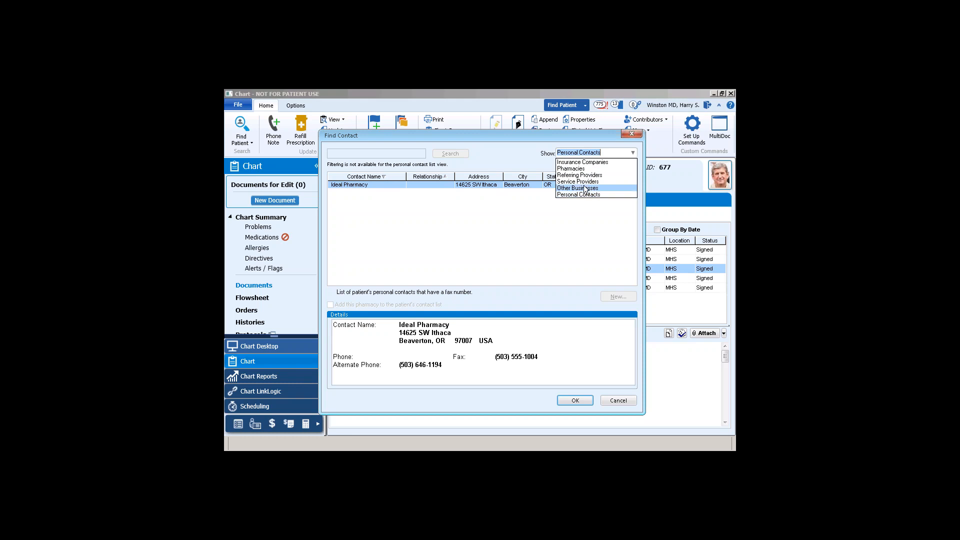
{"action": "left_click", "coordinate": [569, 168]}
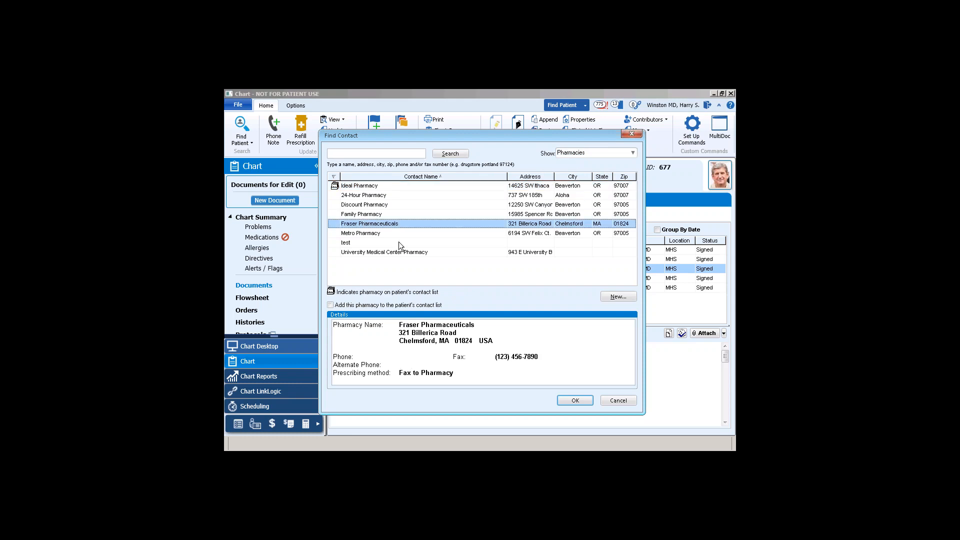
{"action": "left_click", "coordinate": [574, 400]}
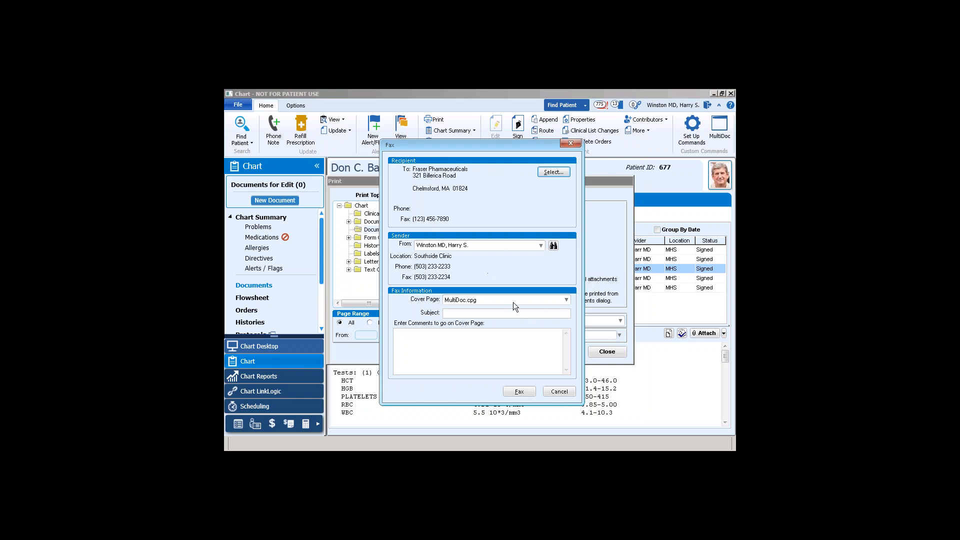
{"action": "mouse_move", "coordinate": [564, 304]}
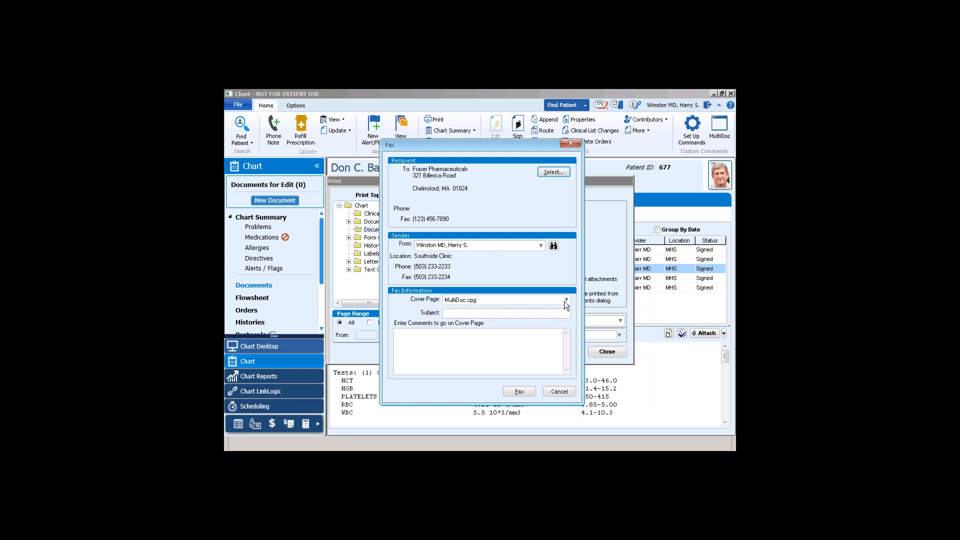
Send the fax to Fraser Pharmaceuticals with the MultiDoc.cpg cover page, a subject and comments
{"action": "left_click", "coordinate": [565, 300]}
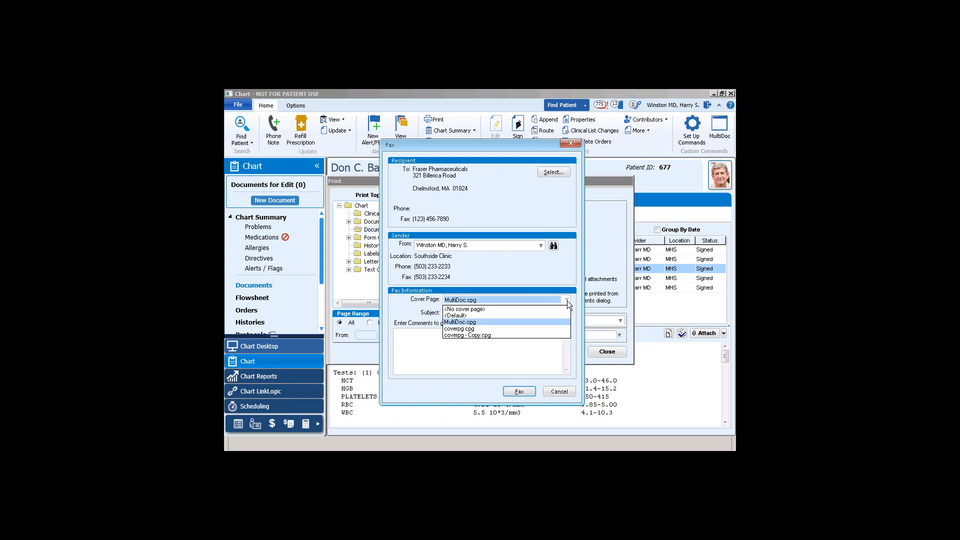
{"action": "left_click", "coordinate": [465, 309]}
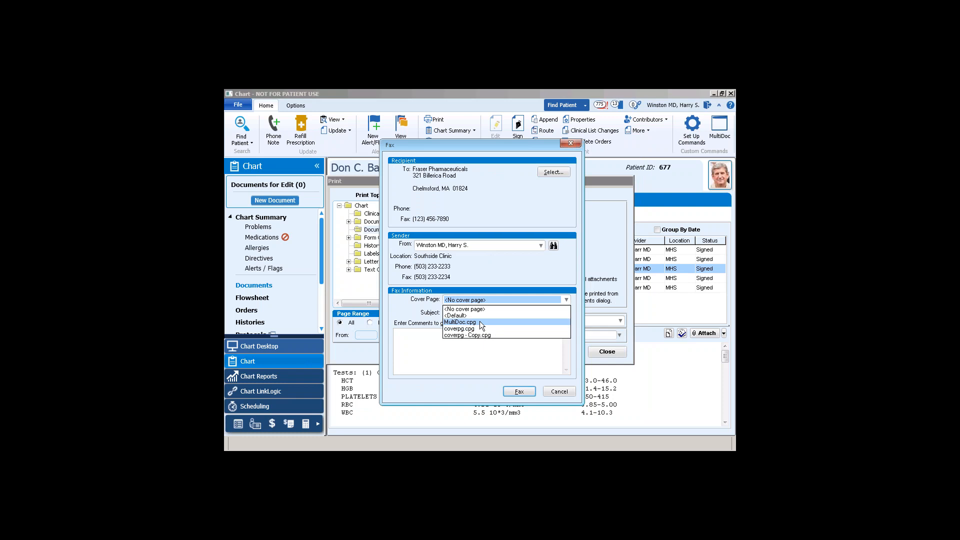
{"action": "left_click", "coordinate": [459, 322]}
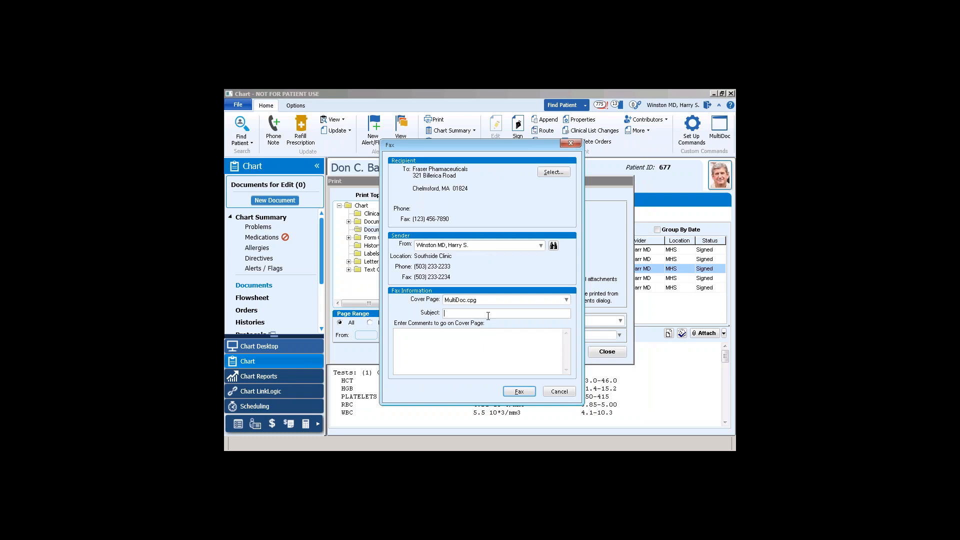
{"action": "type", "text": "Subject"}
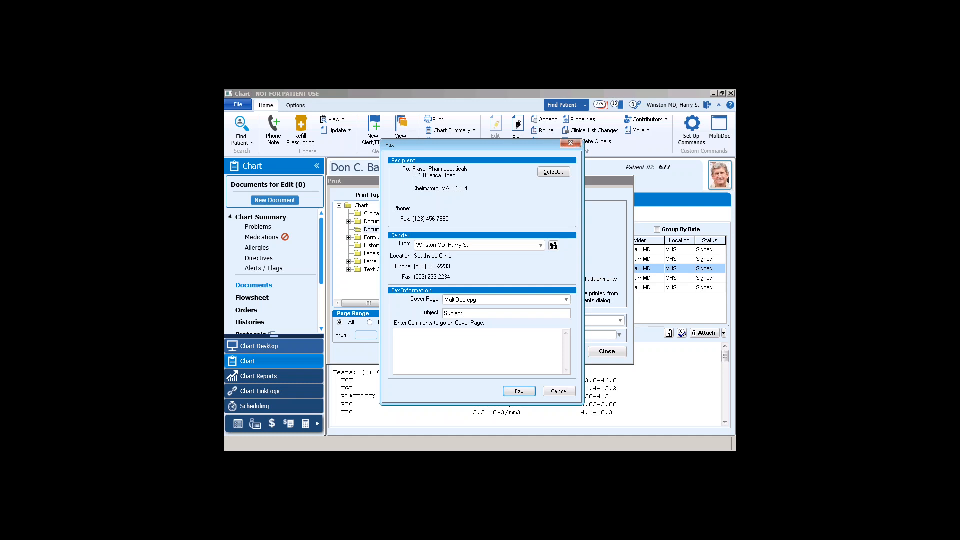
{"action": "type", "text": "Comm"}
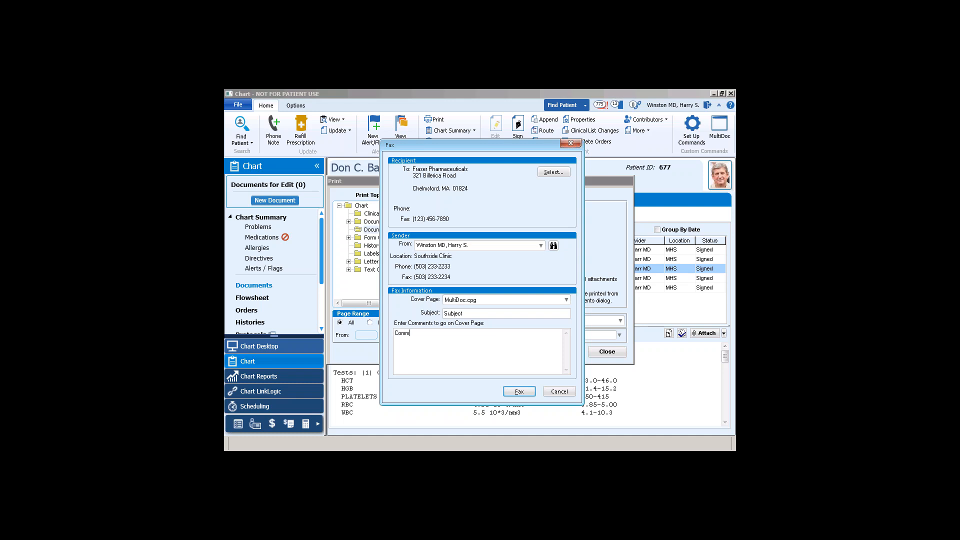
{"action": "type", "text": "ents"}
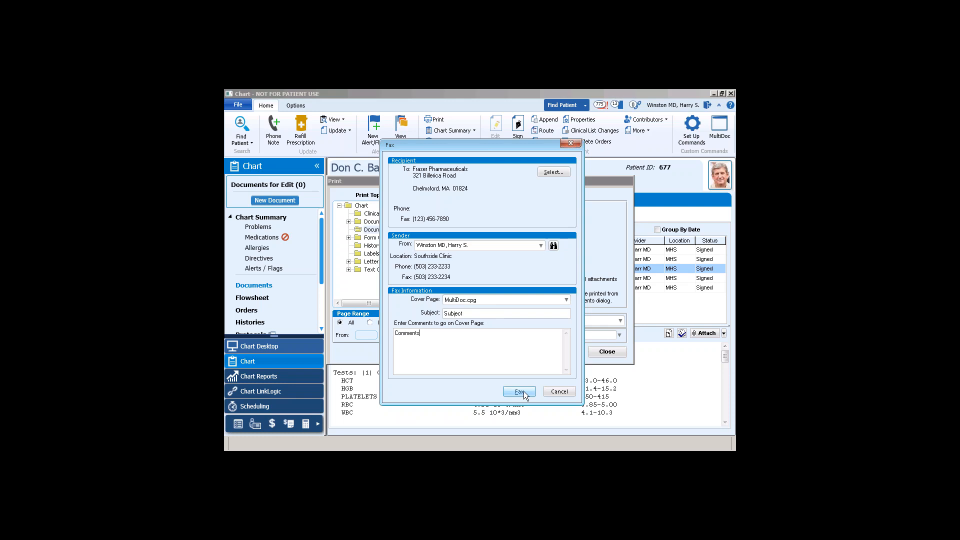
{"action": "left_click", "coordinate": [518, 392]}
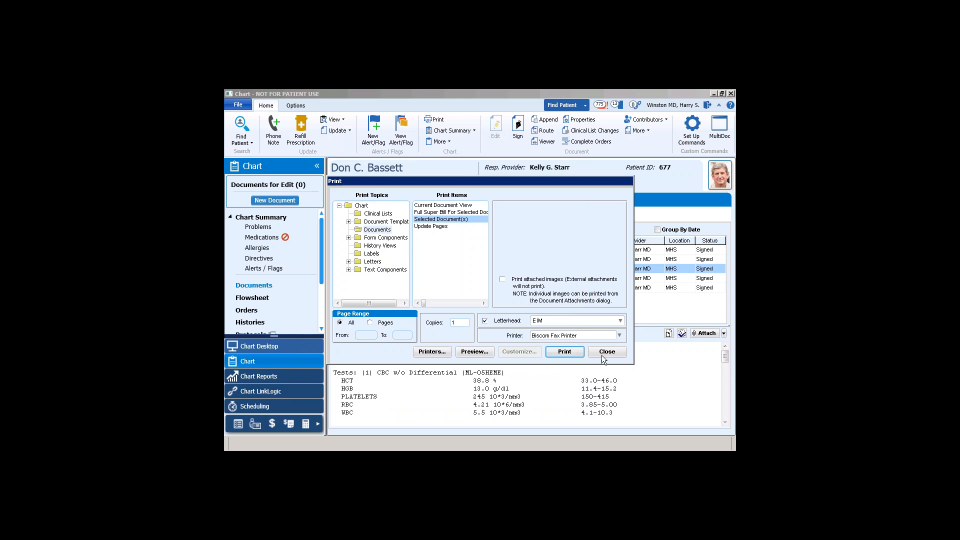
Close the print window, then browse imaging, lab, pathology and EKG reports, ending on lab reports
{"action": "left_click", "coordinate": [606, 351]}
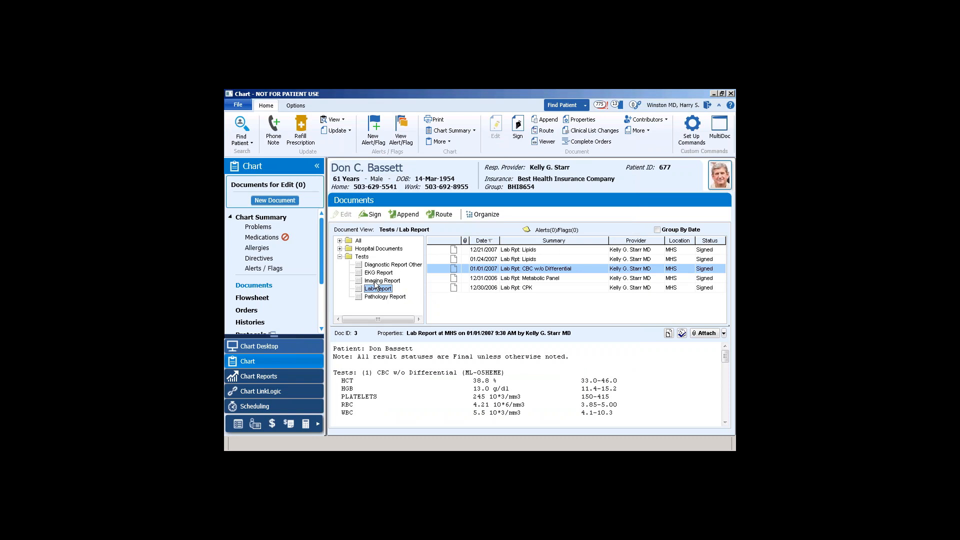
{"action": "left_click", "coordinate": [382, 280]}
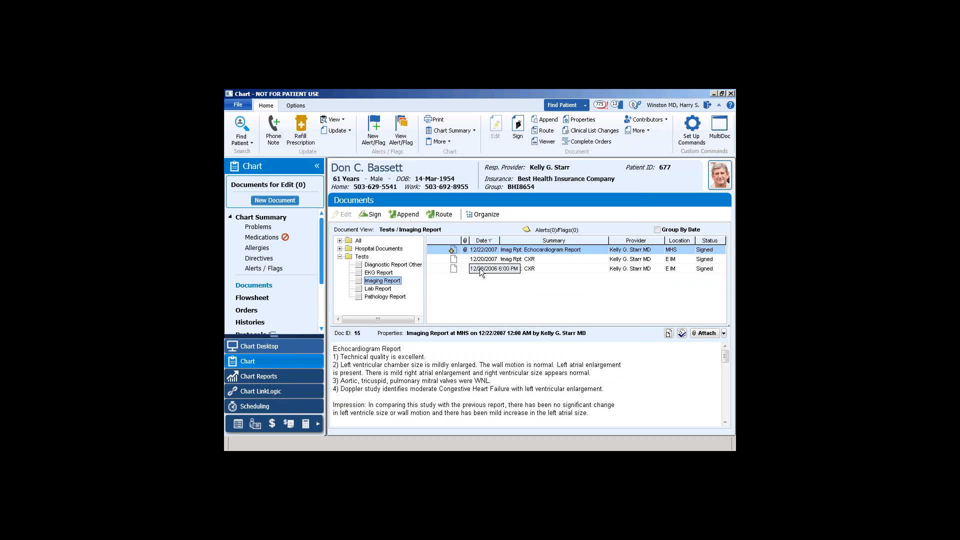
{"action": "left_click", "coordinate": [378, 288]}
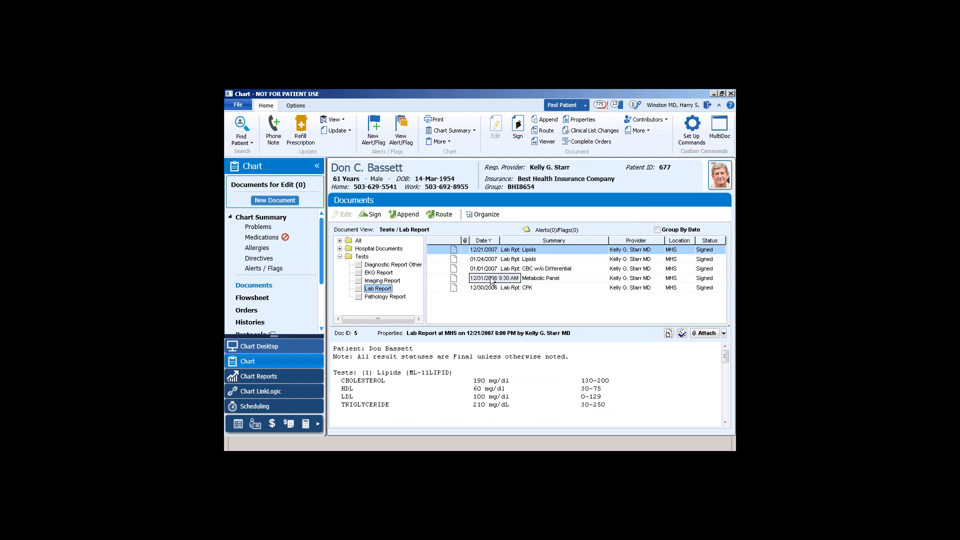
{"action": "left_click", "coordinate": [385, 297]}
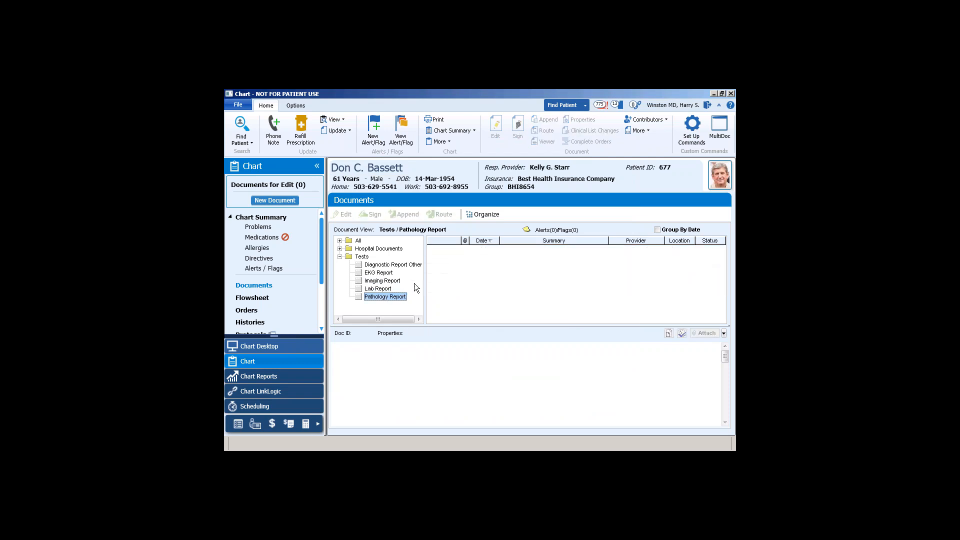
{"action": "left_click", "coordinate": [378, 272]}
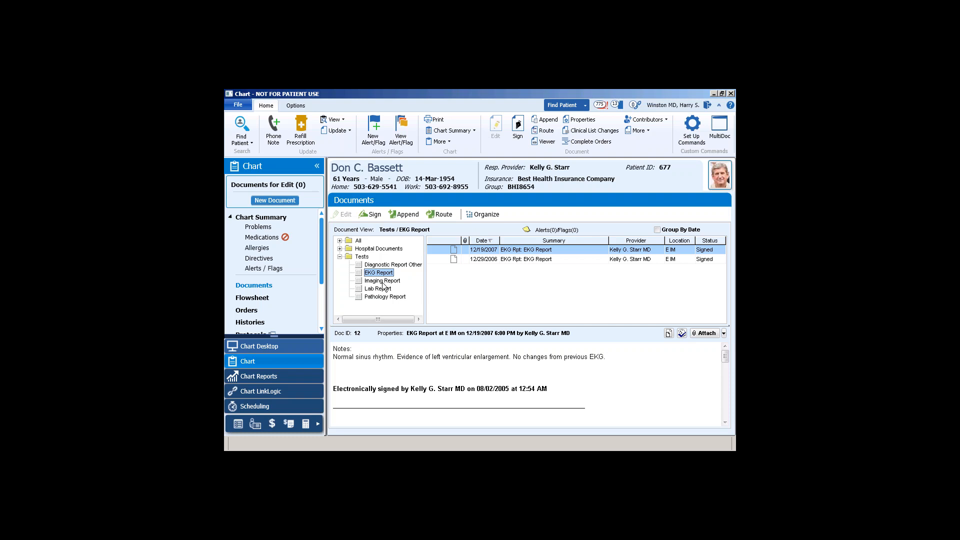
{"action": "left_click", "coordinate": [377, 289]}
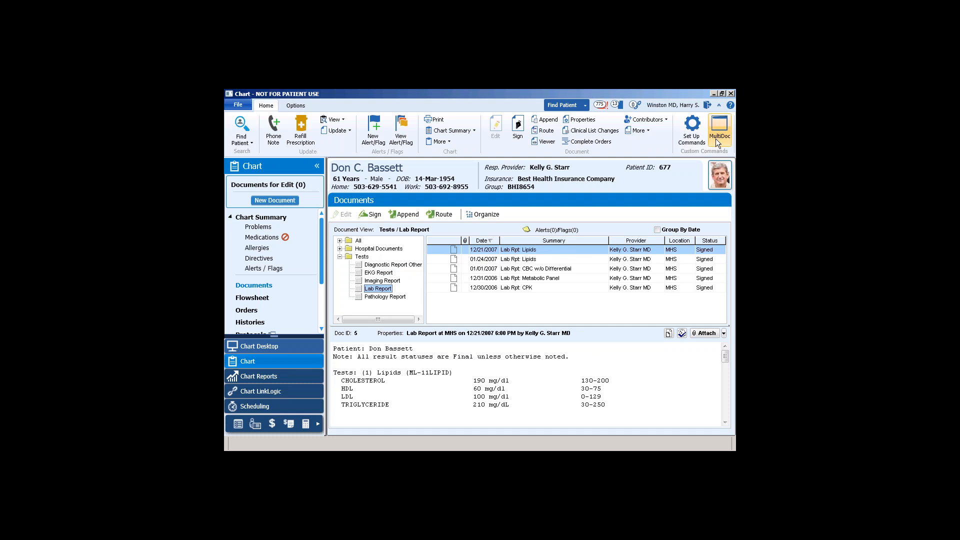
{"action": "left_click", "coordinate": [719, 125]}
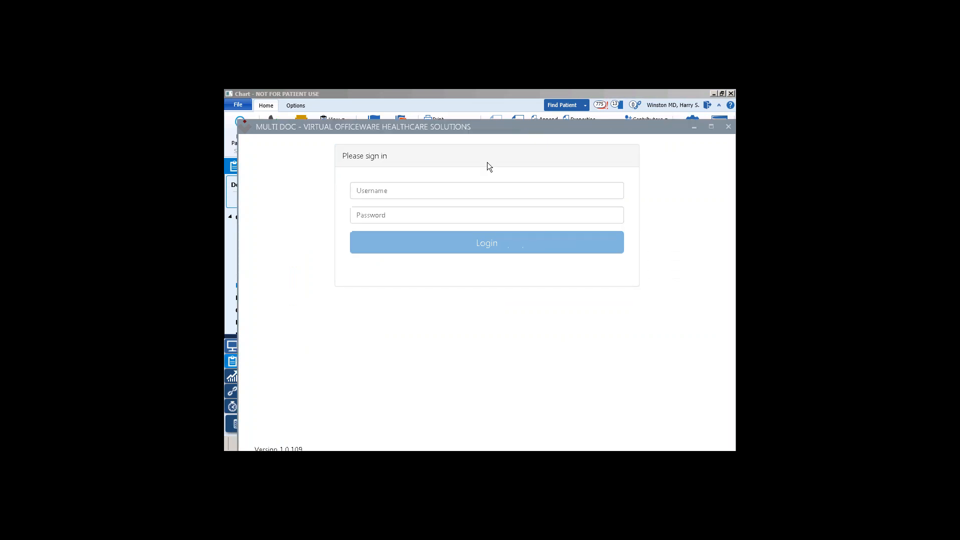
{"action": "left_click", "coordinate": [486, 191]}
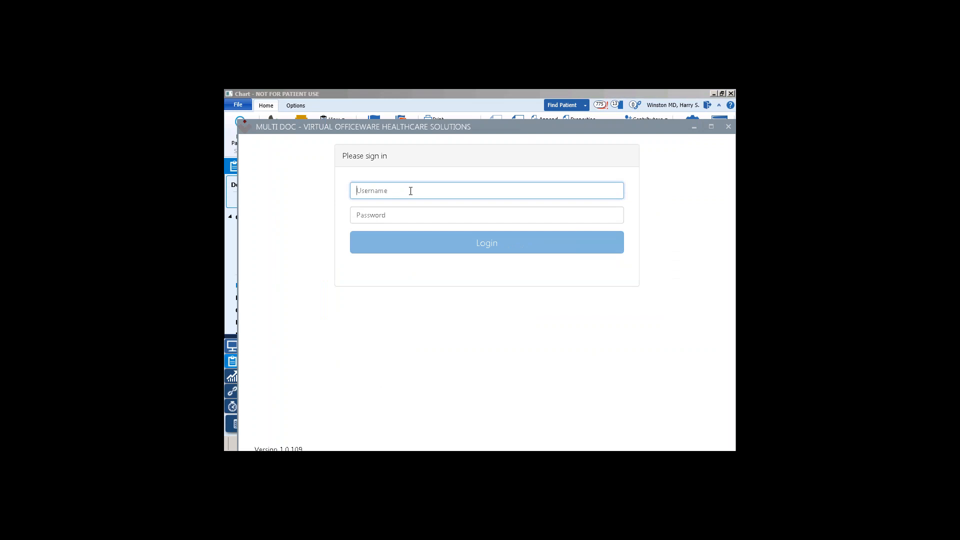
{"action": "type", "text": "Kevin F"}
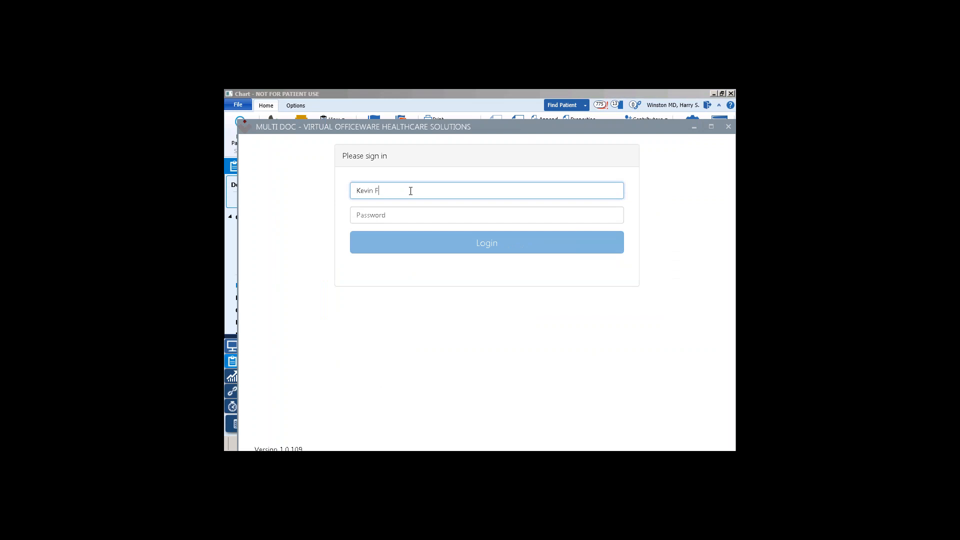
{"action": "type", "text": "raser"}
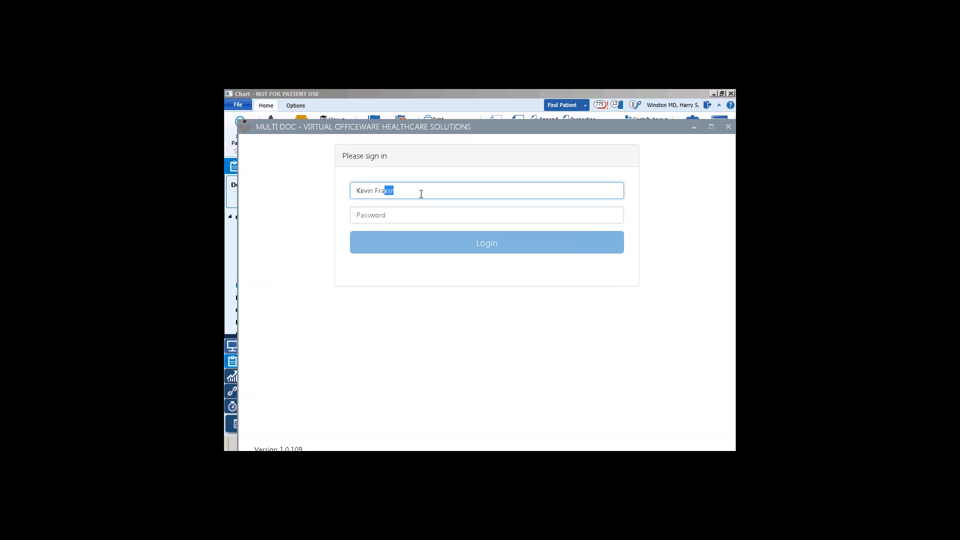
{"action": "type", "text": "••"}
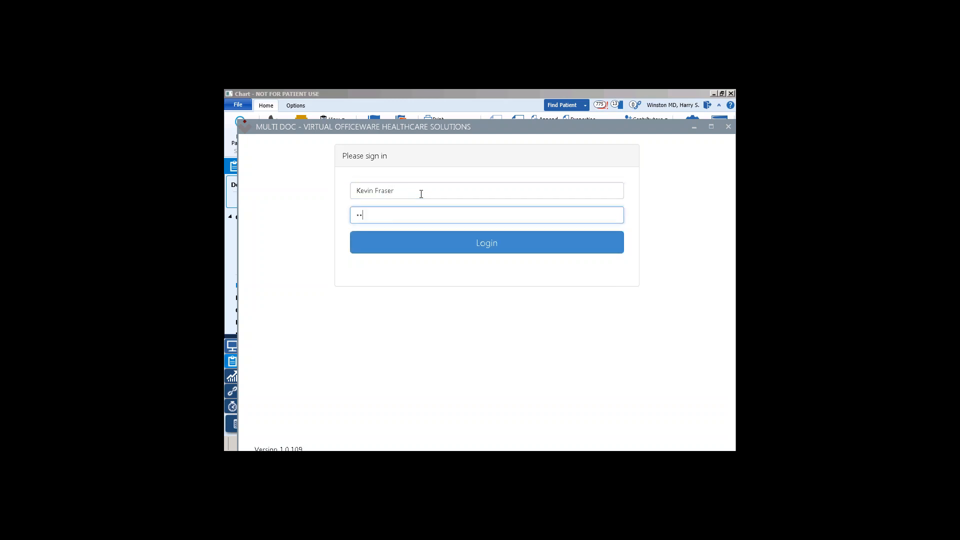
{"action": "left_click", "coordinate": [486, 242]}
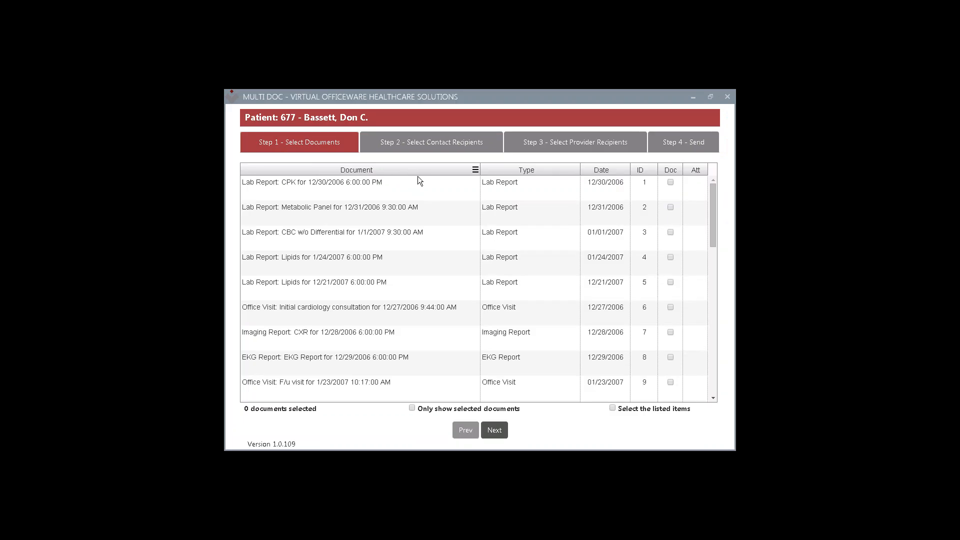
{"action": "mouse_move", "coordinate": [428, 258]}
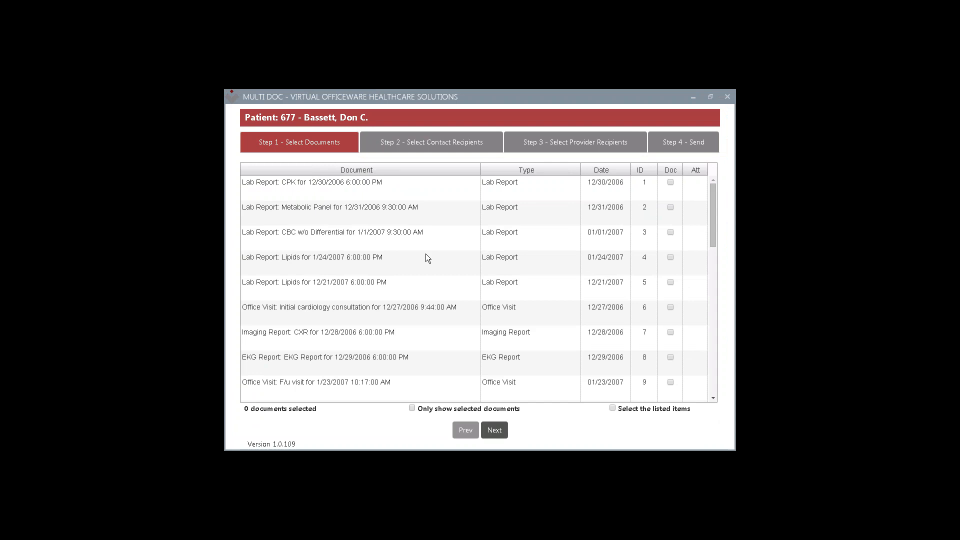
{"action": "mouse_move", "coordinate": [411, 213]}
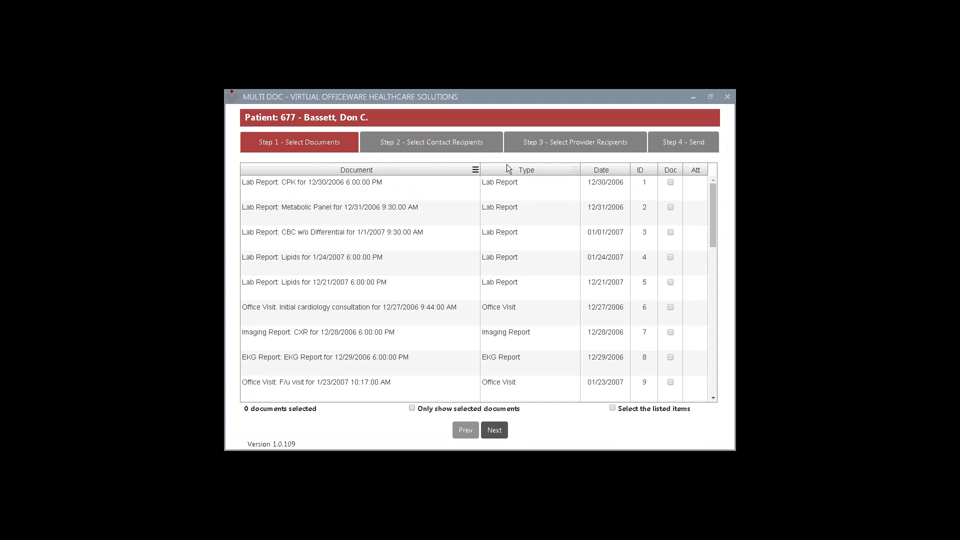
{"action": "mouse_move", "coordinate": [279, 180]}
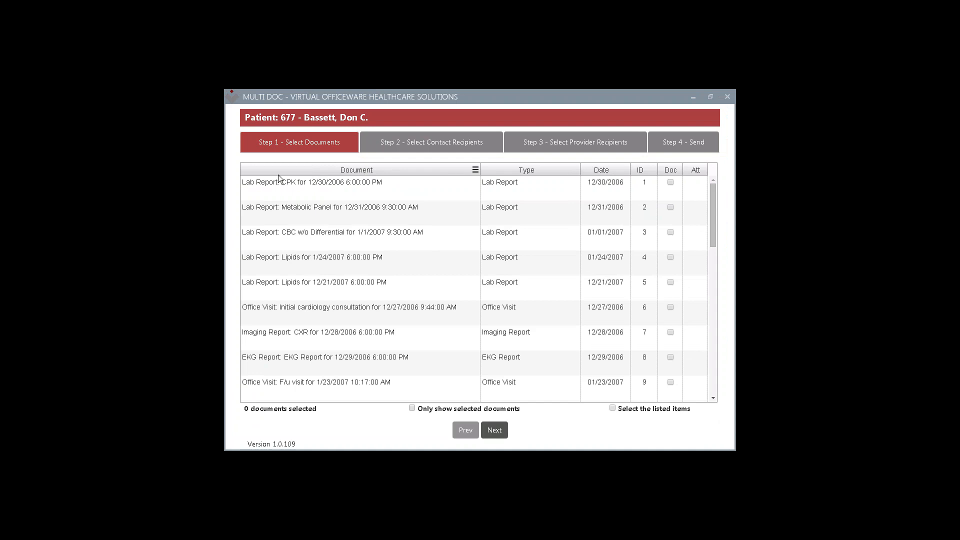
{"action": "mouse_move", "coordinate": [345, 160]}
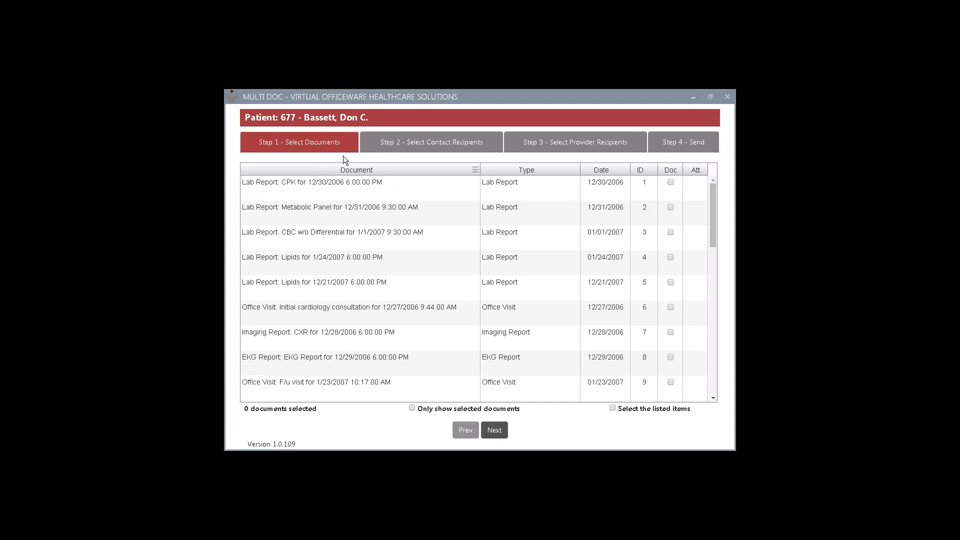
{"action": "left_click", "coordinate": [356, 169]}
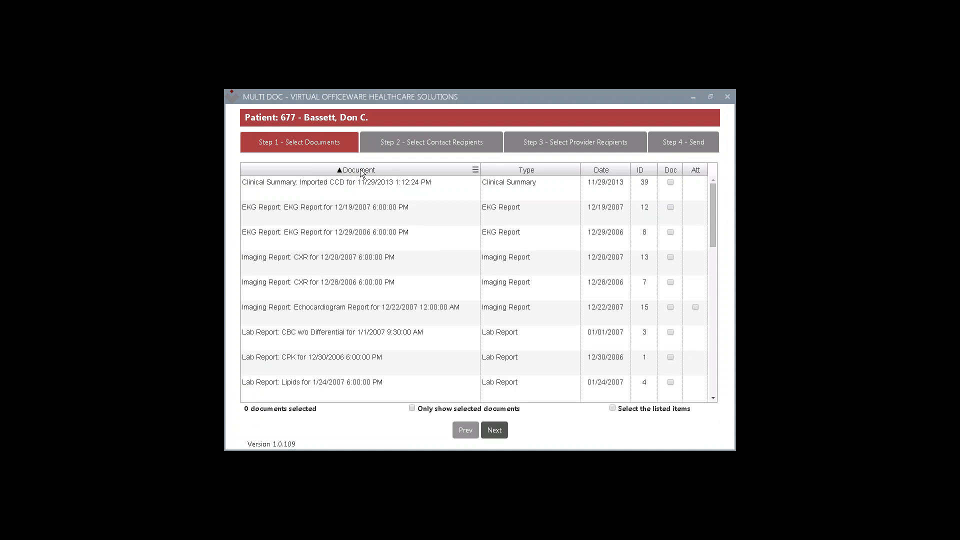
{"action": "left_click", "coordinate": [357, 170]}
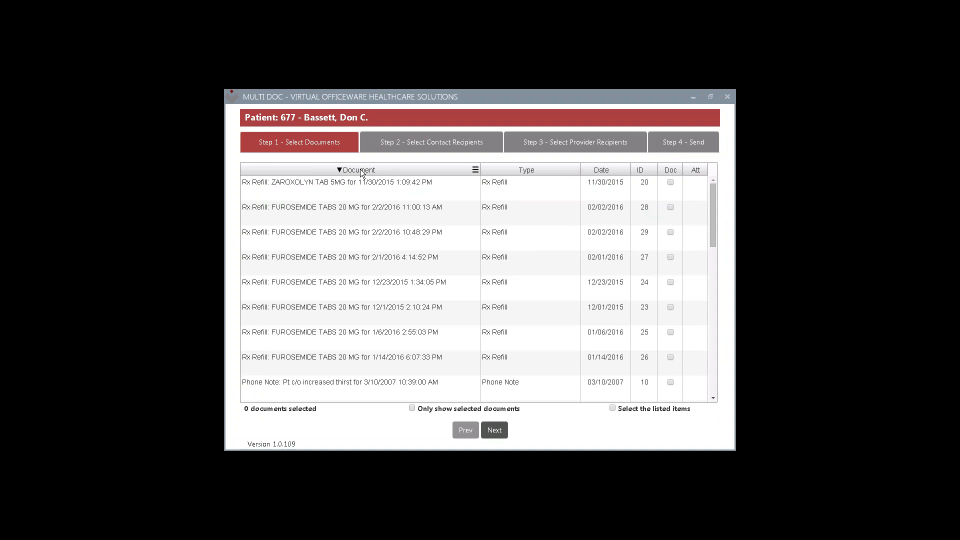
{"action": "left_click", "coordinate": [356, 170]}
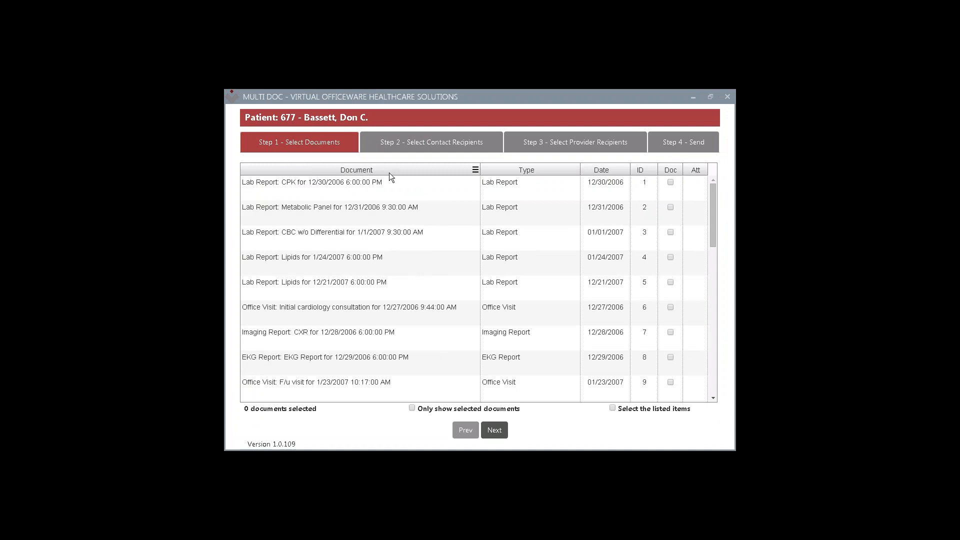
{"action": "mouse_move", "coordinate": [564, 172]}
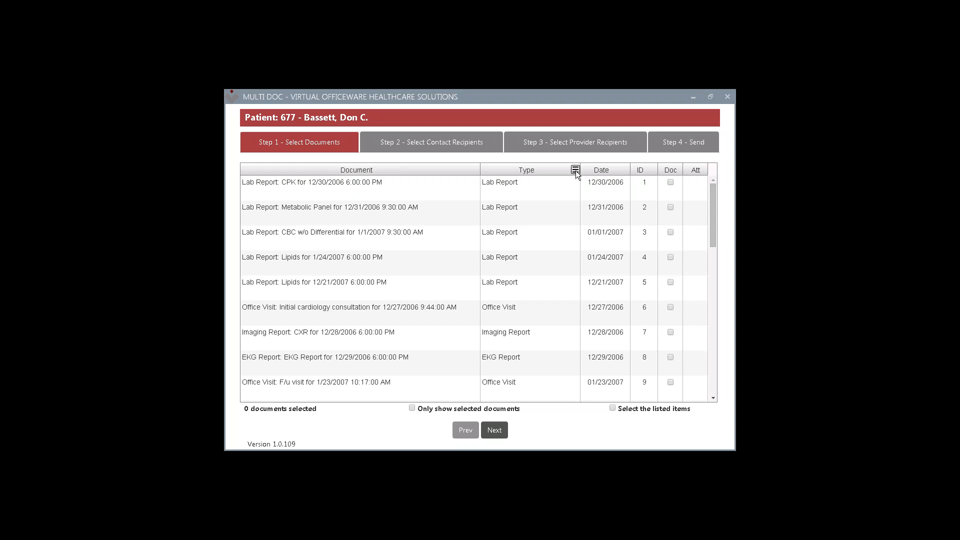
Filter the document Type column to Lab Report only, then re-include all document types
{"action": "left_click", "coordinate": [575, 170]}
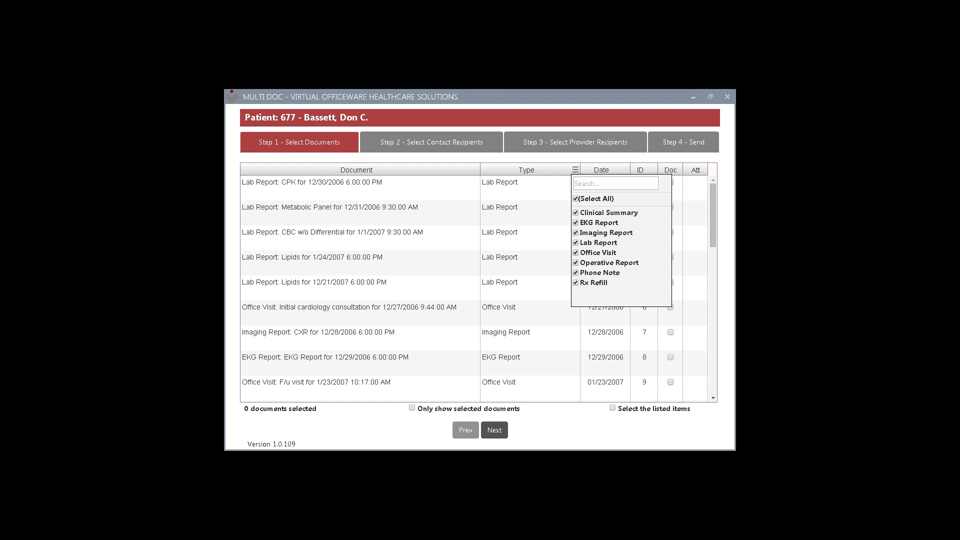
{"action": "mouse_move", "coordinate": [575, 202]}
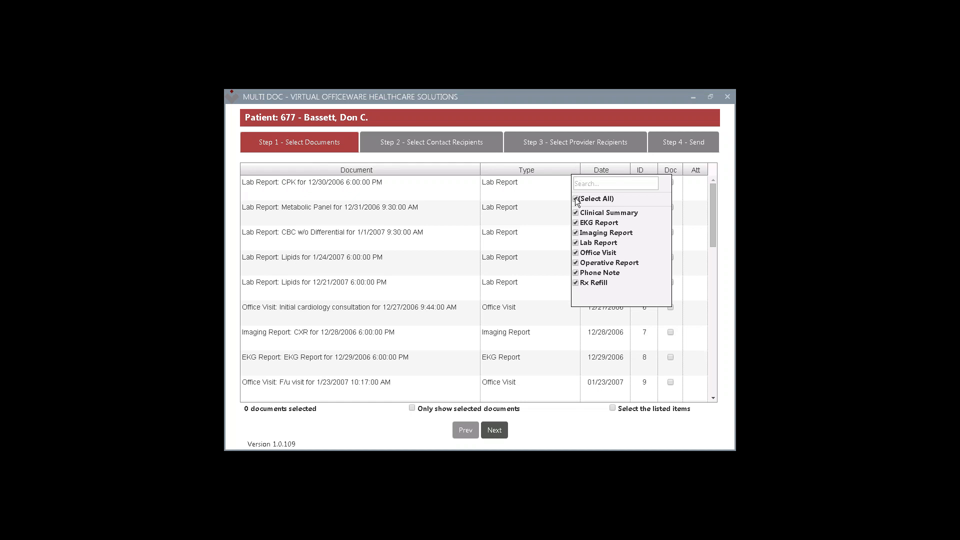
{"action": "left_click", "coordinate": [576, 198]}
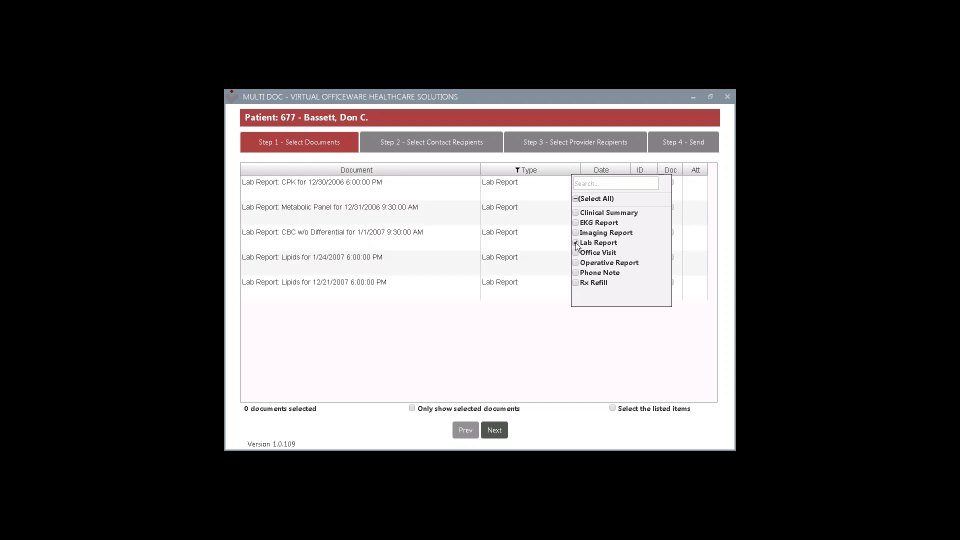
{"action": "left_click", "coordinate": [575, 242]}
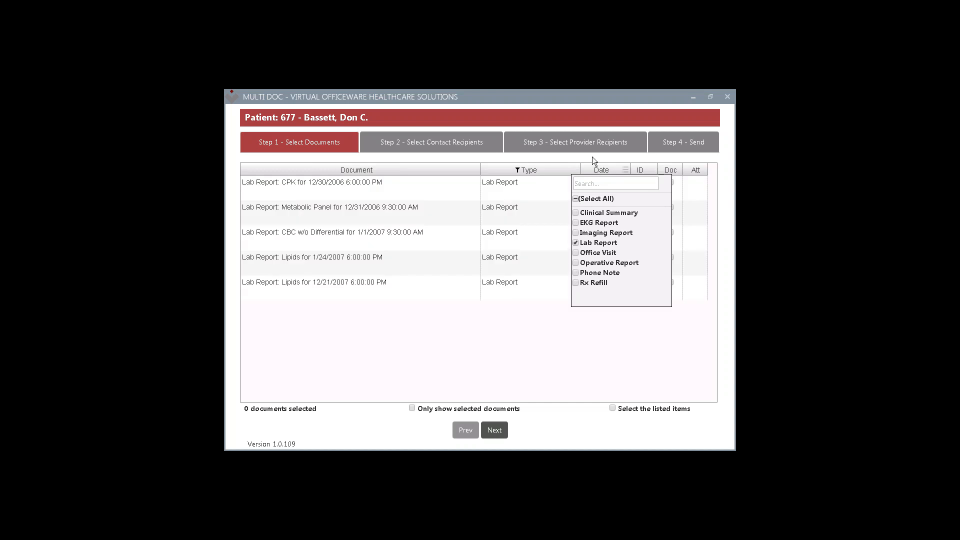
{"action": "left_click", "coordinate": [482, 245]}
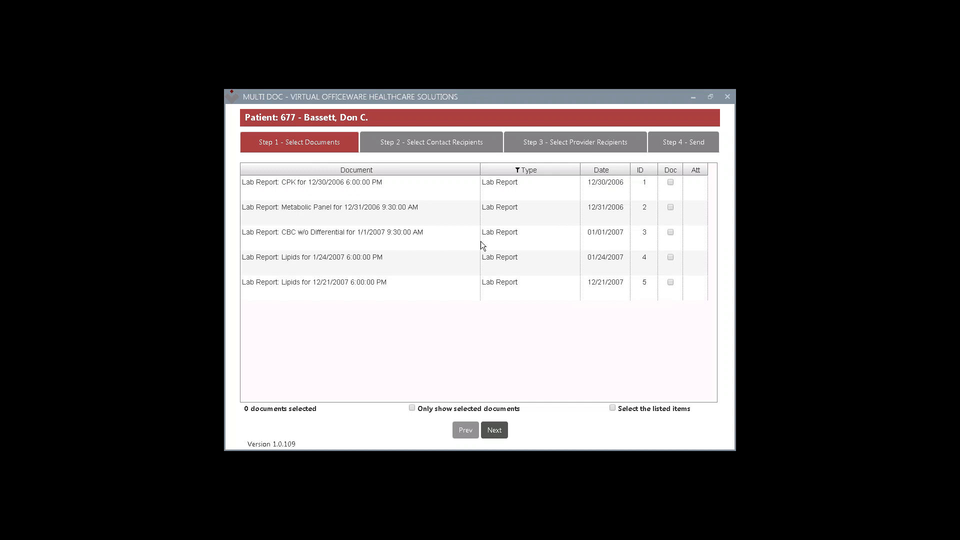
{"action": "mouse_move", "coordinate": [462, 228]}
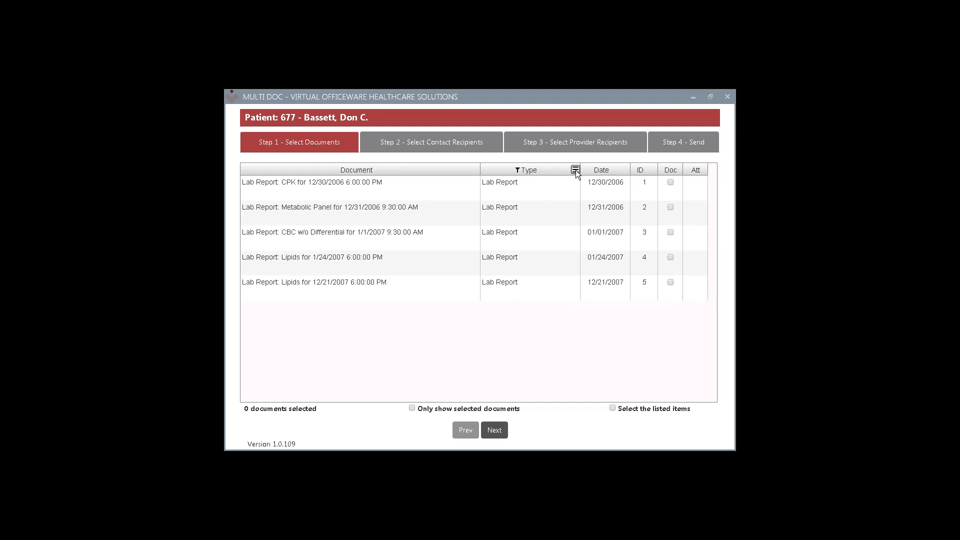
{"action": "left_click", "coordinate": [574, 169]}
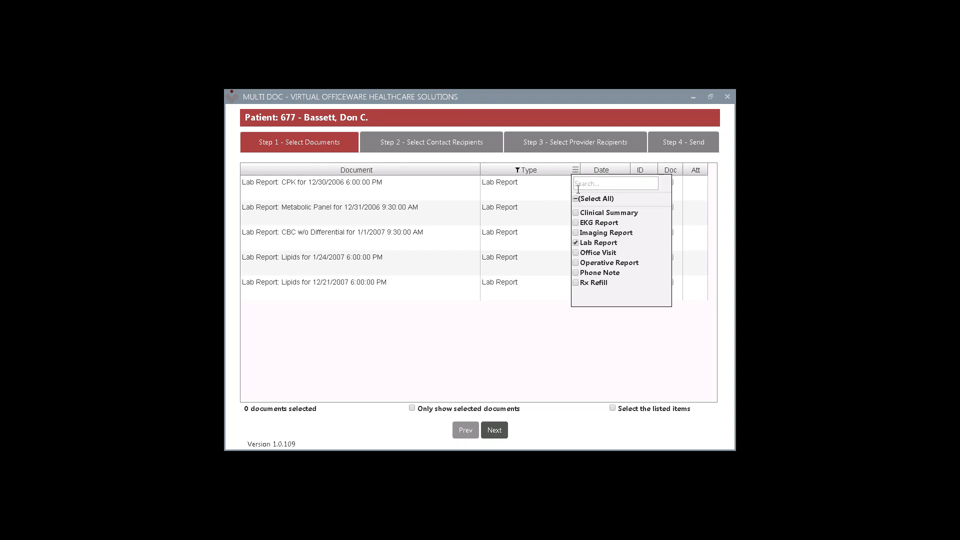
{"action": "left_click", "coordinate": [575, 198]}
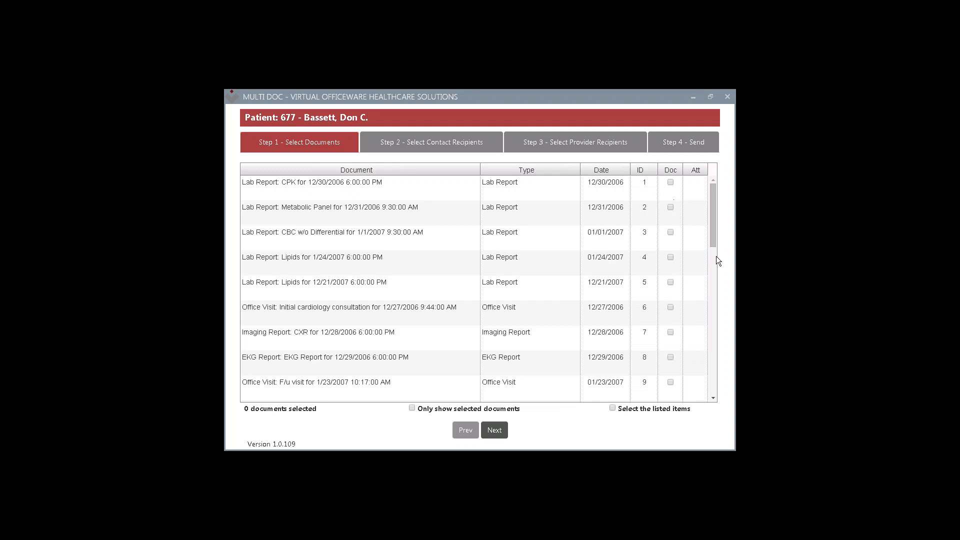
After toggling select-all, check IDs 8, 9 and 15 with attachment, and show only selected
{"action": "scroll", "scroll_direction": "down", "scroll_amount": 3}
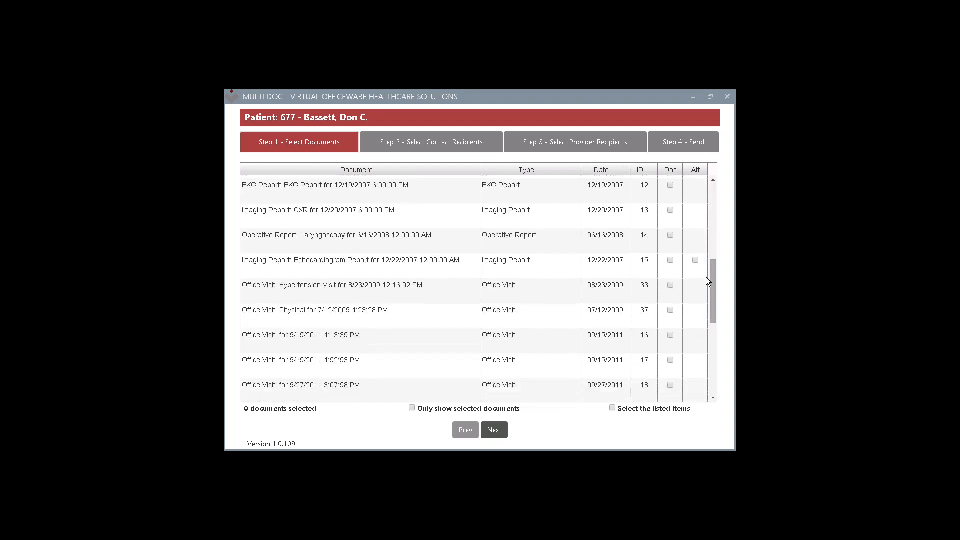
{"action": "left_click", "coordinate": [695, 260]}
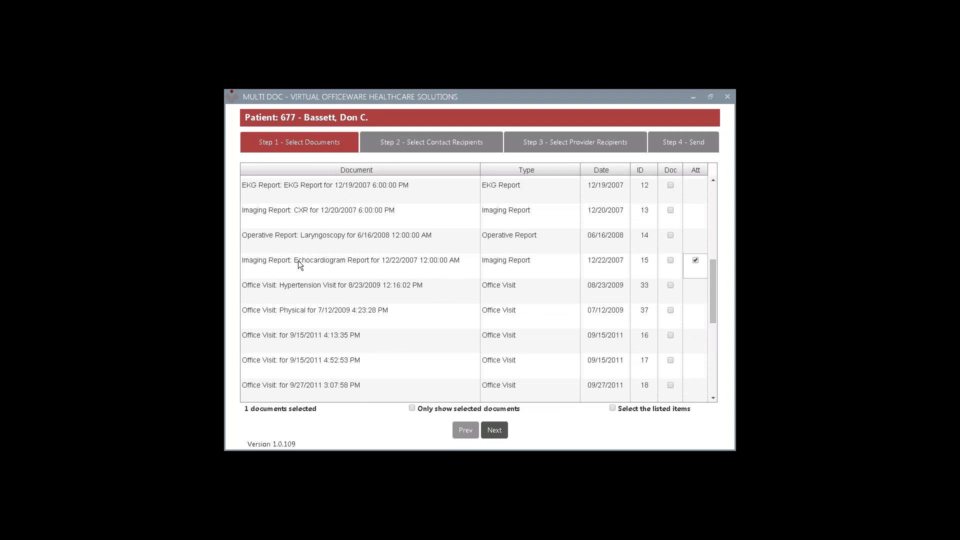
{"action": "mouse_move", "coordinate": [362, 271]}
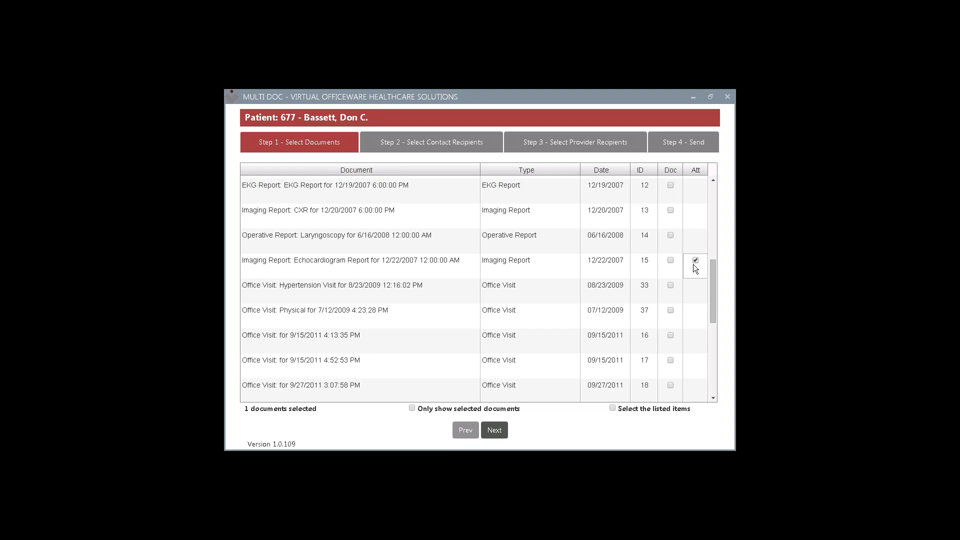
{"action": "mouse_move", "coordinate": [710, 264]}
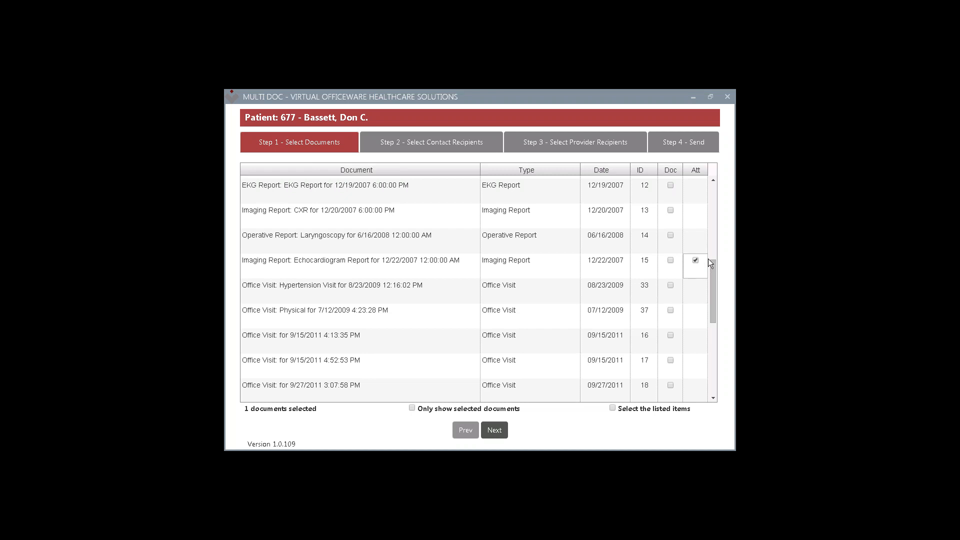
{"action": "left_click", "coordinate": [670, 265]}
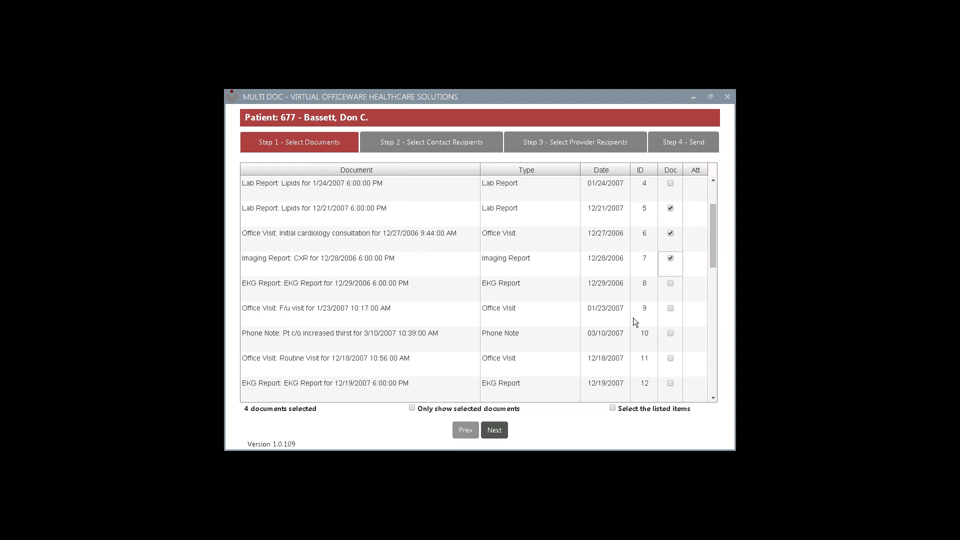
{"action": "mouse_move", "coordinate": [615, 411]}
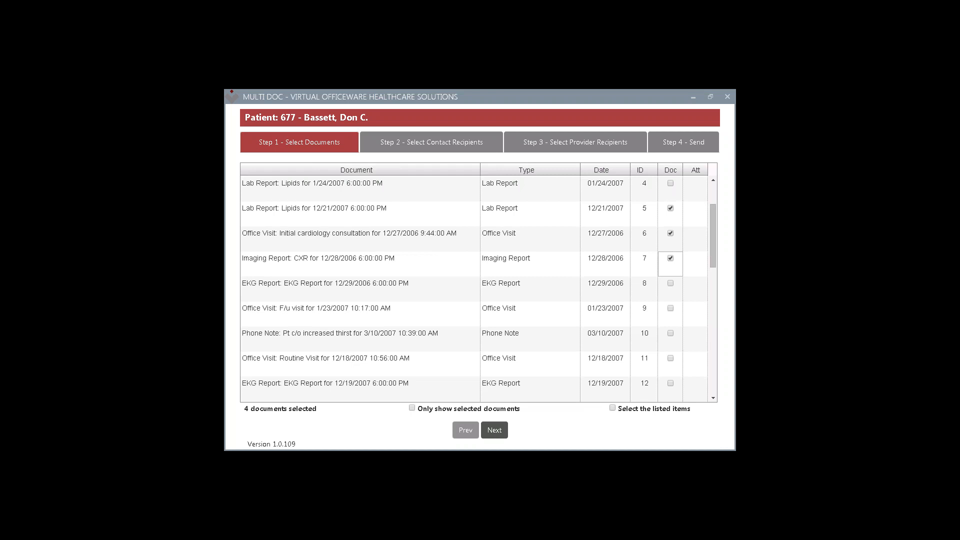
{"action": "left_click", "coordinate": [612, 408]}
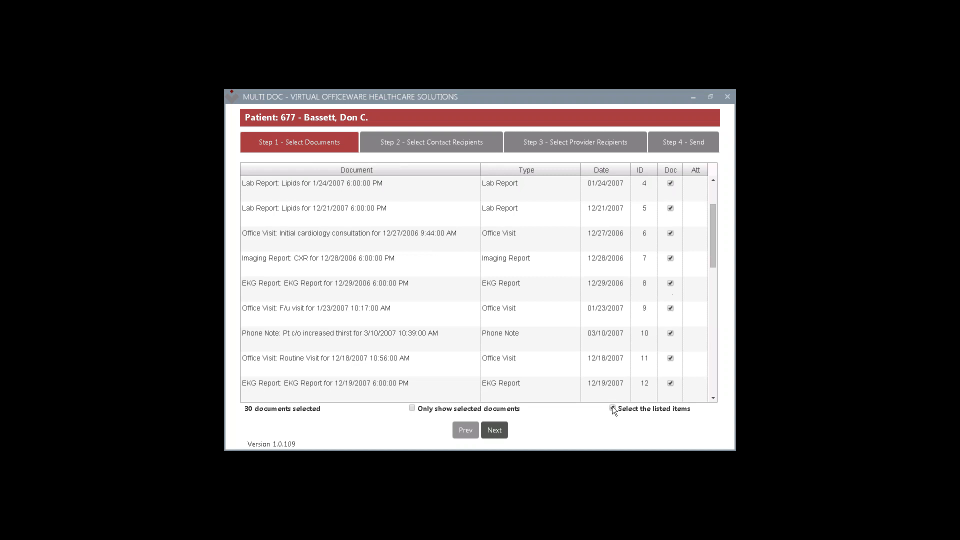
{"action": "left_click", "coordinate": [611, 408]}
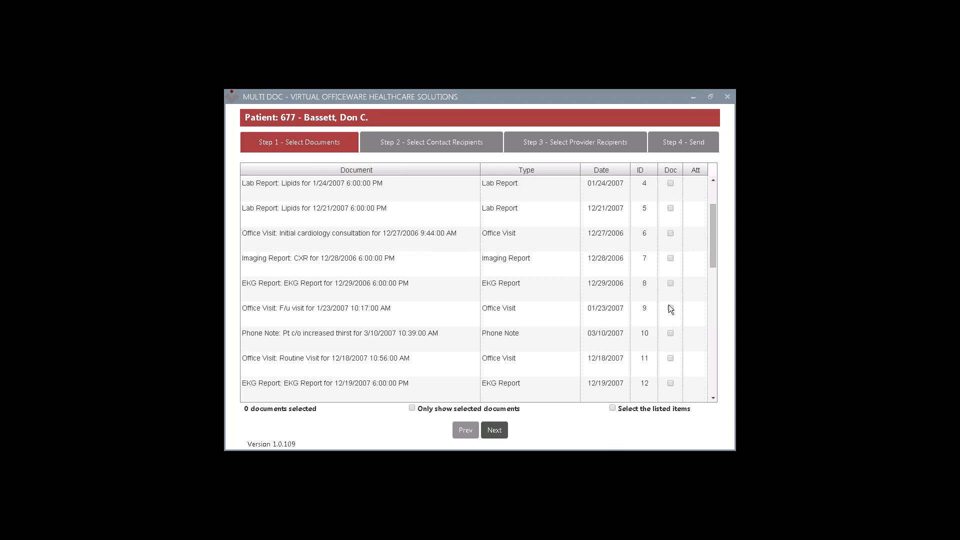
{"action": "left_click", "coordinate": [670, 308]}
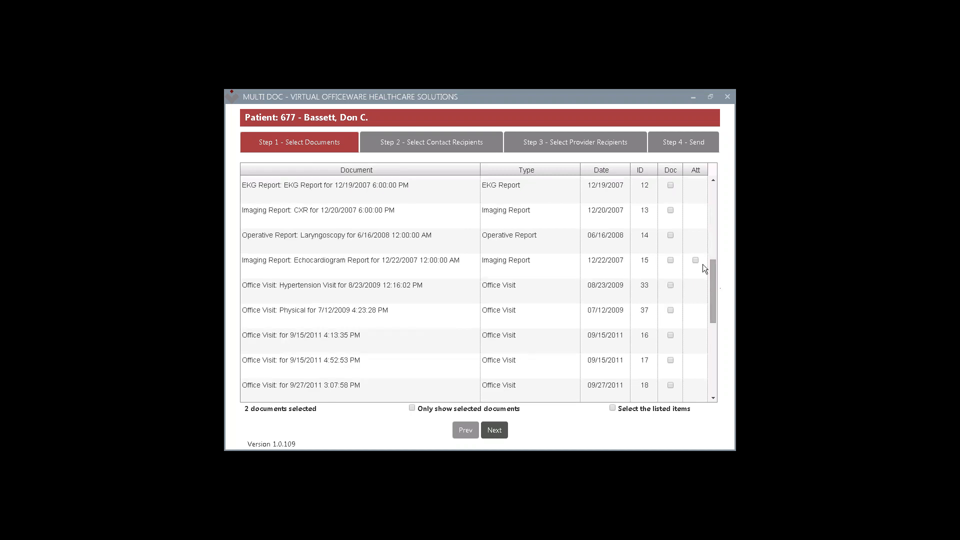
{"action": "left_click", "coordinate": [670, 260]}
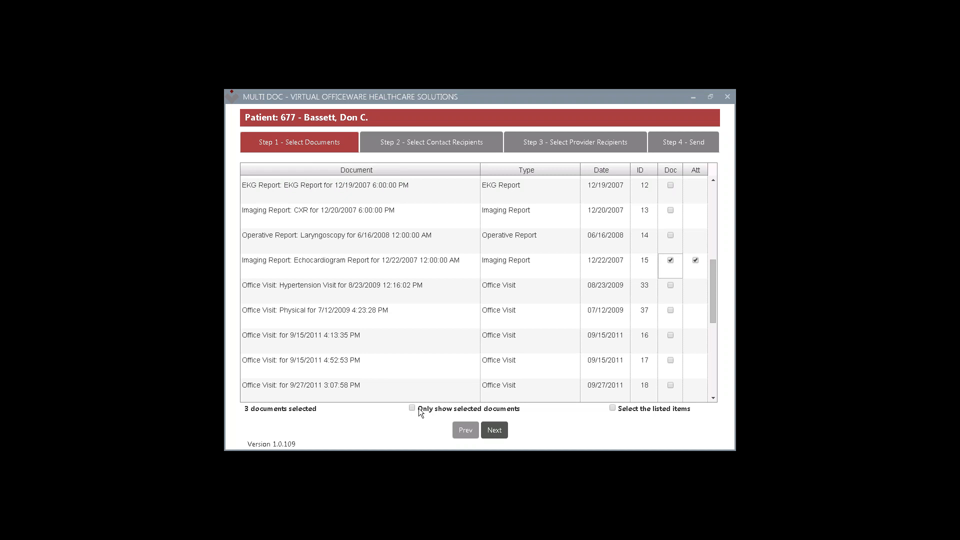
{"action": "left_click", "coordinate": [412, 408]}
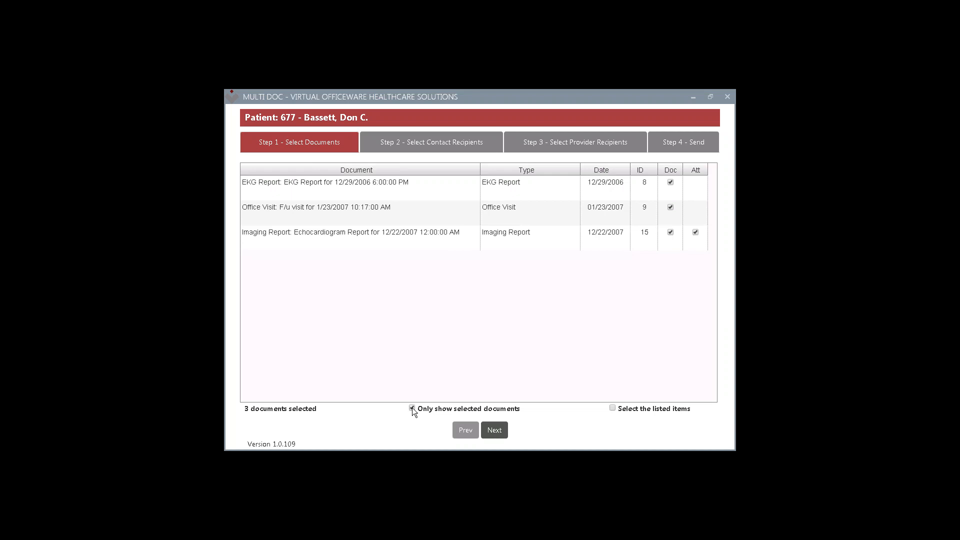
Show the full list, check Lipids reports IDs 4 and 5, then select all 30 documents
{"action": "left_click", "coordinate": [412, 408]}
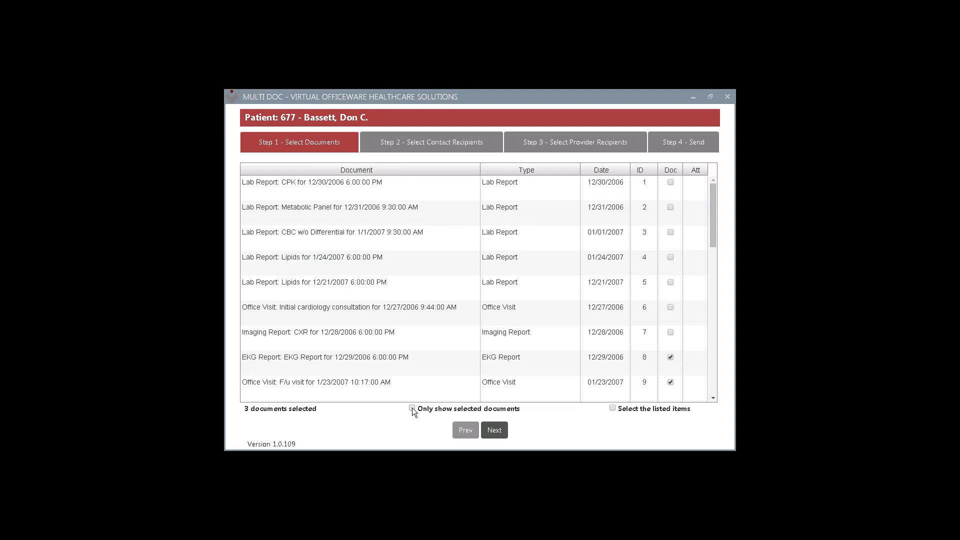
{"action": "left_click", "coordinate": [670, 257]}
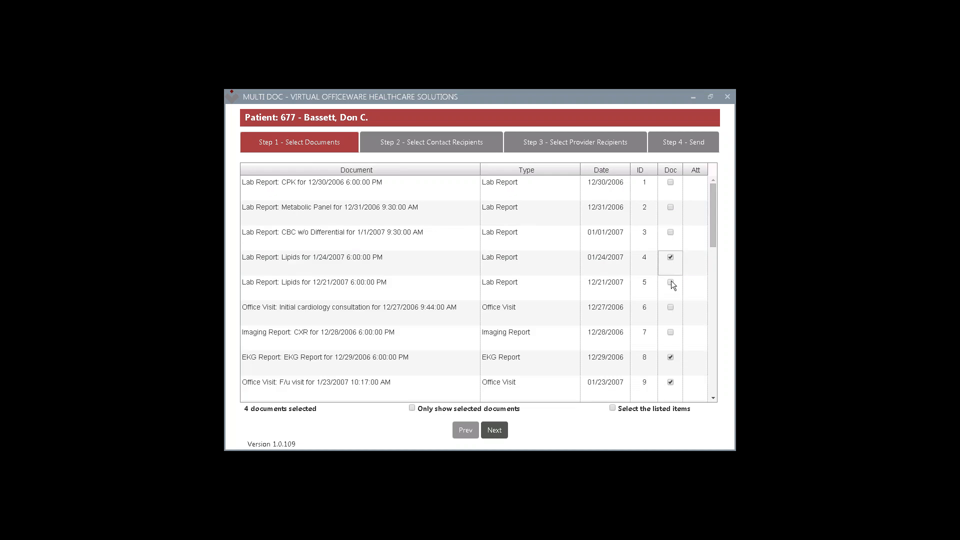
{"action": "left_click", "coordinate": [670, 283]}
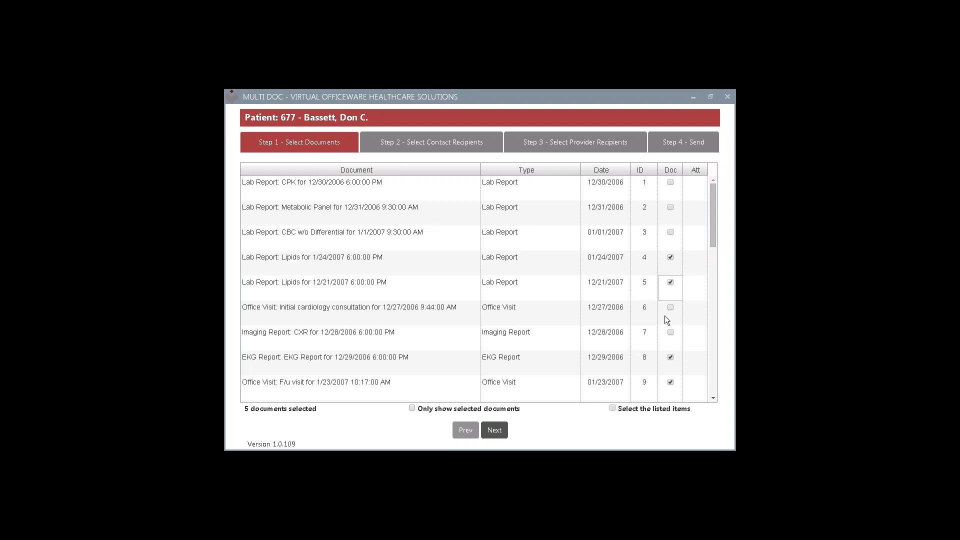
{"action": "mouse_move", "coordinate": [603, 405]}
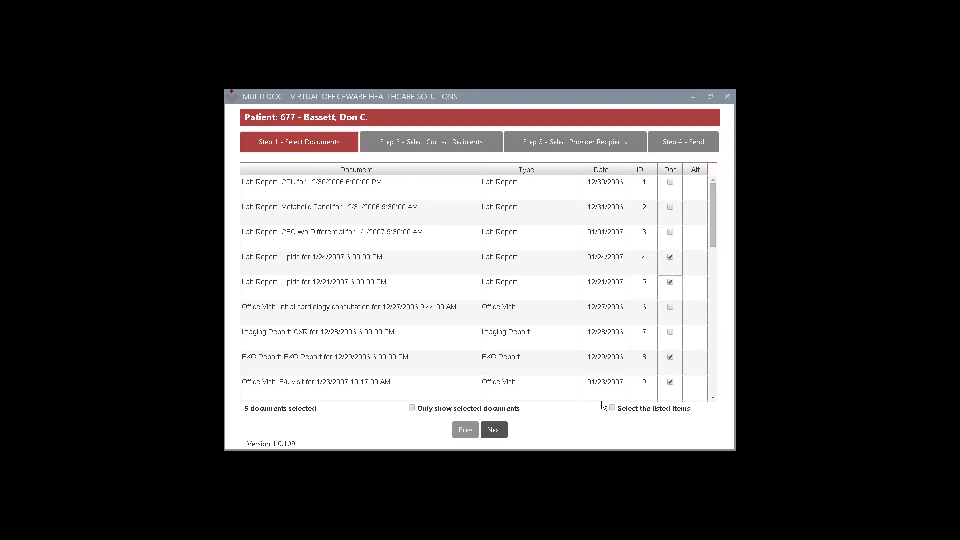
{"action": "left_click", "coordinate": [611, 408]}
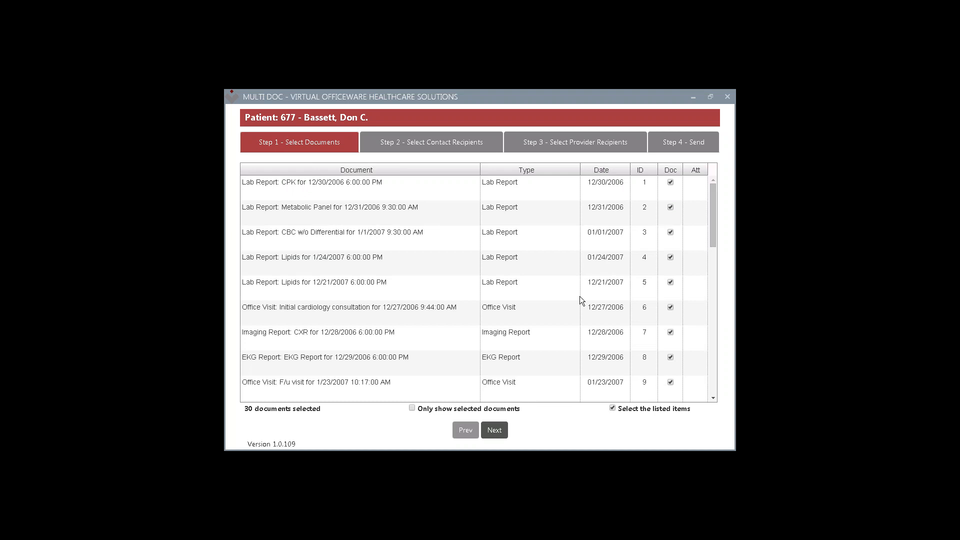
{"action": "scroll", "scroll_direction": "down", "scroll_amount": 3}
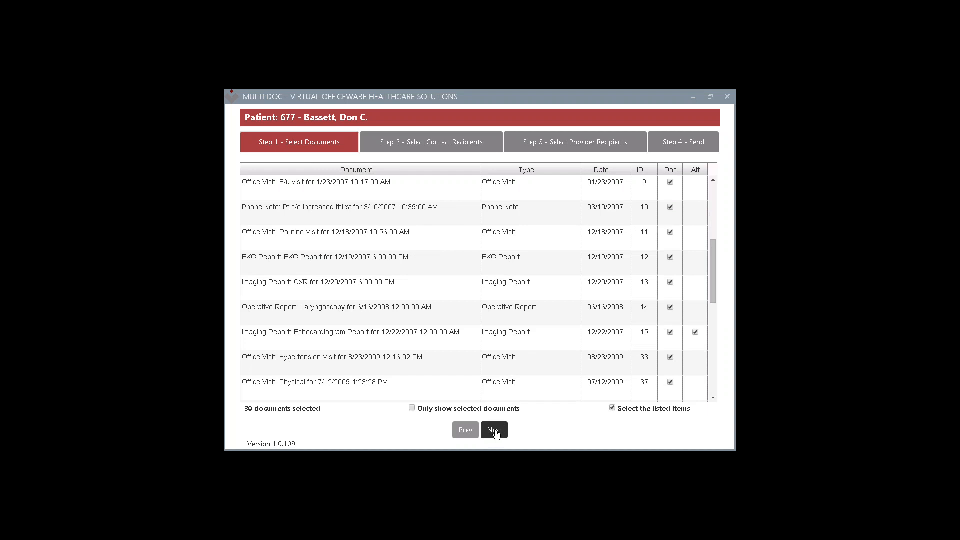
{"action": "left_click", "coordinate": [494, 430]}
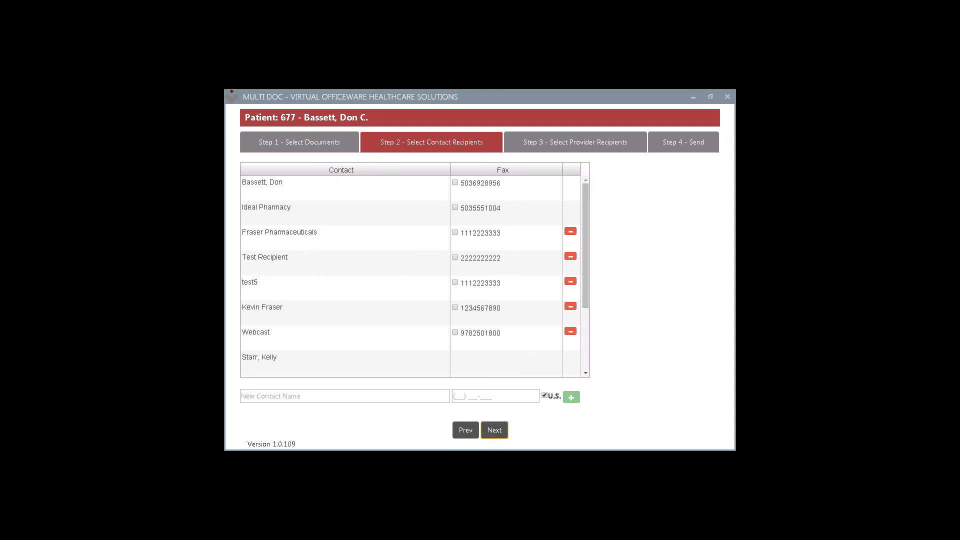
{"action": "mouse_move", "coordinate": [507, 311]}
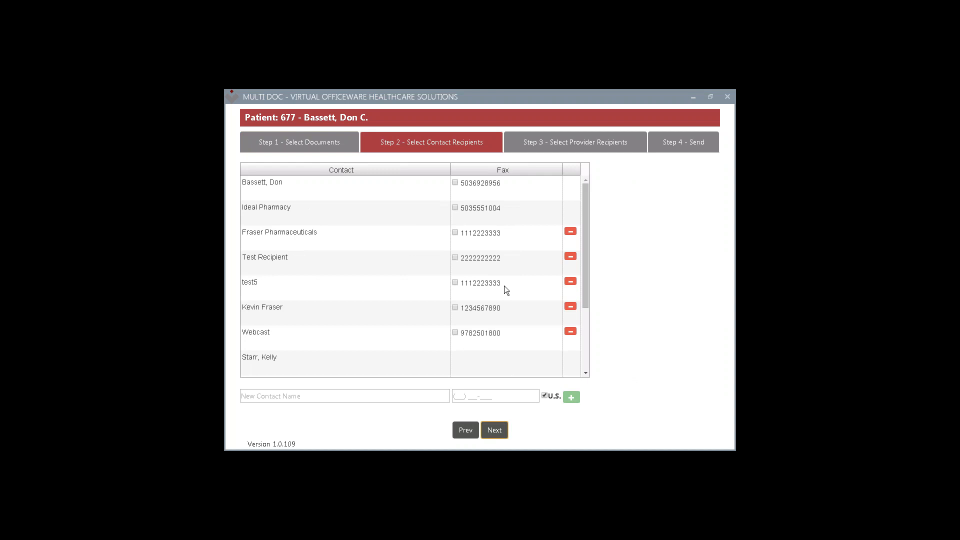
{"action": "mouse_move", "coordinate": [504, 290]}
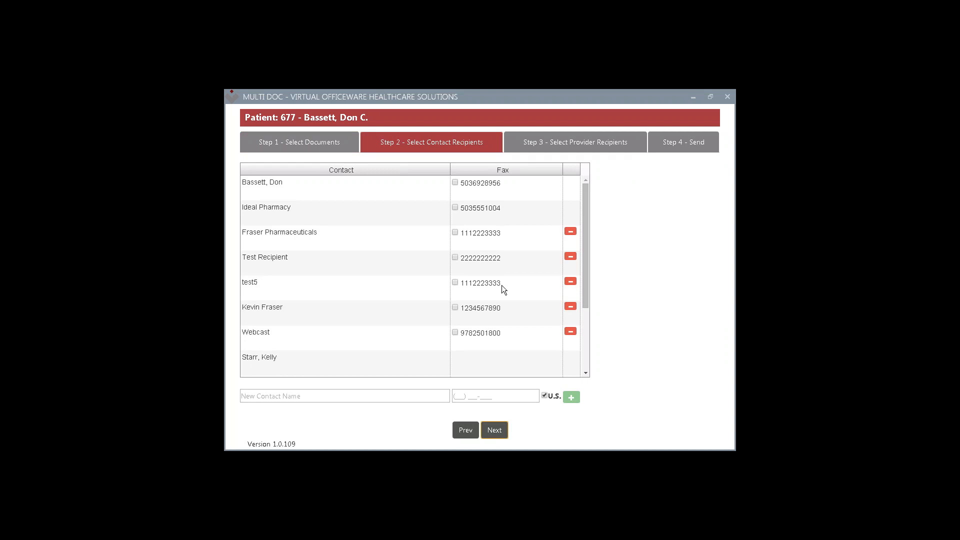
{"action": "mouse_move", "coordinate": [497, 301]}
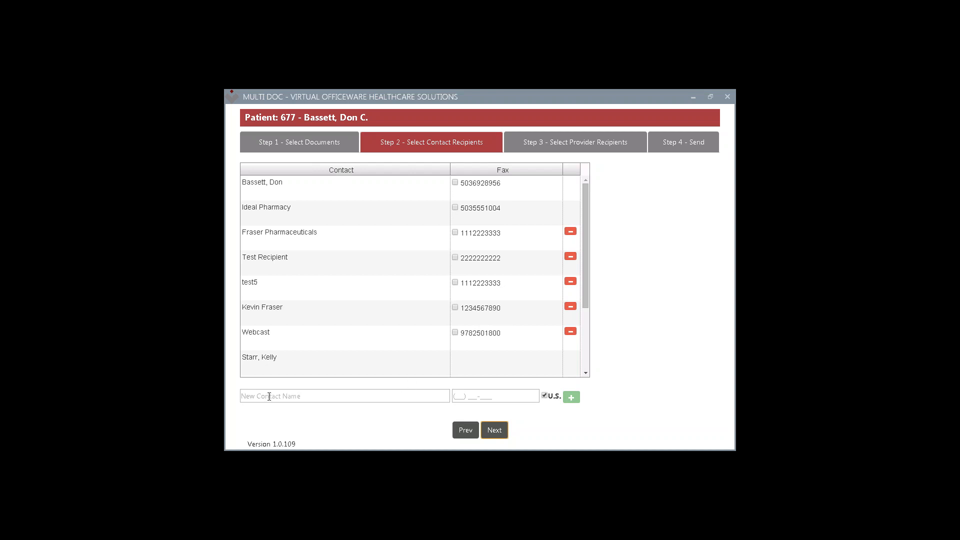
{"action": "mouse_move", "coordinate": [453, 319]}
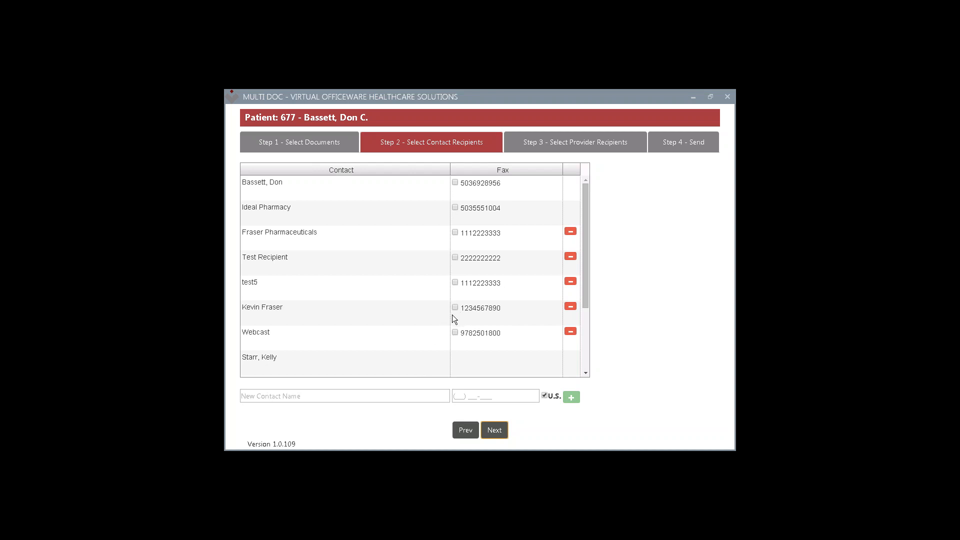
{"action": "left_click", "coordinate": [455, 307]}
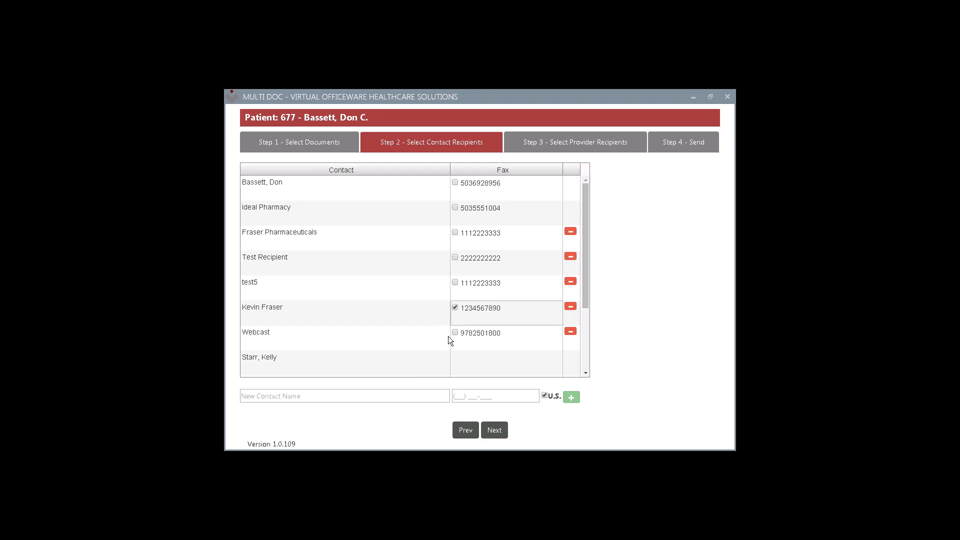
{"action": "mouse_move", "coordinate": [446, 351]}
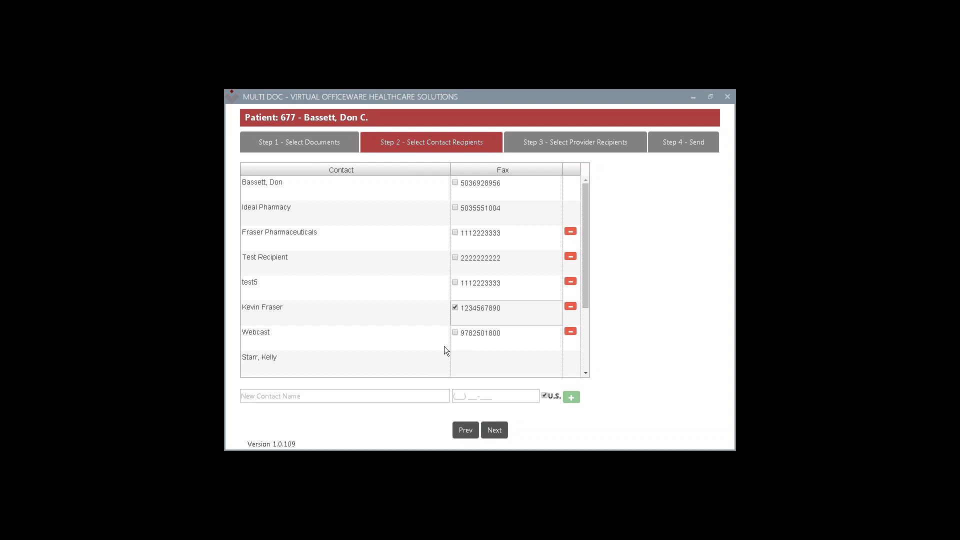
{"action": "left_click", "coordinate": [344, 396]}
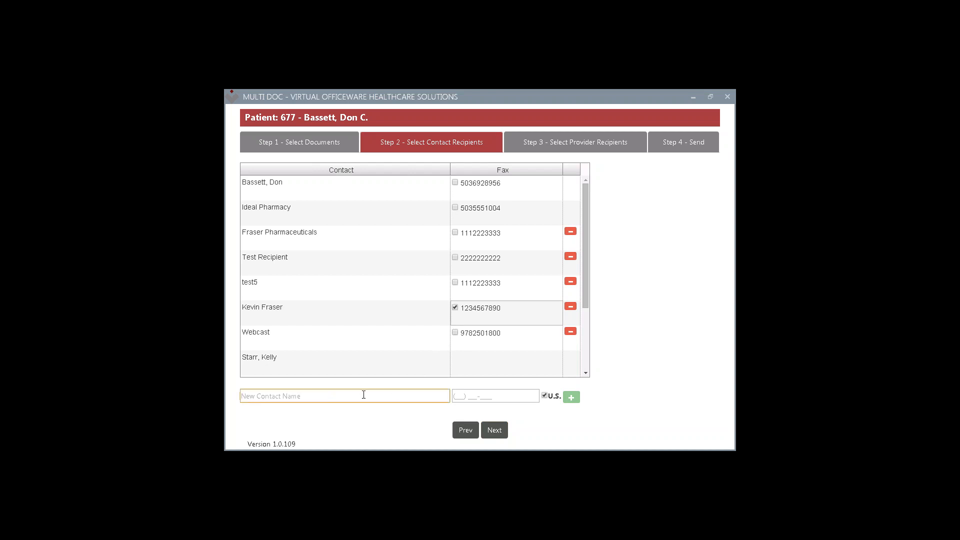
{"action": "type", "text": "Neal Mc"}
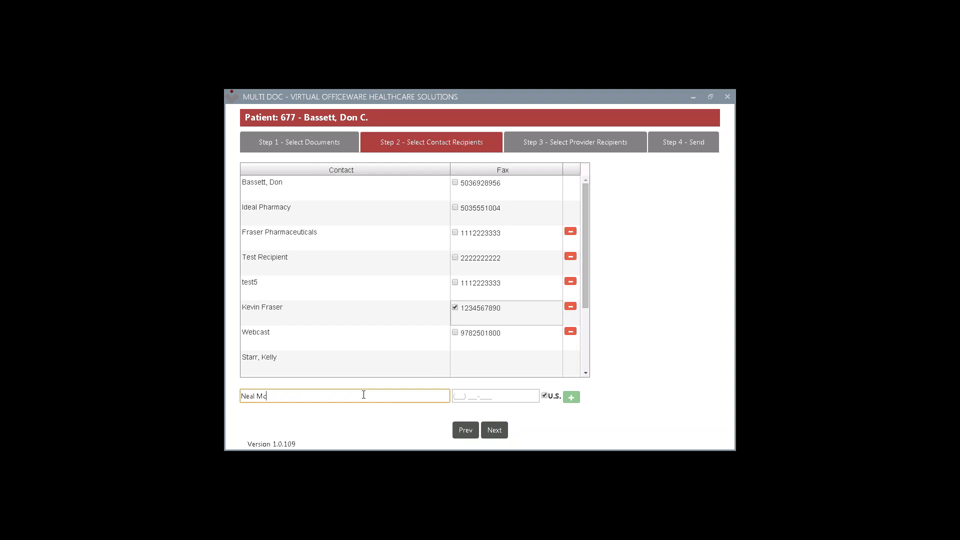
{"action": "type", "text": "Cann"}
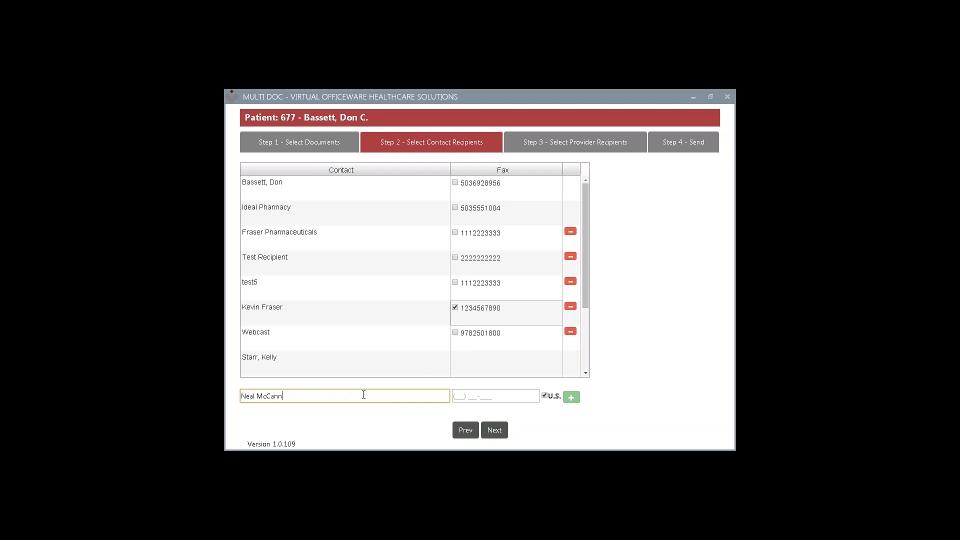
{"action": "type", "text": "`"}
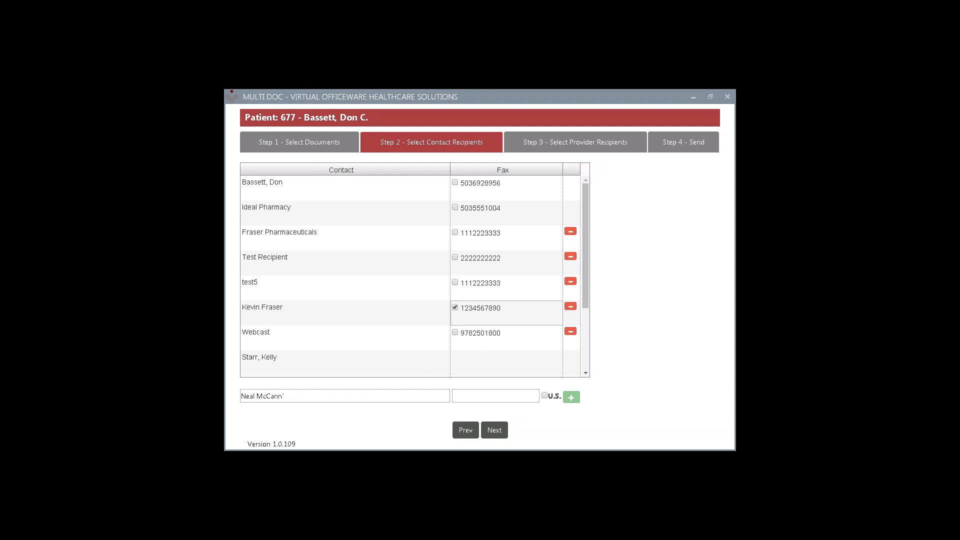
{"action": "left_click", "coordinate": [494, 395]}
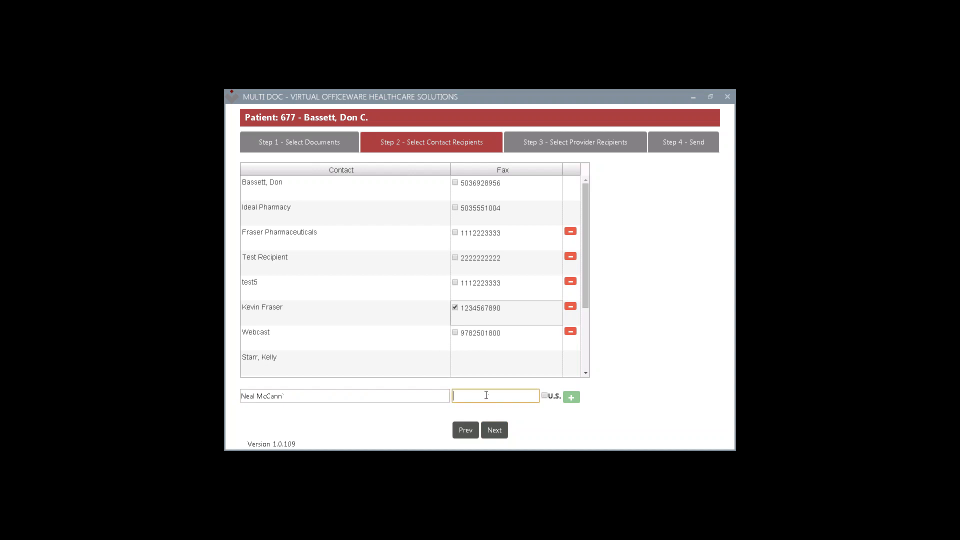
{"action": "type", "text": "."}
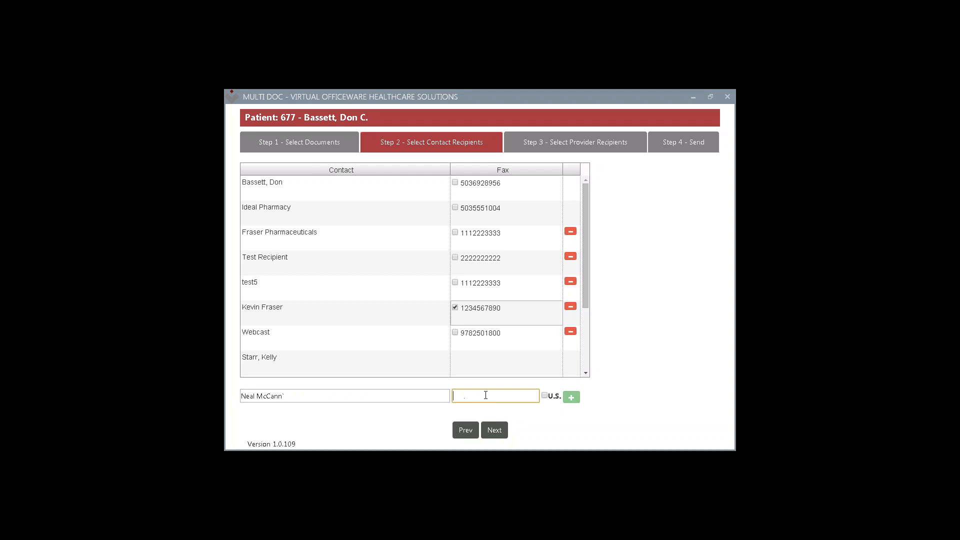
{"action": "left_click", "coordinate": [543, 395]}
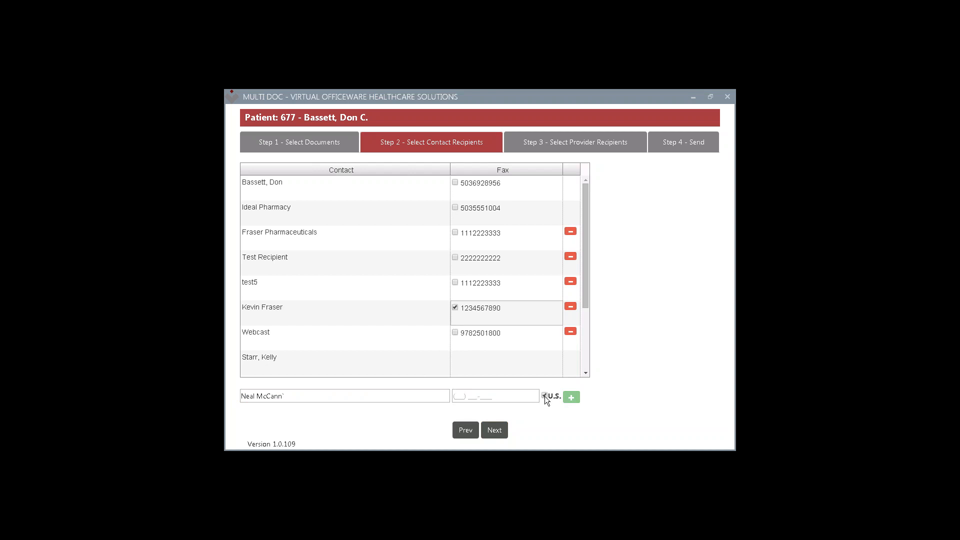
{"action": "left_click", "coordinate": [495, 396]}
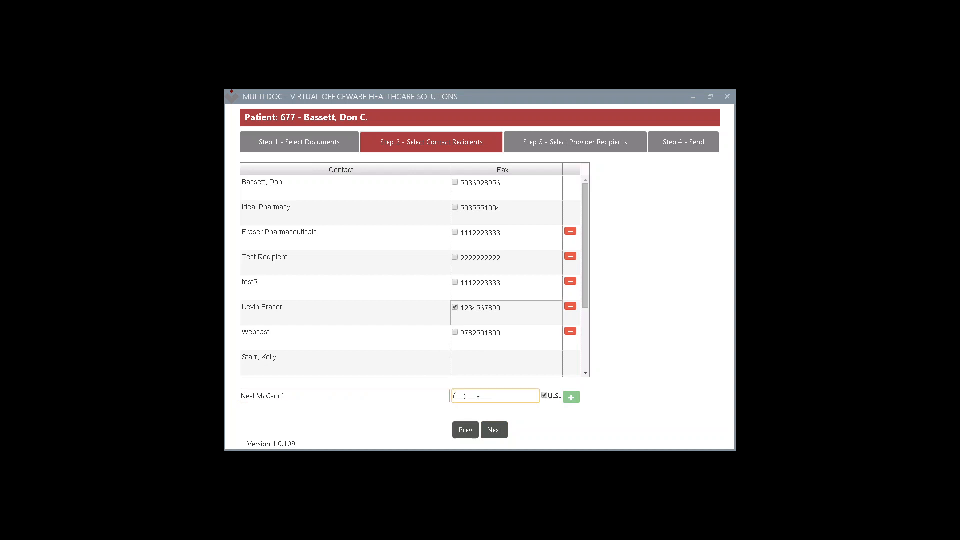
{"action": "type", "text": "978) 250-"}
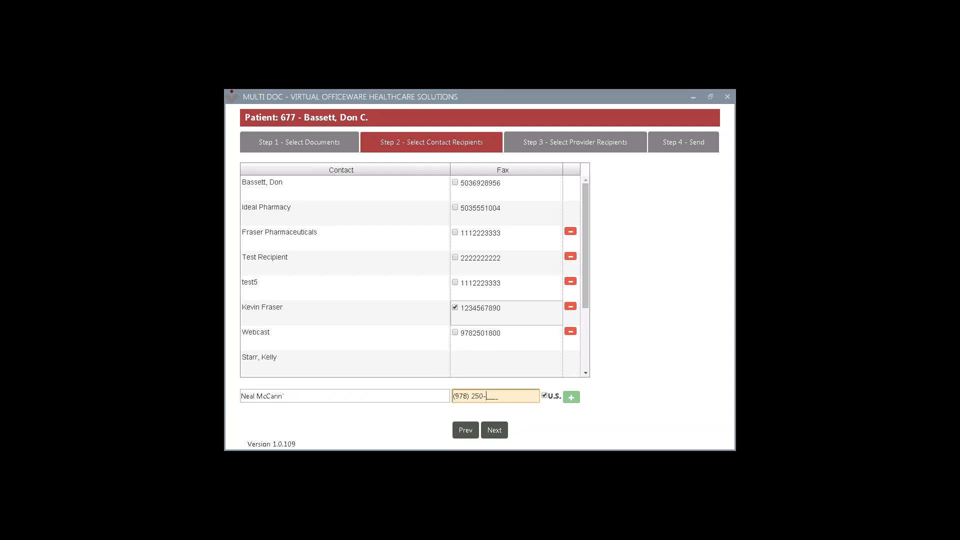
{"action": "type", "text": "1800"}
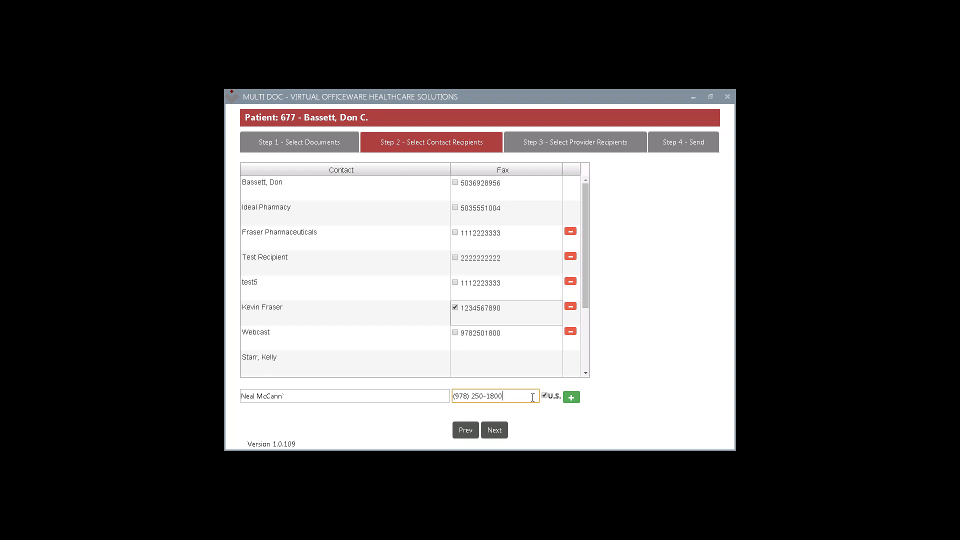
{"action": "mouse_move", "coordinate": [571, 396]}
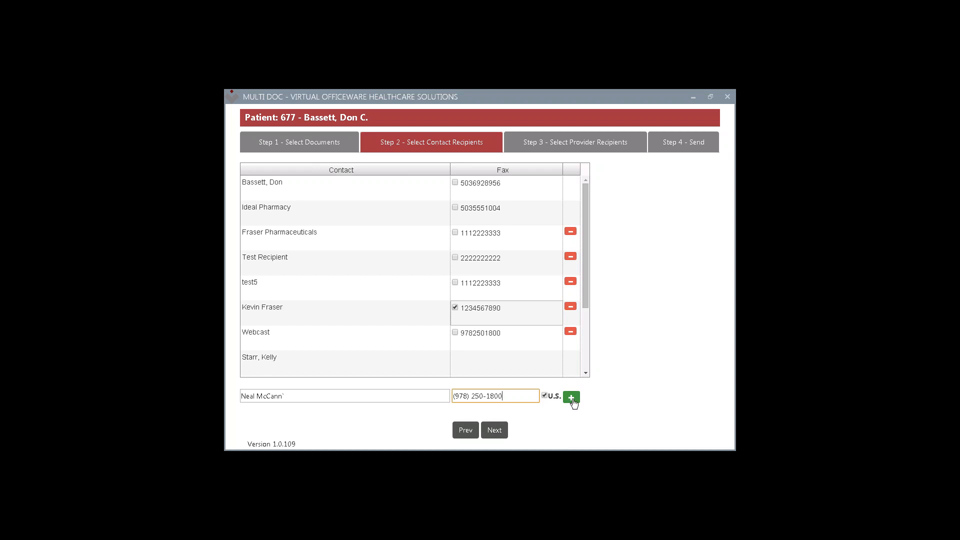
{"action": "left_click", "coordinate": [570, 397]}
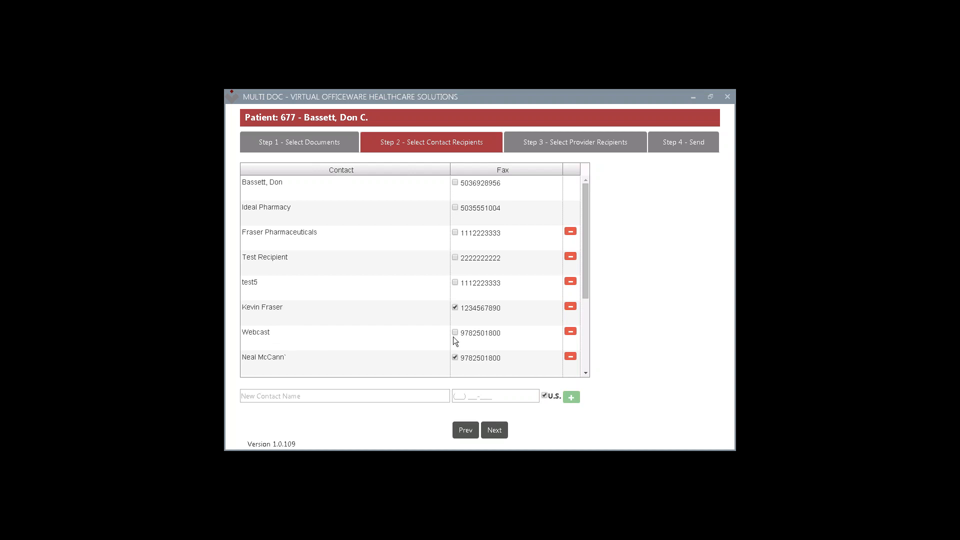
{"action": "mouse_move", "coordinate": [435, 370]}
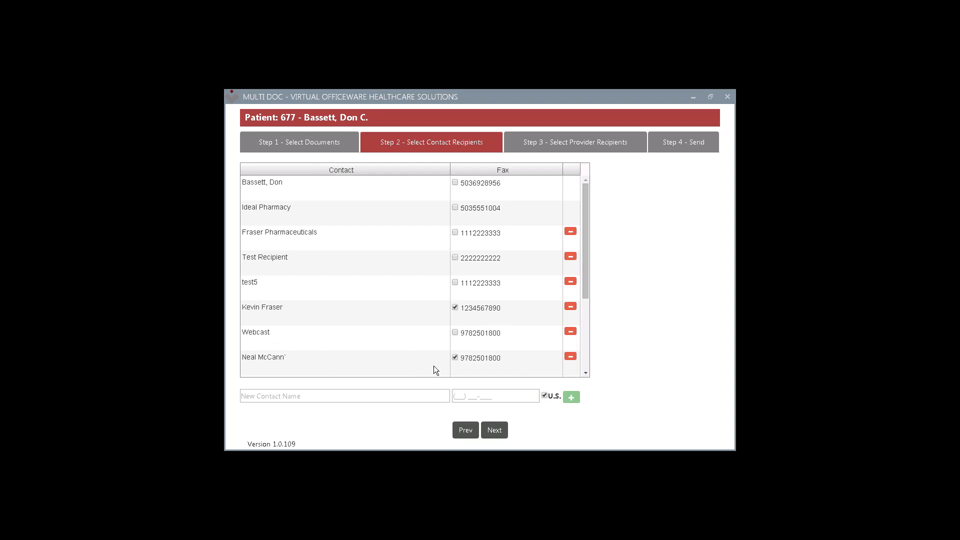
{"action": "mouse_move", "coordinate": [463, 349]}
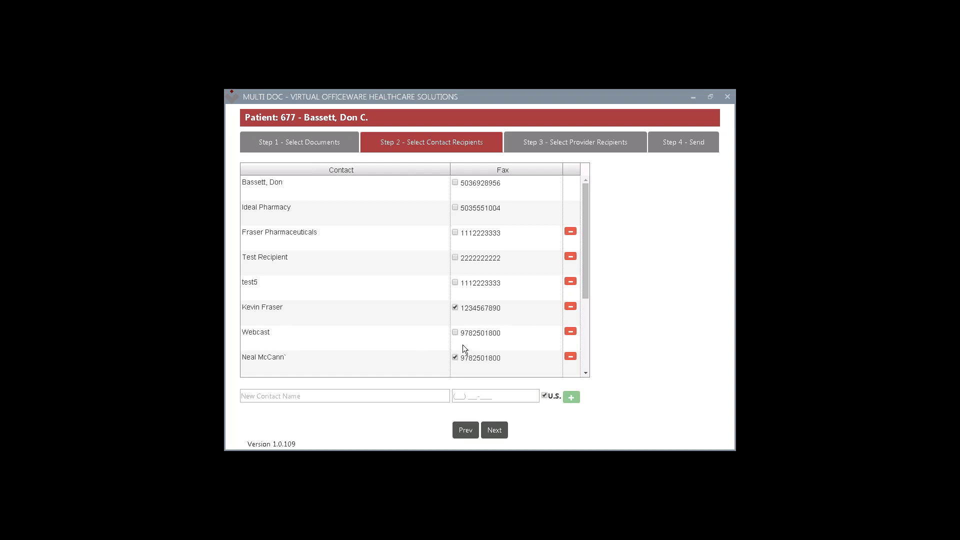
{"action": "mouse_move", "coordinate": [433, 366]}
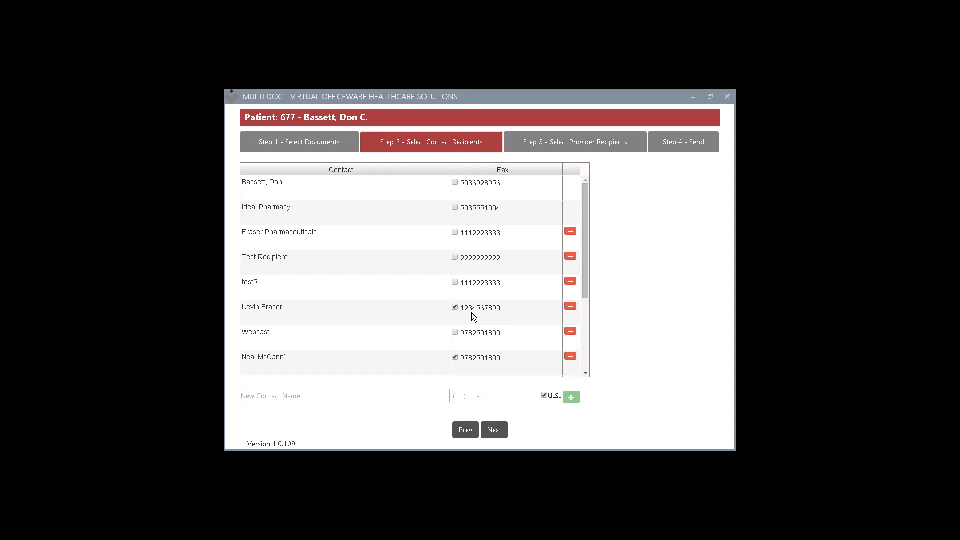
{"action": "left_click", "coordinate": [455, 332]}
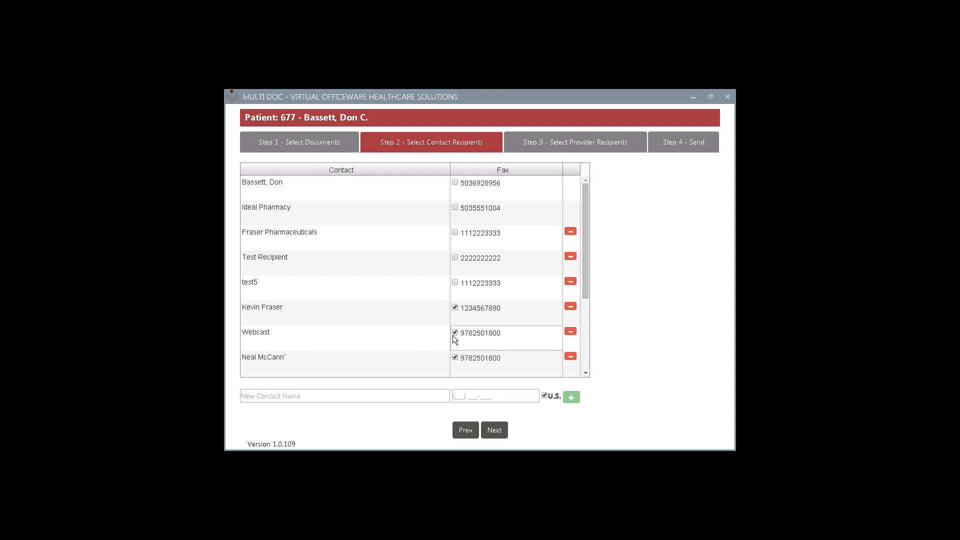
{"action": "left_click", "coordinate": [455, 333]}
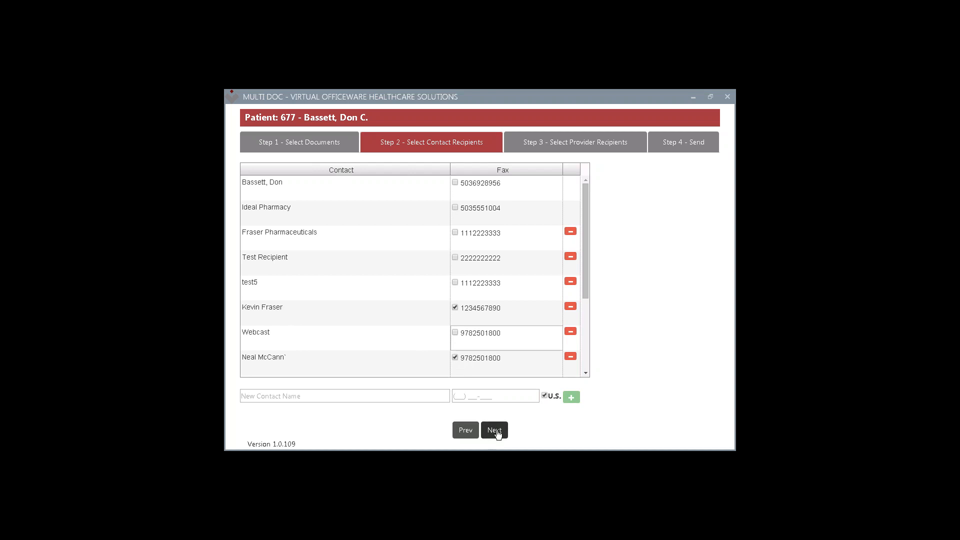
{"action": "left_click", "coordinate": [494, 430]}
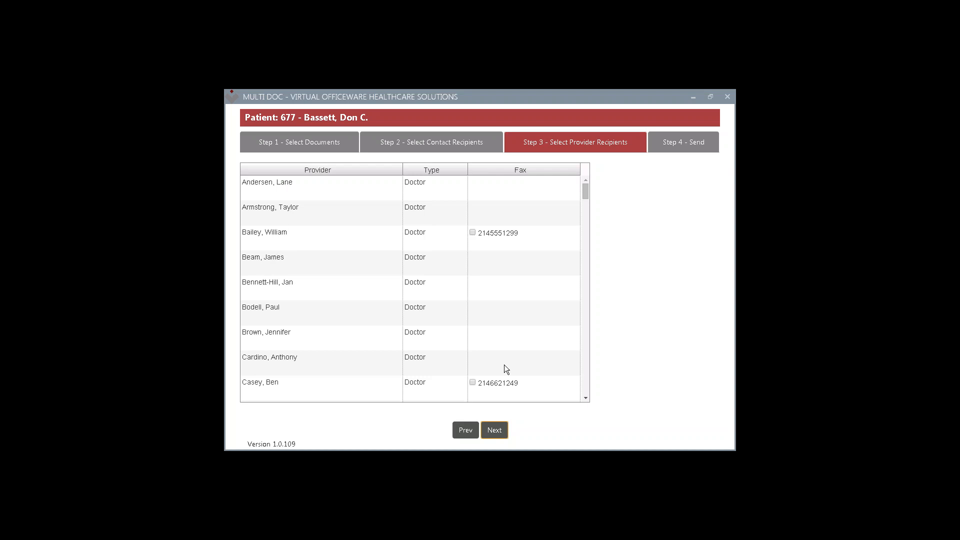
{"action": "mouse_move", "coordinate": [549, 367]}
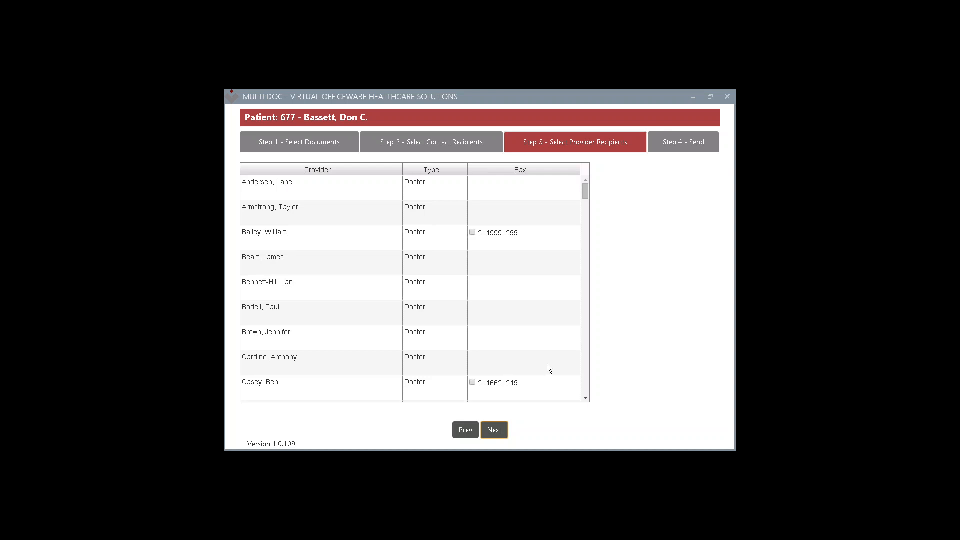
{"action": "scroll", "scroll_direction": "down", "scroll_amount": 3}
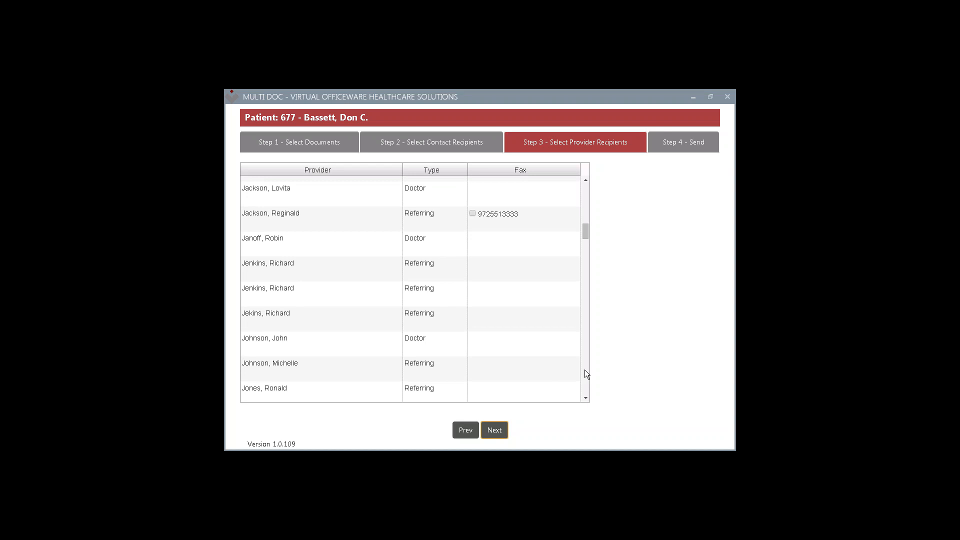
{"action": "mouse_move", "coordinate": [461, 223]}
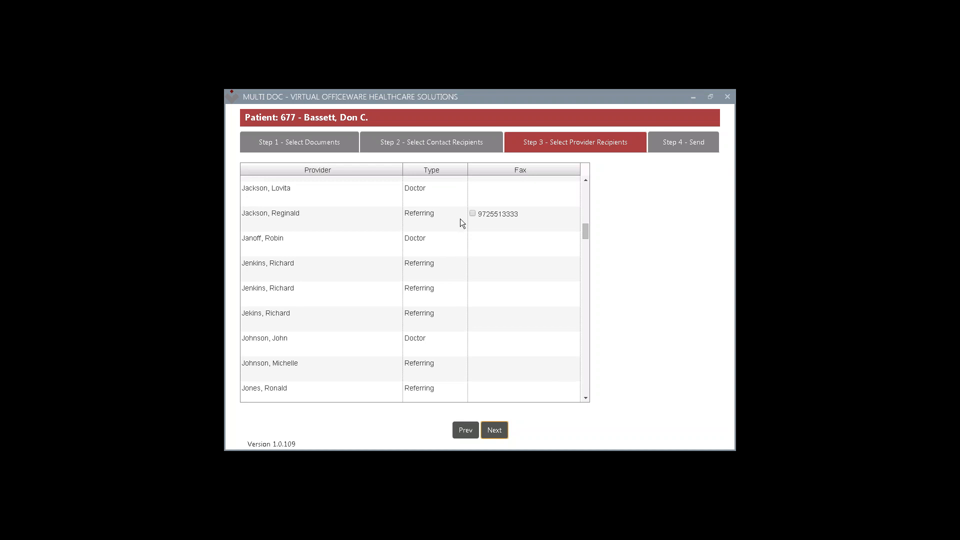
{"action": "left_click", "coordinate": [472, 212]}
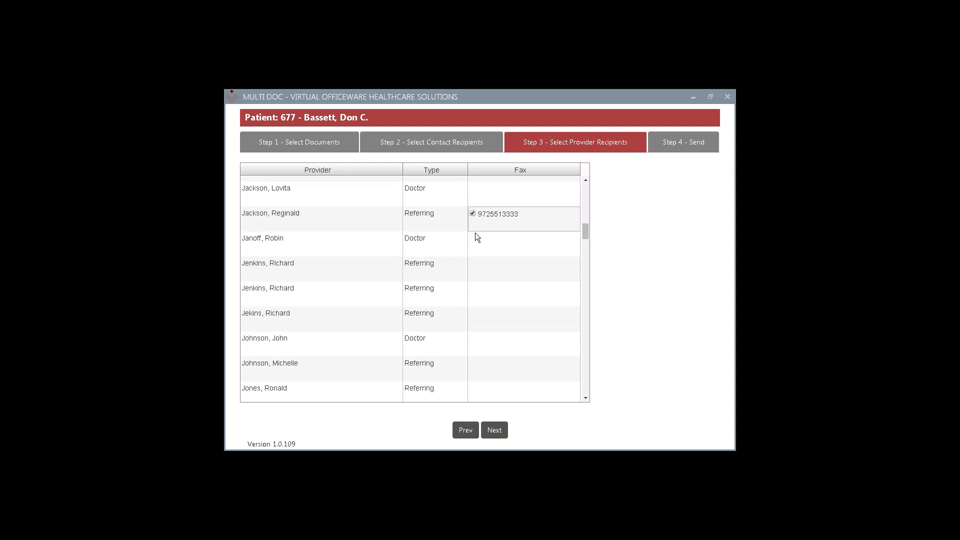
{"action": "mouse_move", "coordinate": [505, 371]}
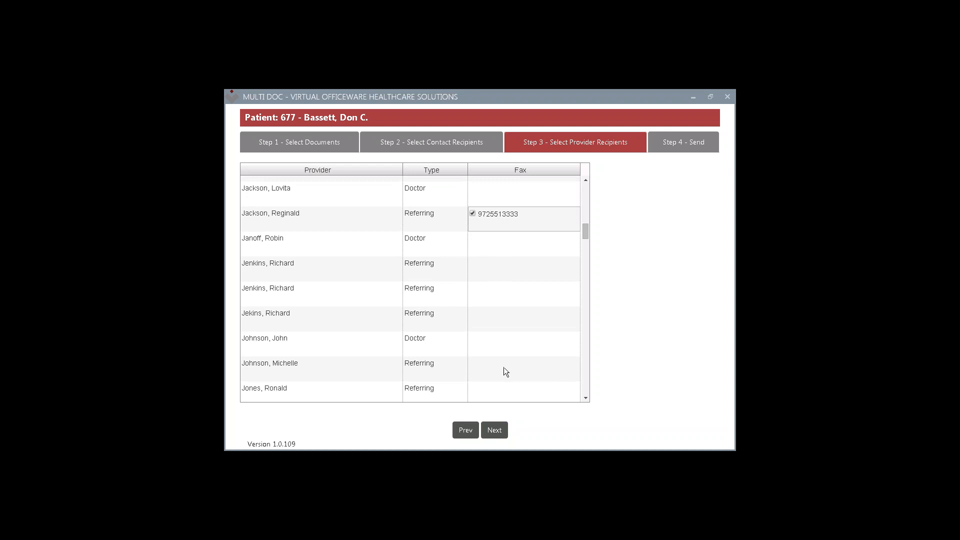
{"action": "mouse_move", "coordinate": [508, 378]}
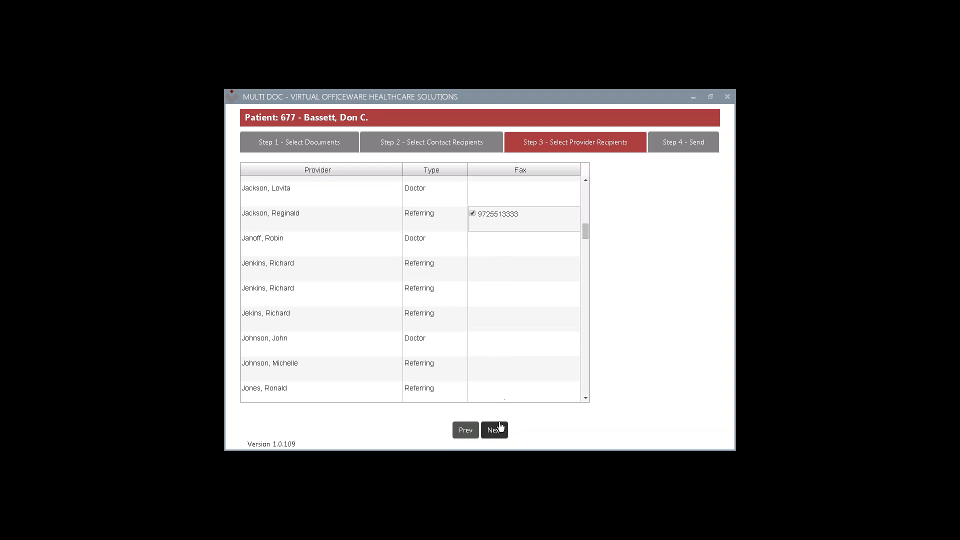
{"action": "left_click", "coordinate": [494, 429]}
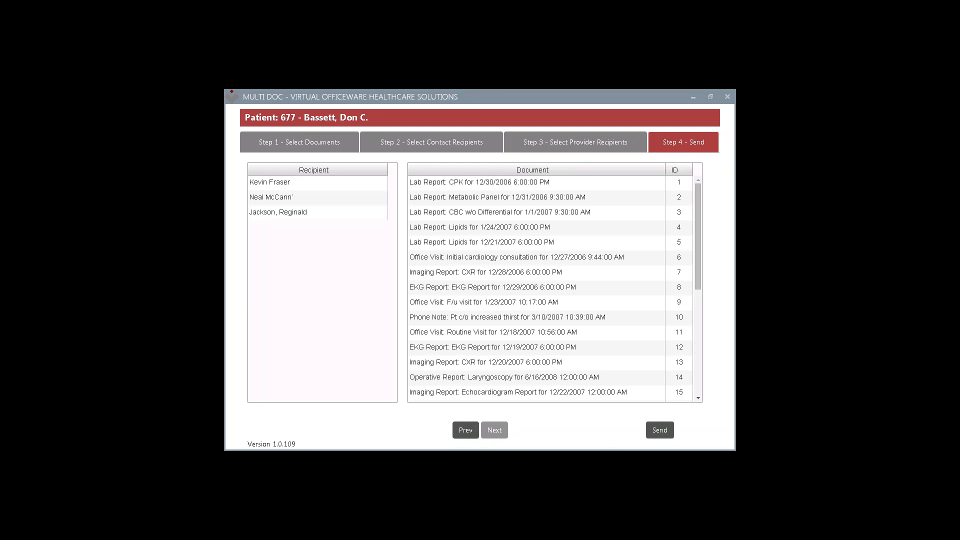
{"action": "mouse_move", "coordinate": [450, 144]}
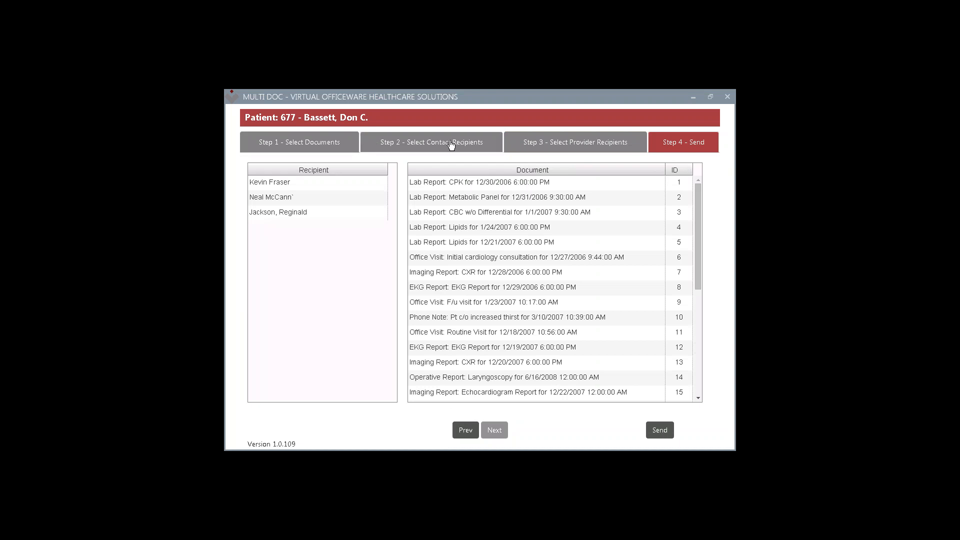
{"action": "mouse_move", "coordinate": [558, 150]}
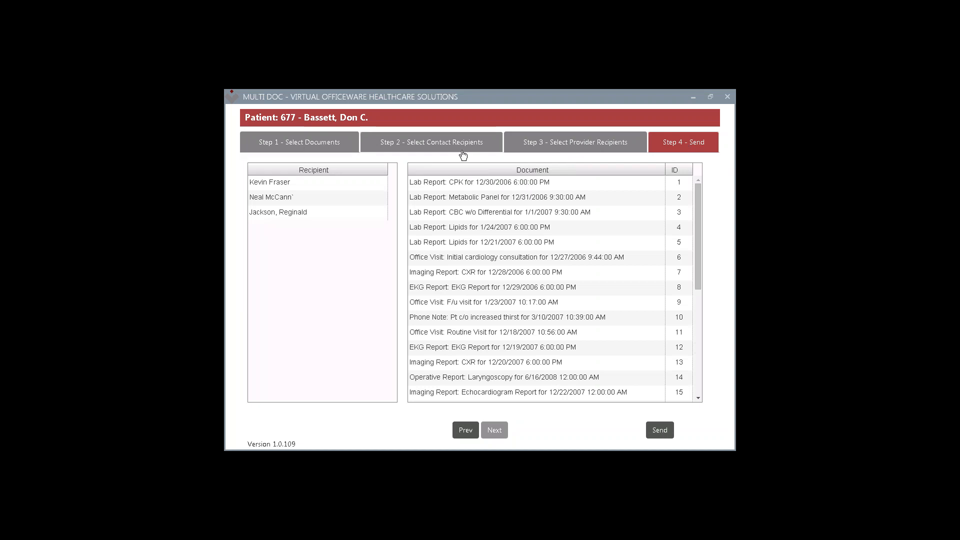
{"action": "mouse_move", "coordinate": [439, 151]}
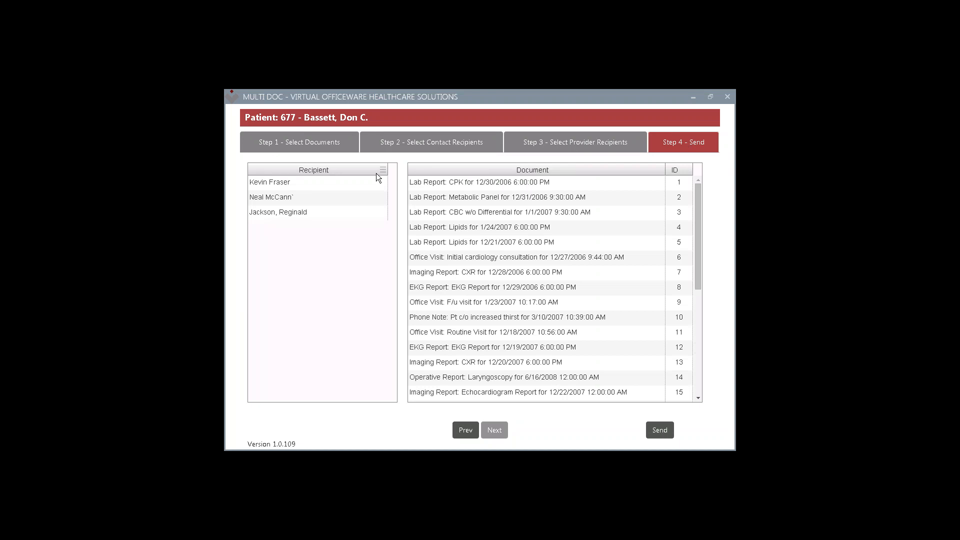
{"action": "mouse_move", "coordinate": [480, 355]}
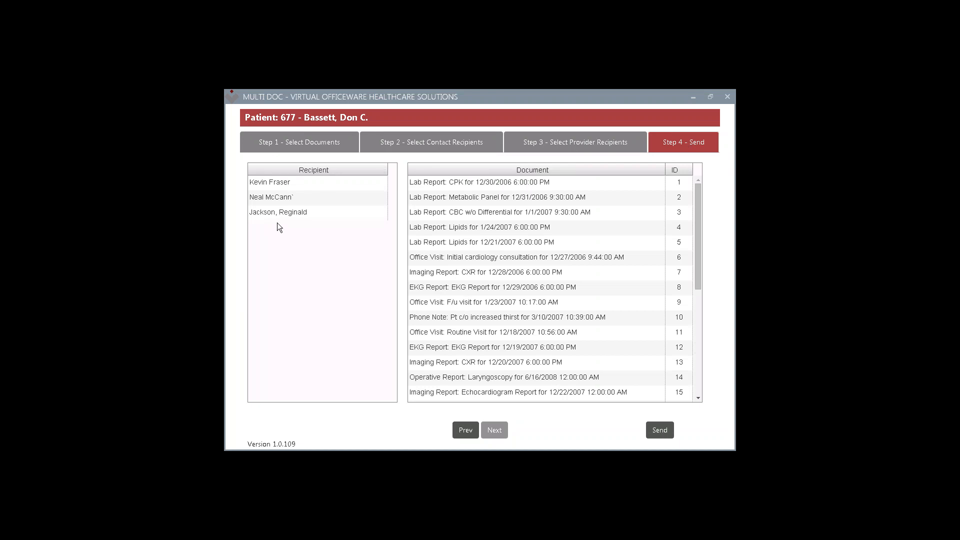
{"action": "mouse_move", "coordinate": [265, 227]}
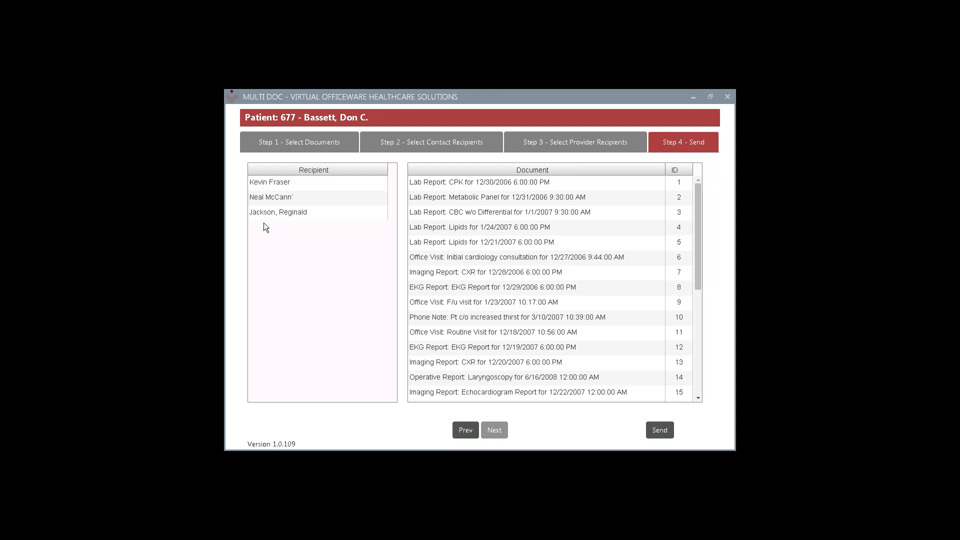
{"action": "mouse_move", "coordinate": [273, 226]}
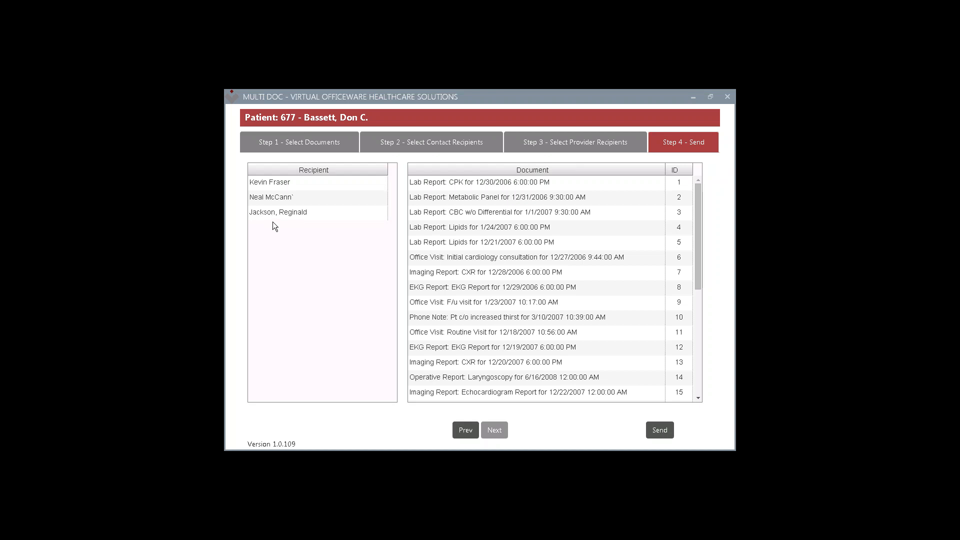
{"action": "mouse_move", "coordinate": [465, 430]}
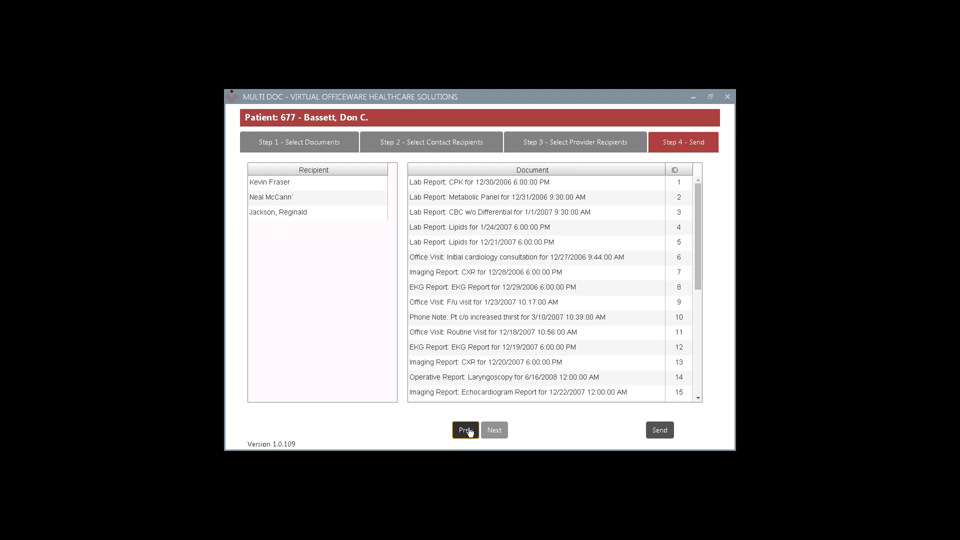
{"action": "left_click", "coordinate": [464, 430]}
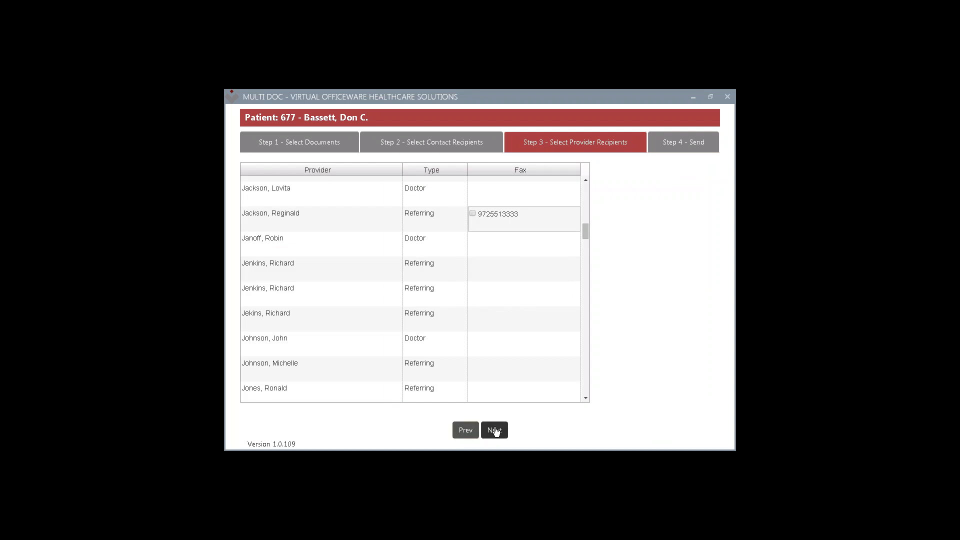
{"action": "left_click", "coordinate": [494, 430]}
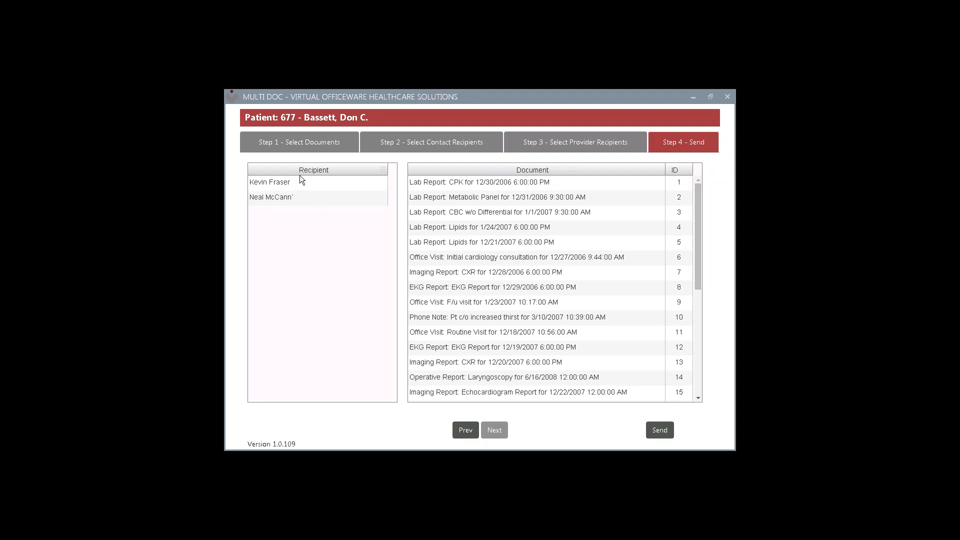
{"action": "mouse_move", "coordinate": [390, 338]}
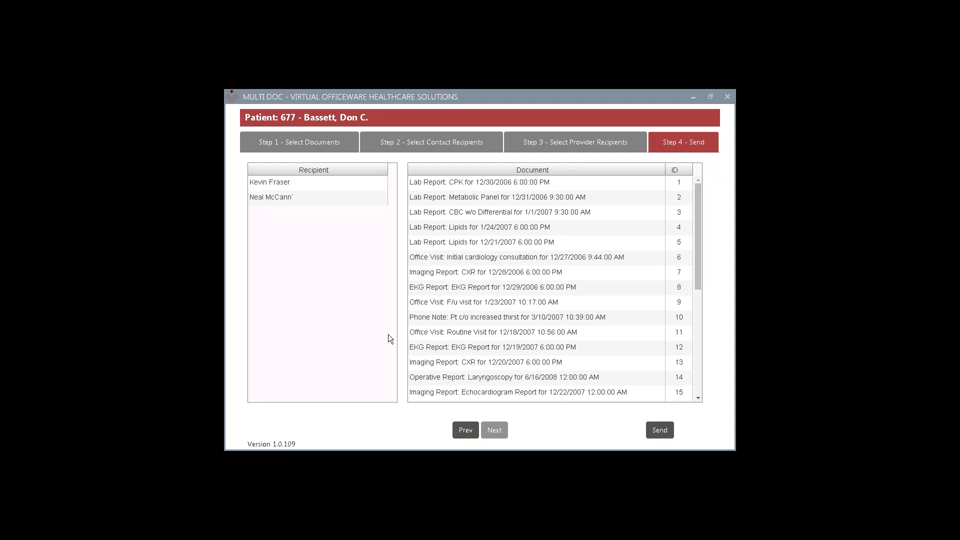
{"action": "mouse_move", "coordinate": [502, 338]}
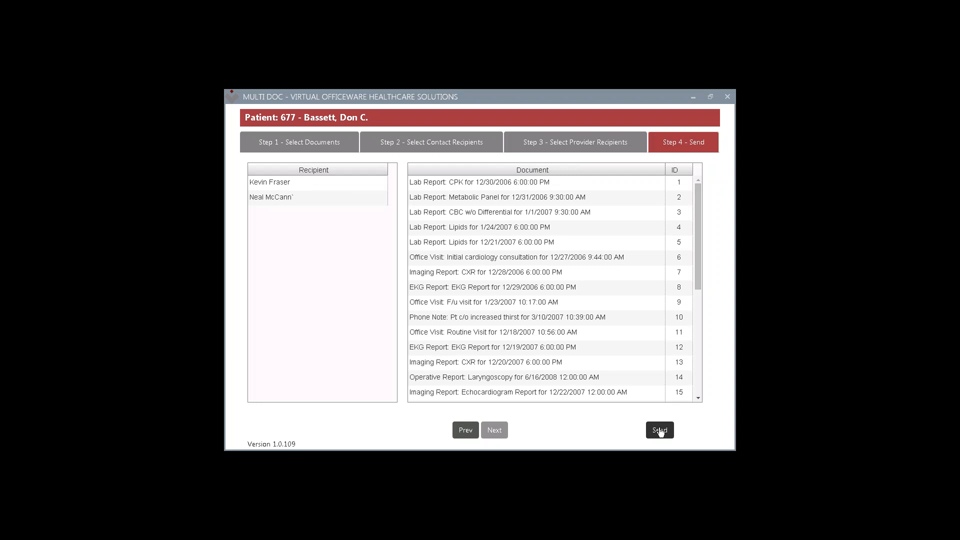
{"action": "left_click", "coordinate": [660, 430]}
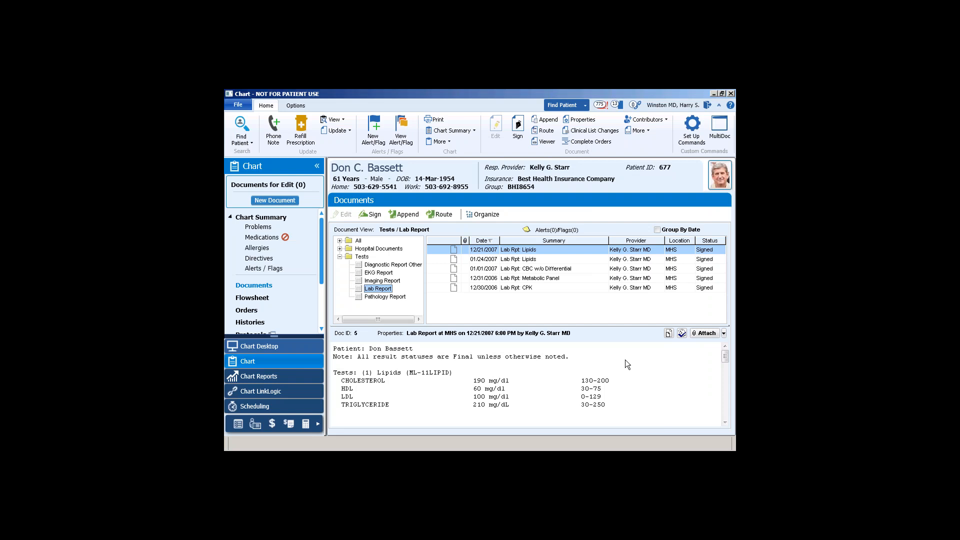
{"action": "mouse_move", "coordinate": [542, 376]}
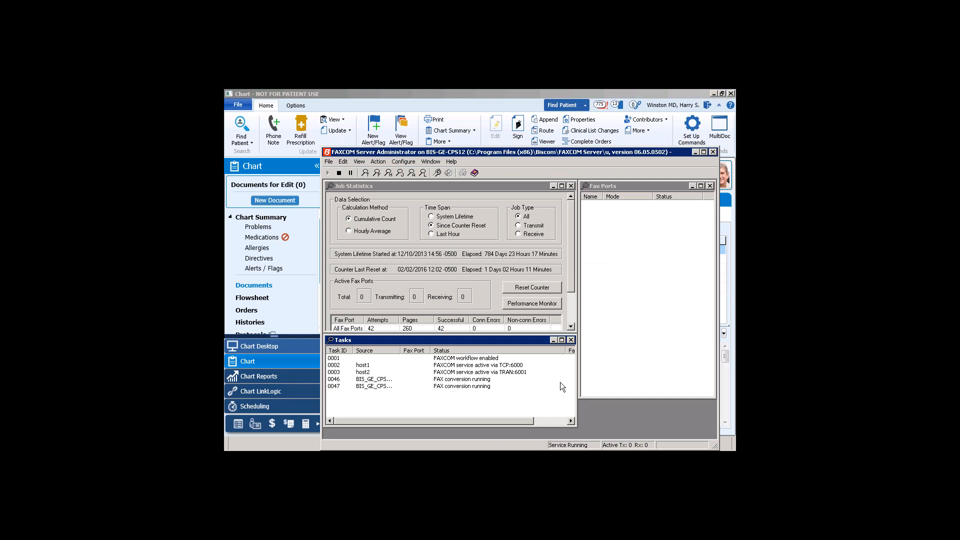
{"action": "mouse_move", "coordinate": [523, 398]}
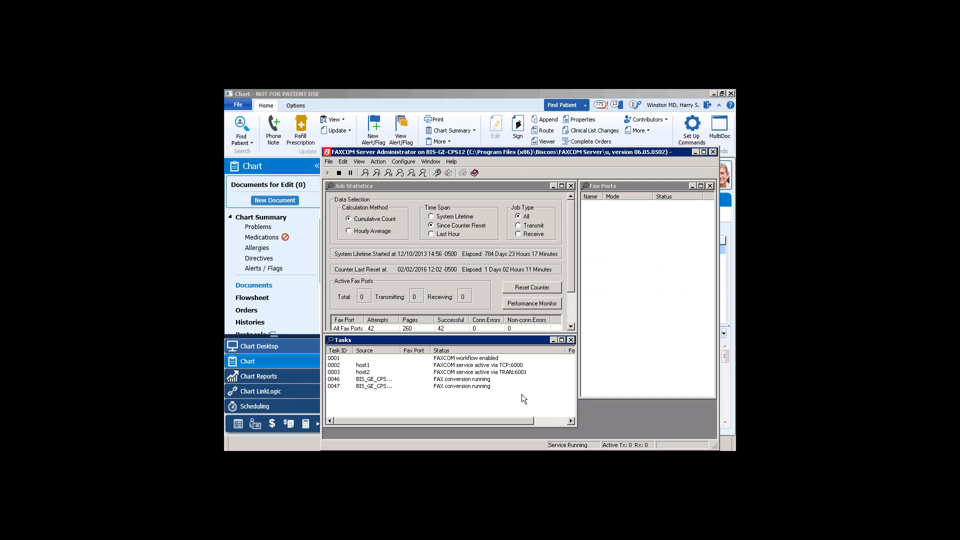
{"action": "mouse_move", "coordinate": [516, 400]}
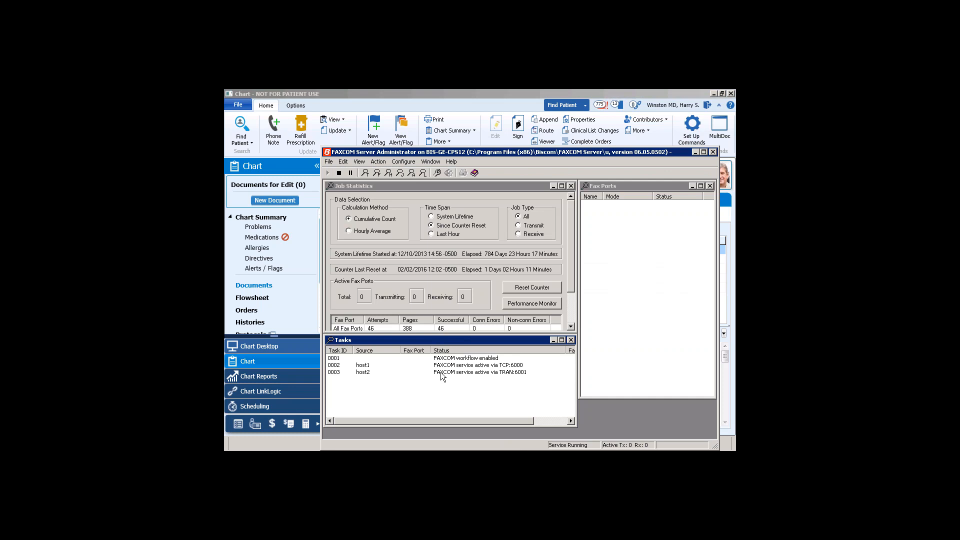
{"action": "mouse_move", "coordinate": [447, 403]}
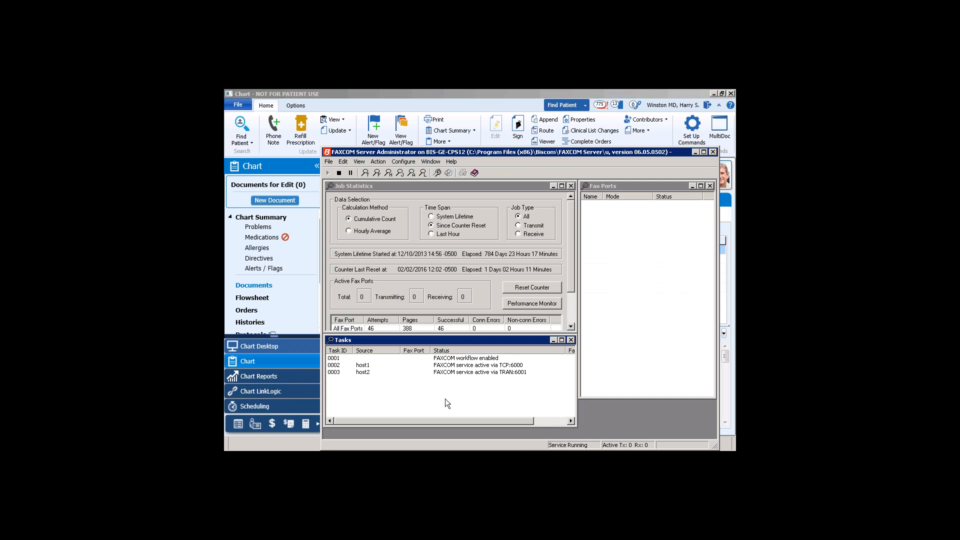
{"action": "mouse_move", "coordinate": [692, 163]}
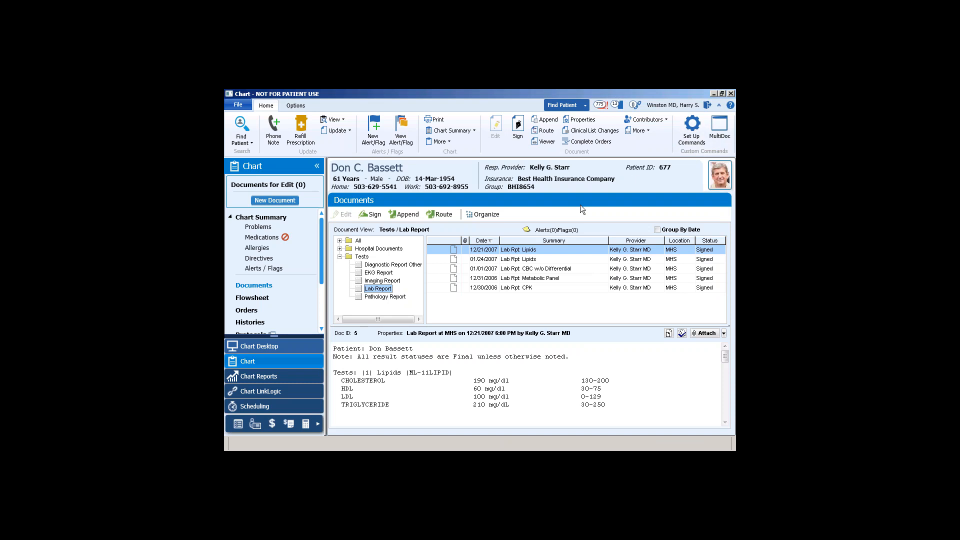
{"action": "mouse_move", "coordinate": [539, 260]}
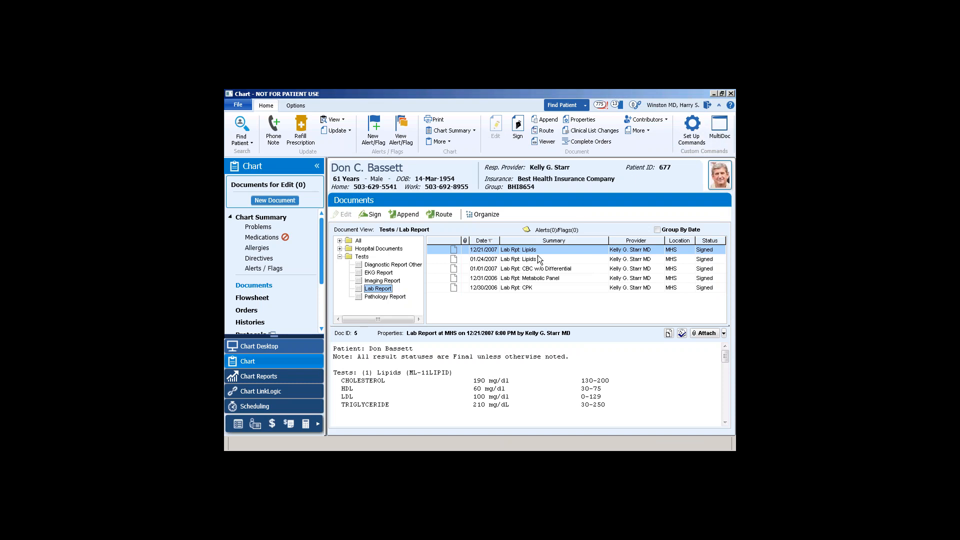
{"action": "mouse_move", "coordinate": [332, 360]}
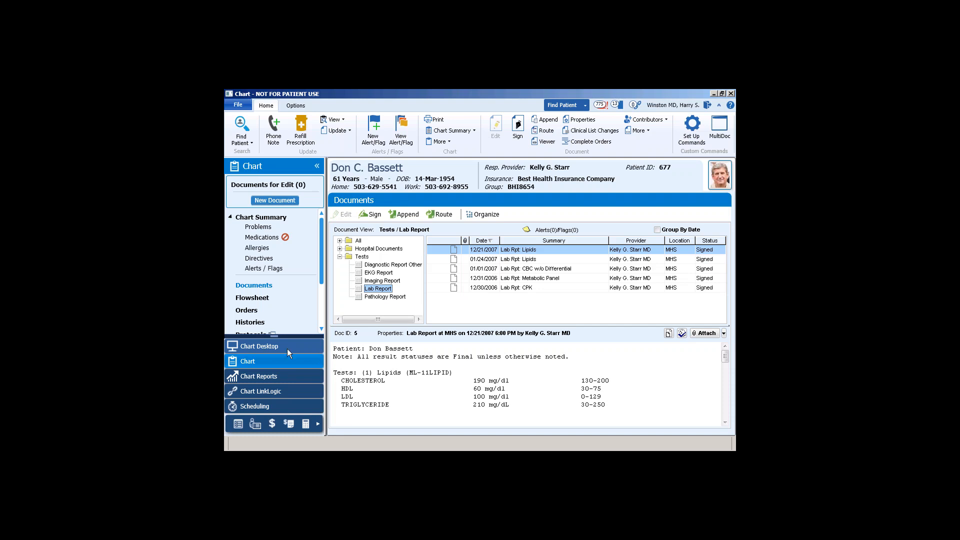
{"action": "mouse_move", "coordinate": [288, 354]}
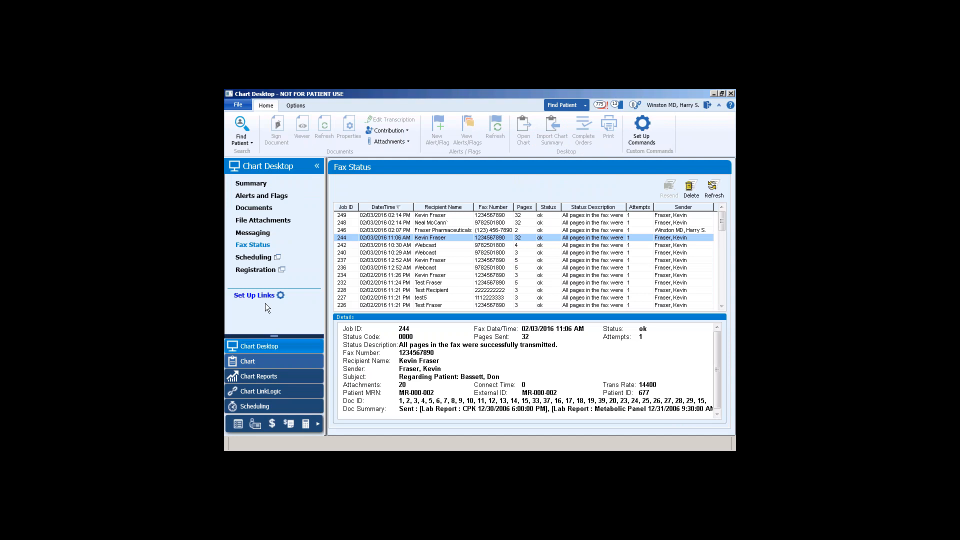
{"action": "mouse_move", "coordinate": [252, 244]}
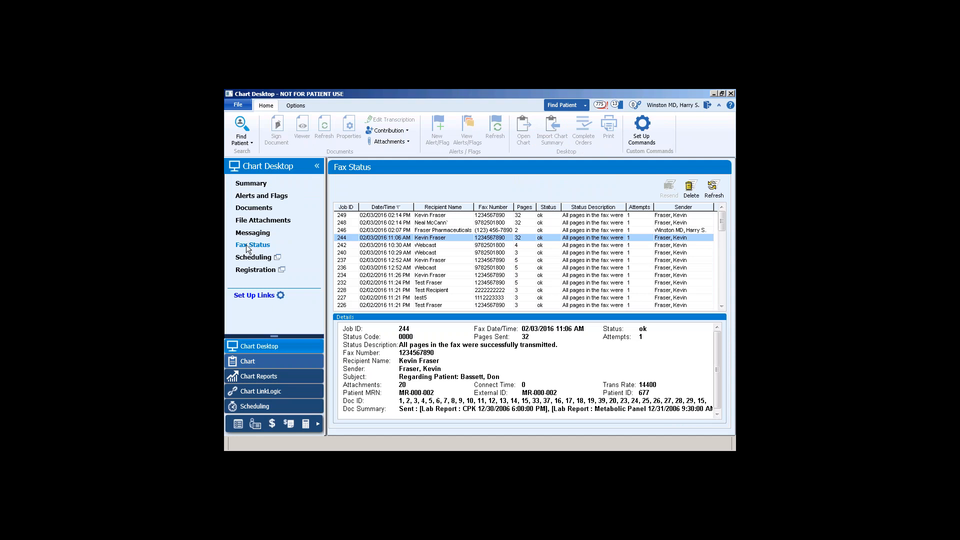
{"action": "mouse_move", "coordinate": [259, 256]}
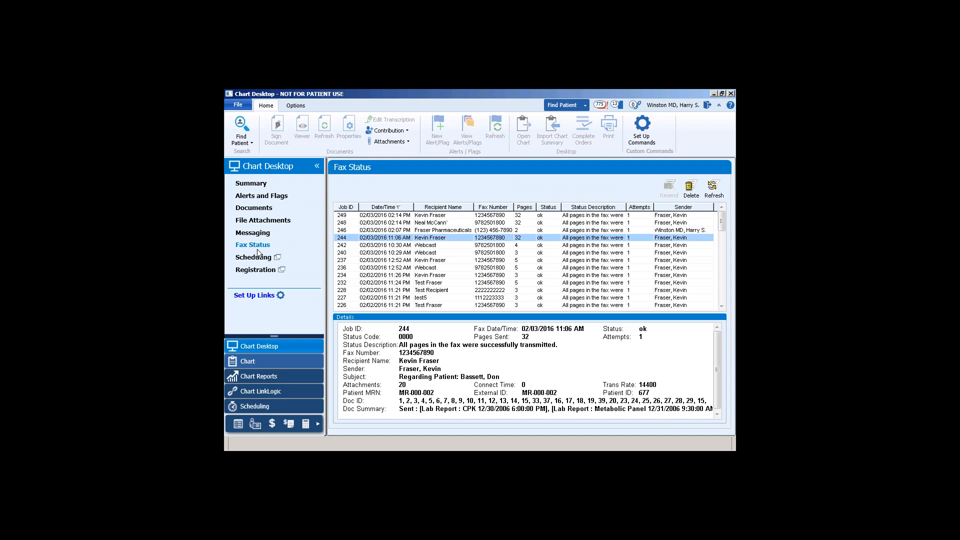
{"action": "left_click", "coordinate": [428, 215]}
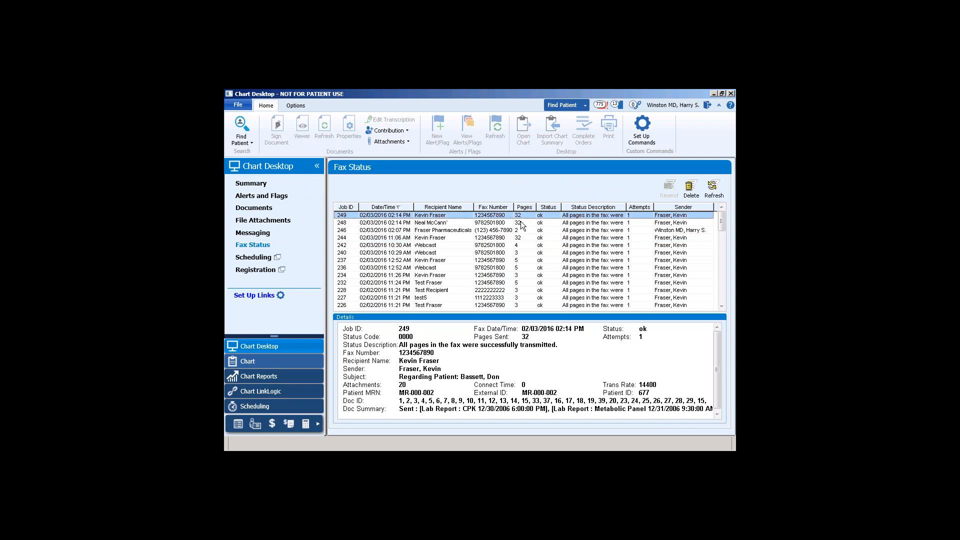
{"action": "left_click", "coordinate": [428, 222]}
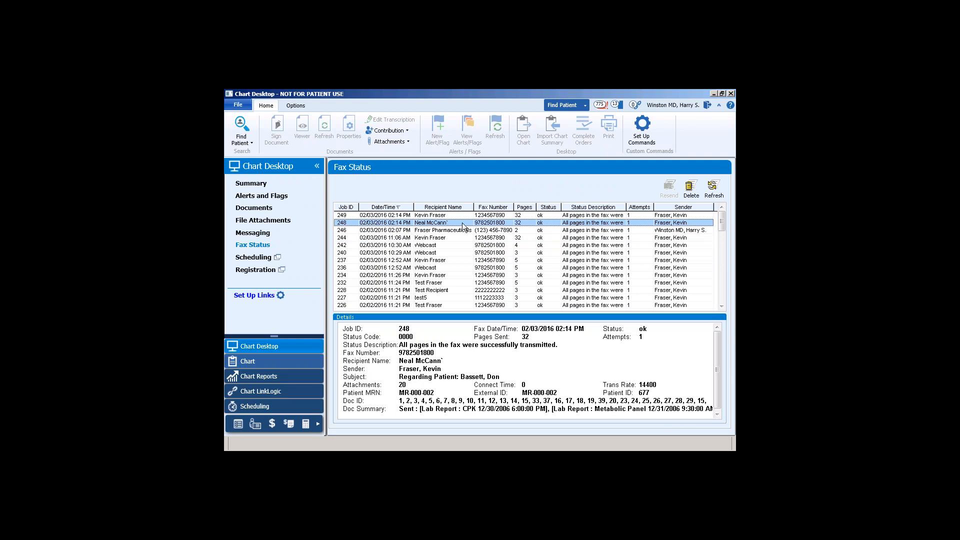
{"action": "left_click", "coordinate": [429, 215]}
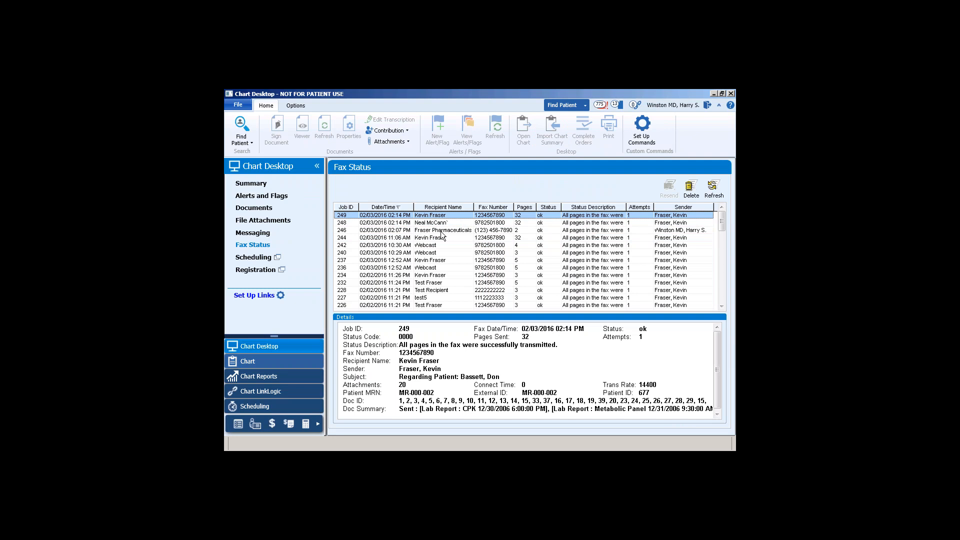
{"action": "mouse_move", "coordinate": [446, 289]}
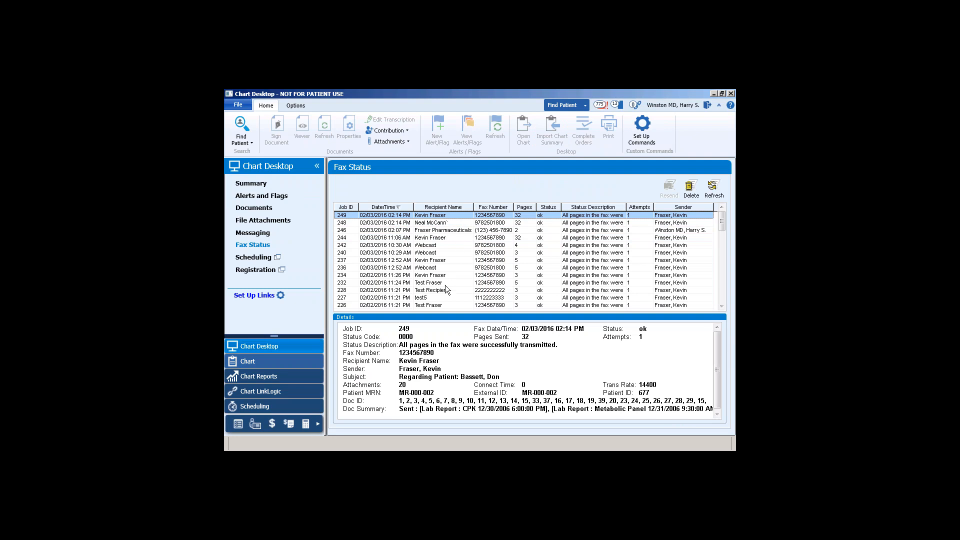
{"action": "mouse_move", "coordinate": [450, 425]}
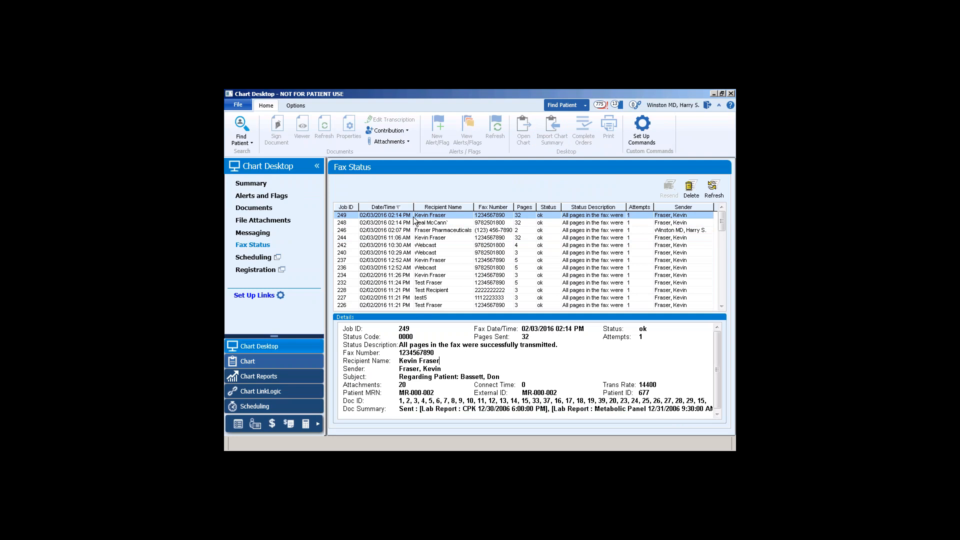
{"action": "mouse_move", "coordinate": [439, 258]}
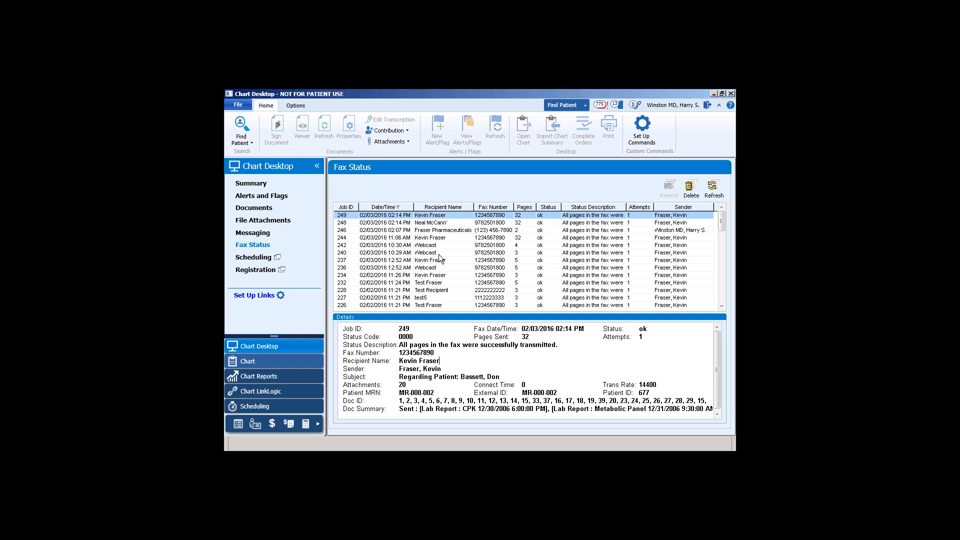
{"action": "mouse_move", "coordinate": [655, 182]}
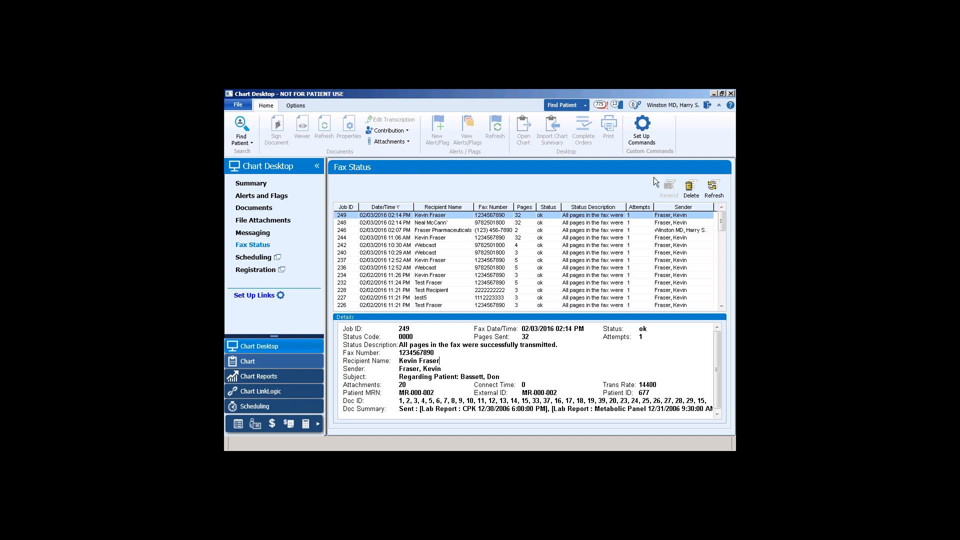
{"action": "mouse_move", "coordinate": [537, 327]}
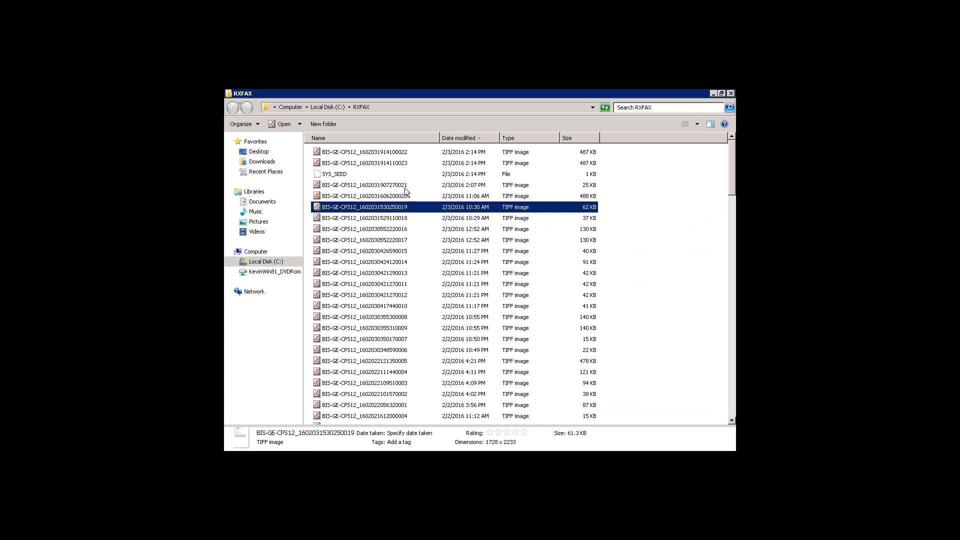
Select the newest fax TIFF in C:\RXFAX, dated 2/3/2016 2:14 PM
{"action": "left_click", "coordinate": [363, 152]}
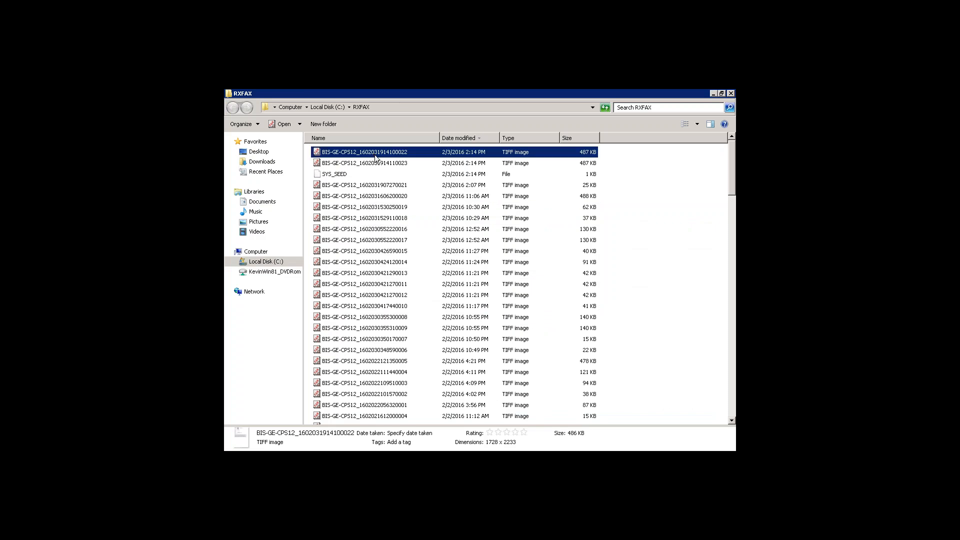
{"action": "mouse_move", "coordinate": [512, 167]}
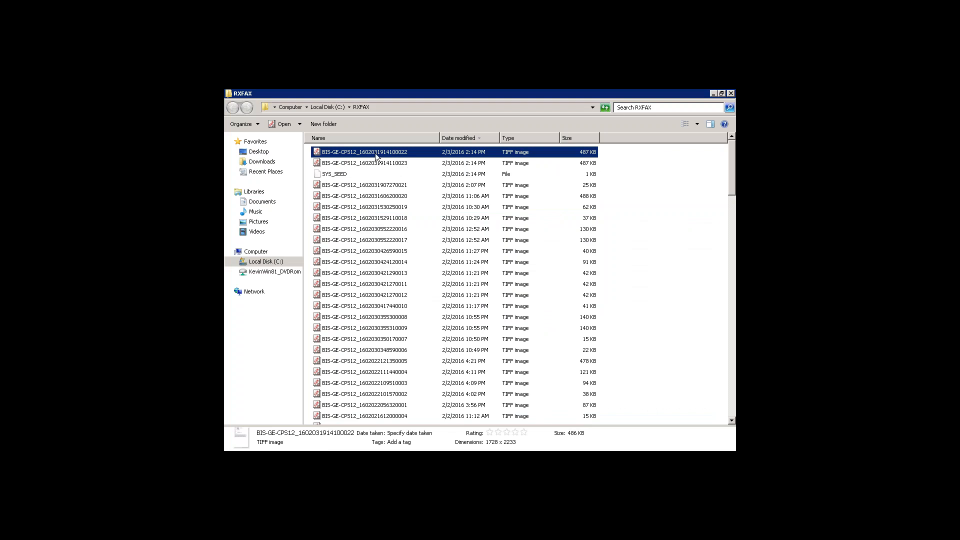
Open the selected fax TIFF in FAXCOM Viewer to its cover page
{"action": "double_click", "coordinate": [365, 152]}
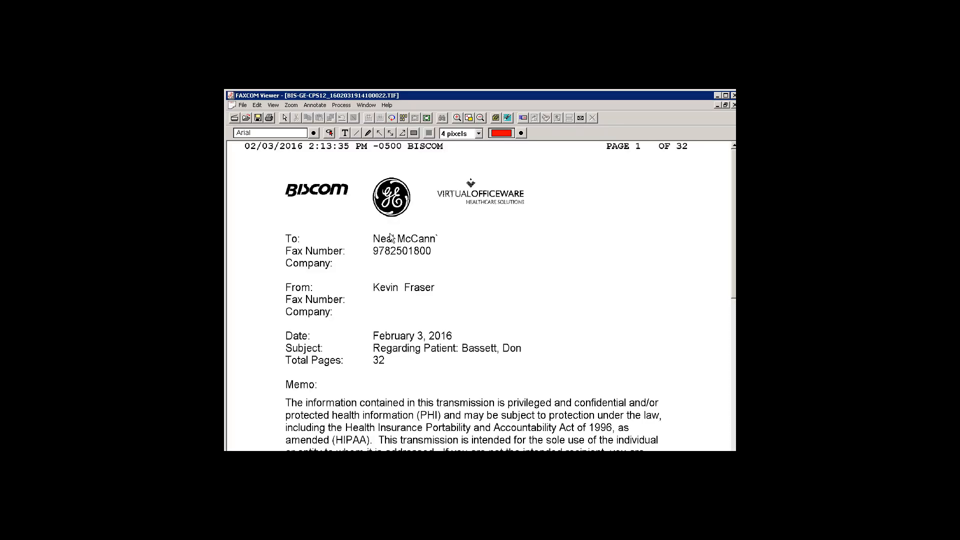
{"action": "mouse_move", "coordinate": [380, 231]}
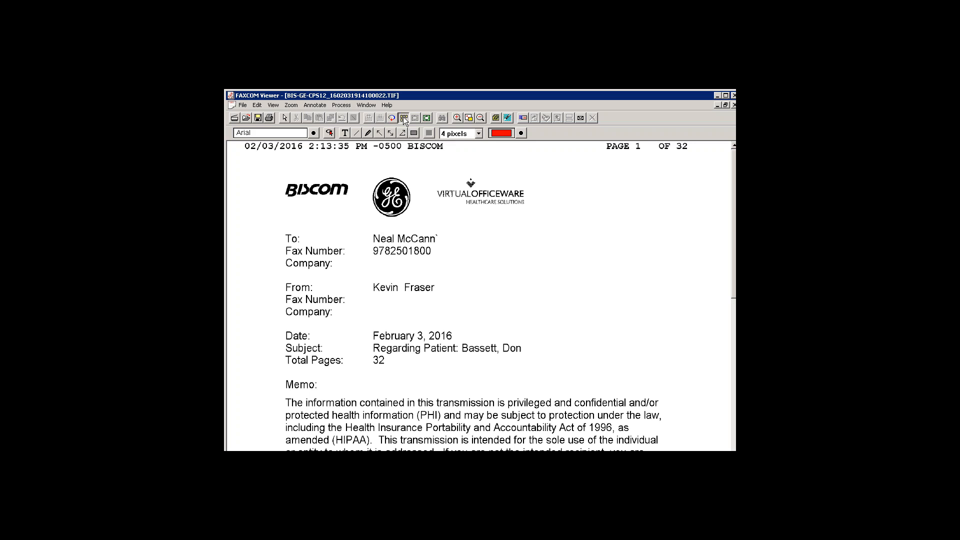
Show all 32 pages as thumbnails and open the last echocardiogram page full size
{"action": "left_click", "coordinate": [403, 117]}
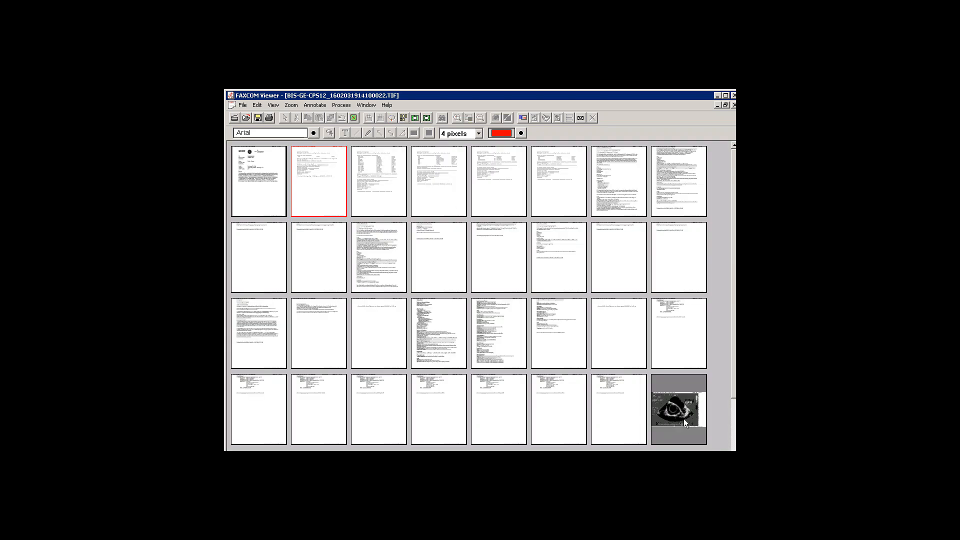
{"action": "left_click", "coordinate": [679, 409]}
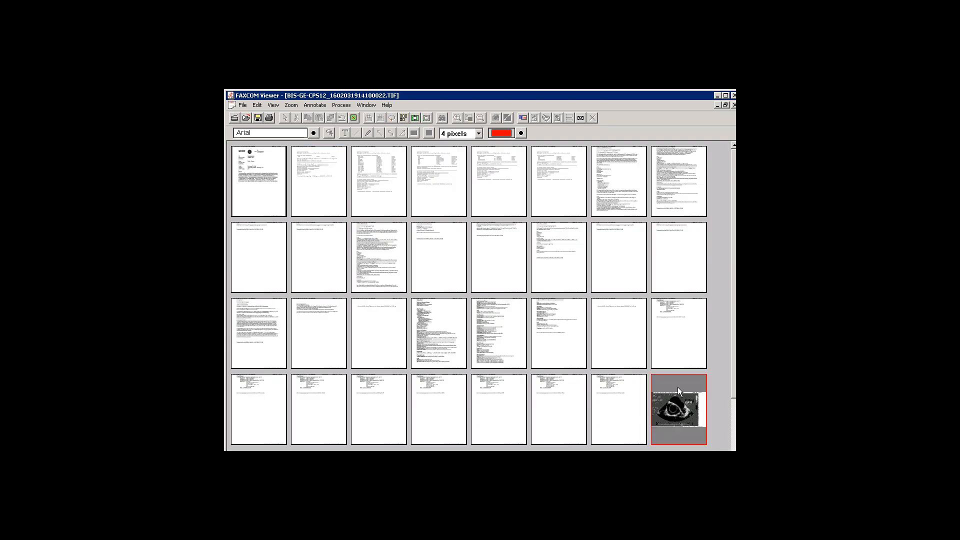
{"action": "double_click", "coordinate": [678, 410]}
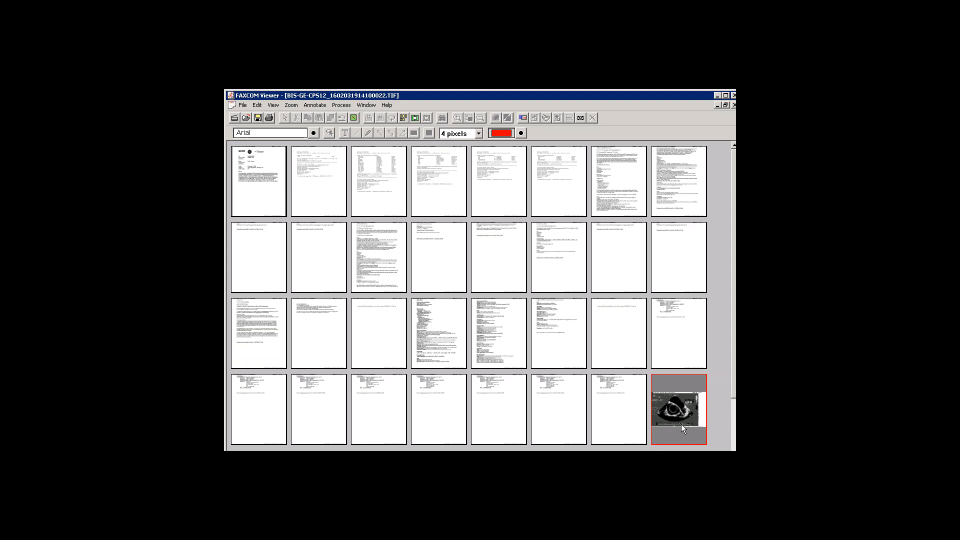
{"action": "mouse_move", "coordinate": [660, 434]}
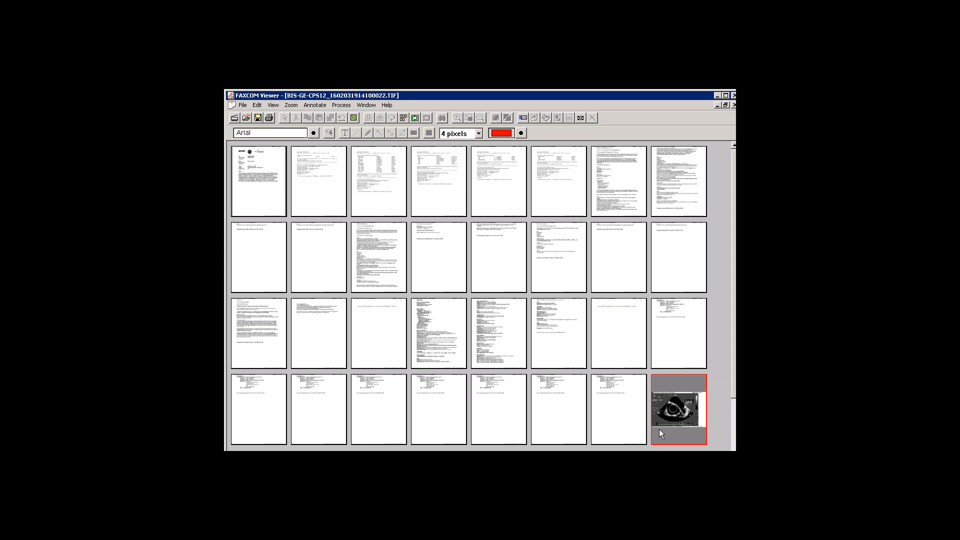
{"action": "mouse_move", "coordinate": [616, 400]}
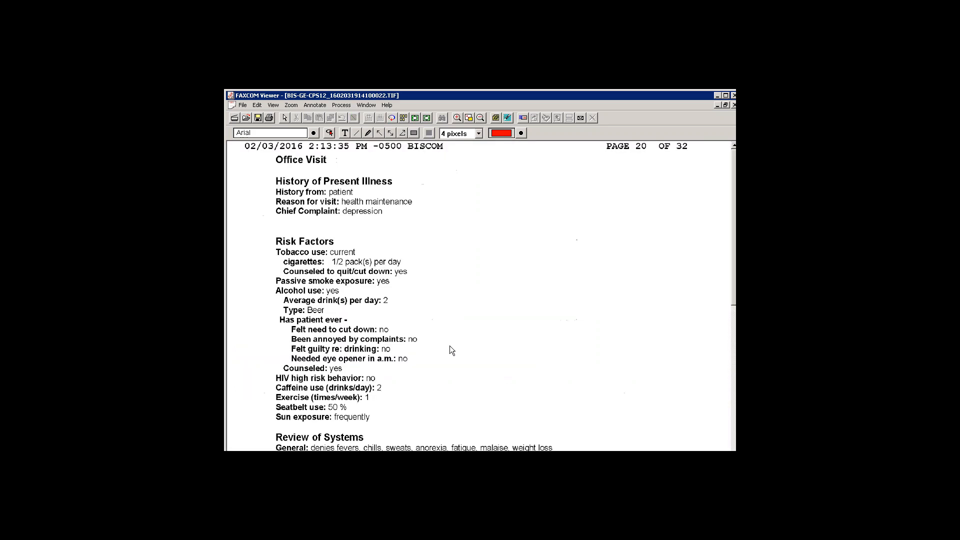
{"action": "mouse_move", "coordinate": [453, 359]}
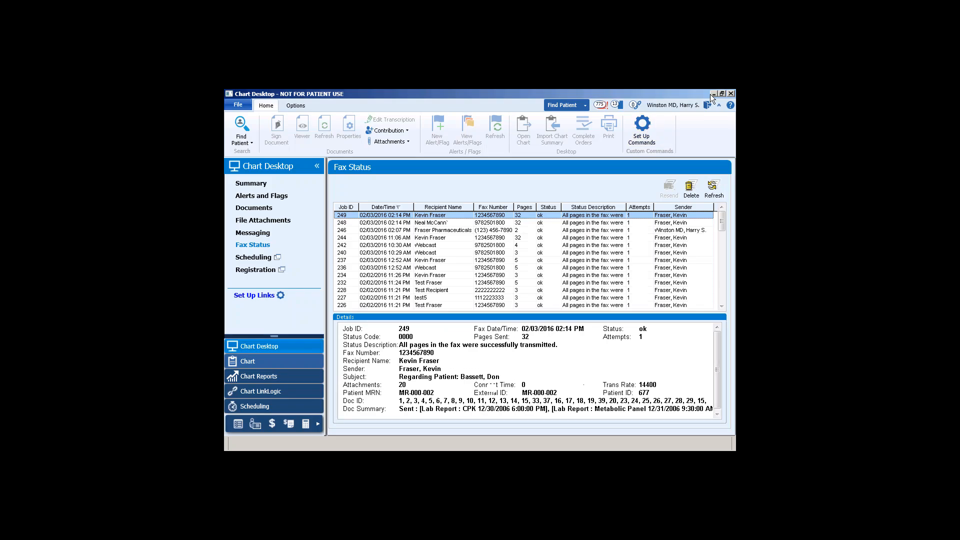
{"action": "left_click", "coordinate": [641, 129]}
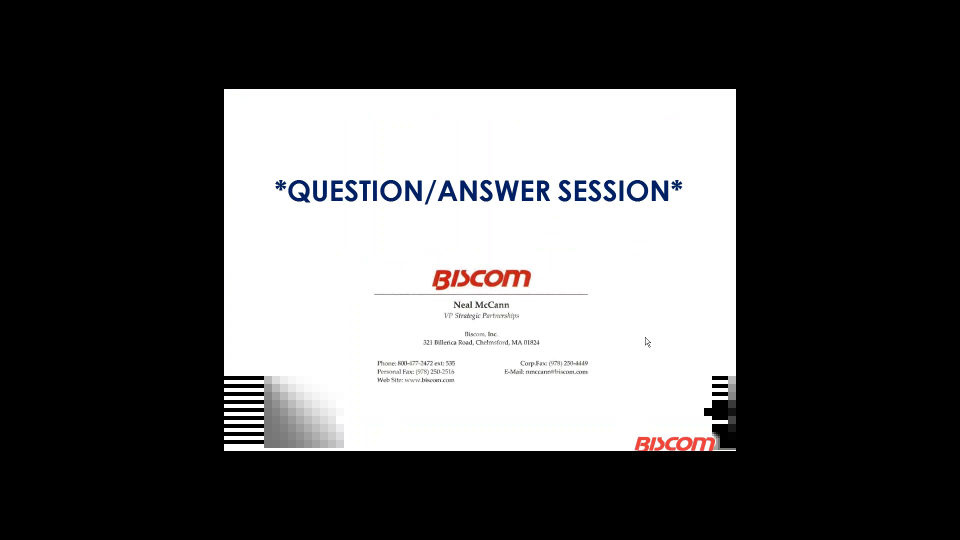
{"action": "mouse_move", "coordinate": [675, 298]}
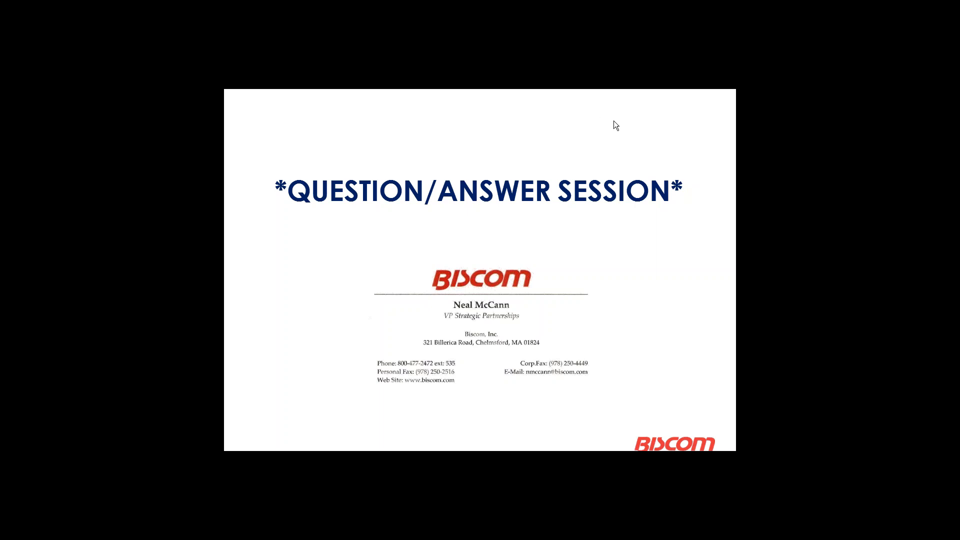
{"action": "mouse_move", "coordinate": [618, 133]}
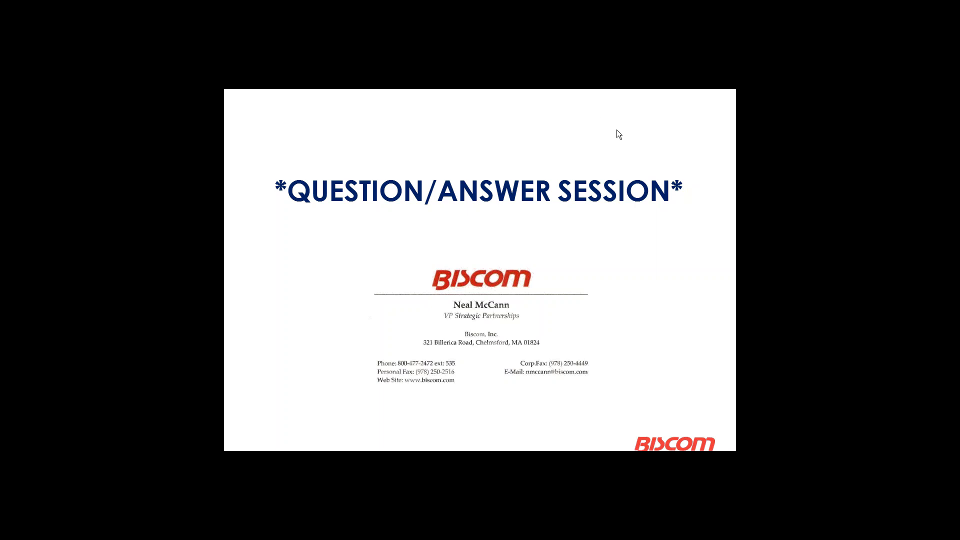
{"action": "mouse_move", "coordinate": [687, 246]}
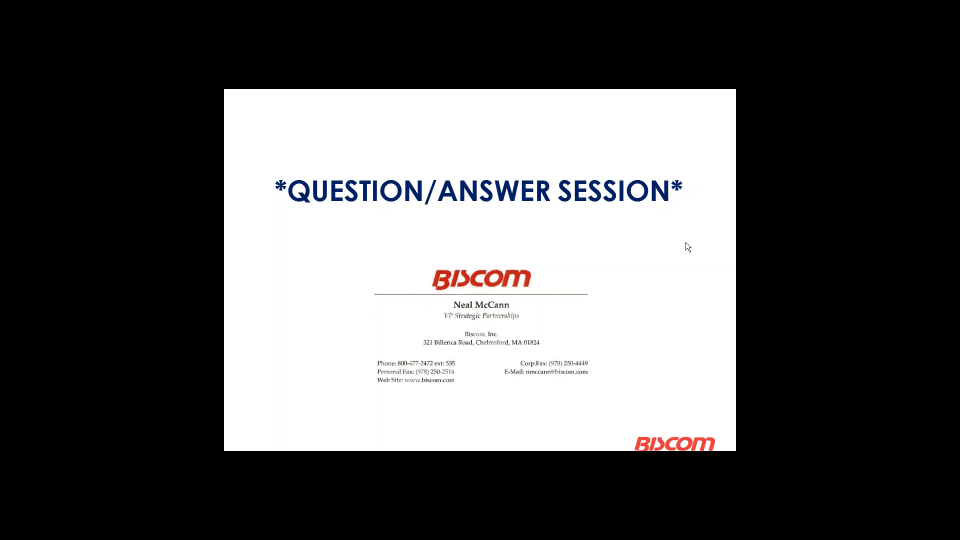
{"action": "mouse_move", "coordinate": [596, 115]}
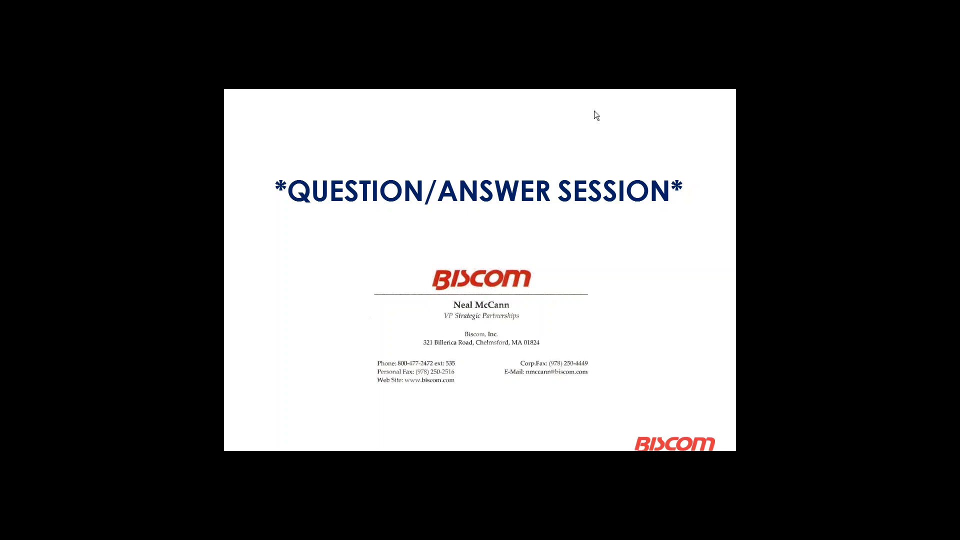